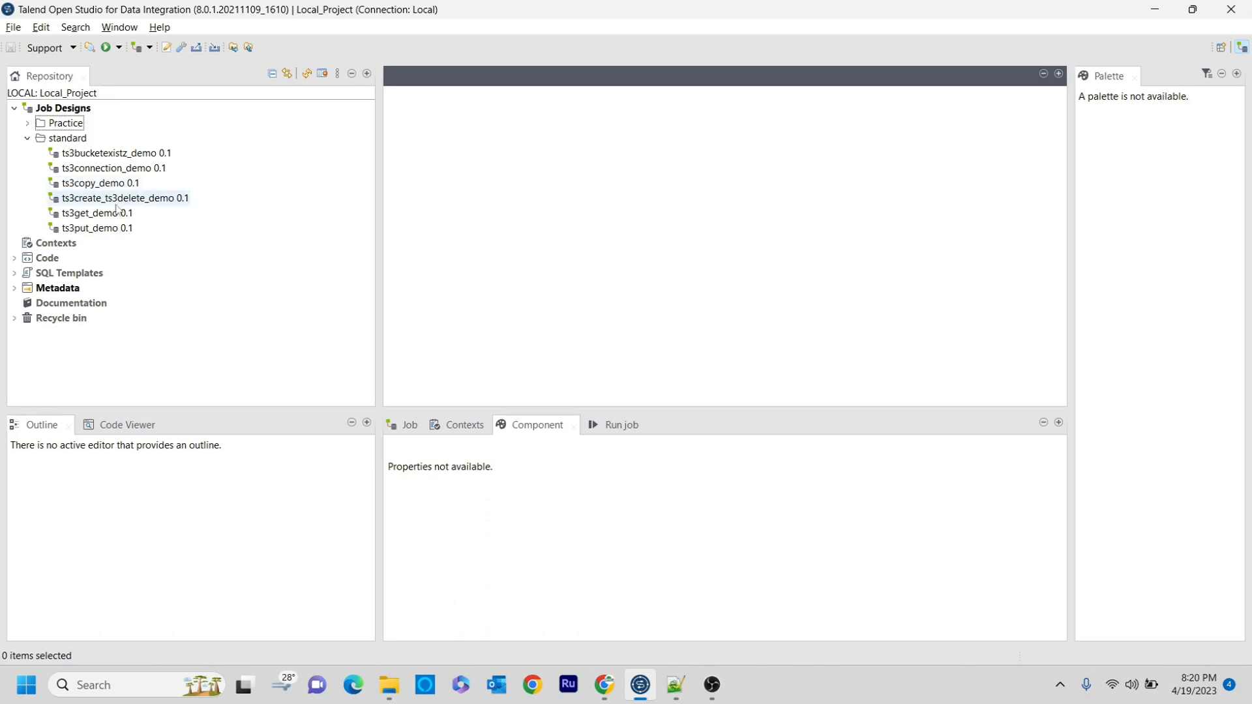
# - Create the job ts3list_demo from the standard folder's Create Job dialog and finish
pyautogui.click(54, 138)
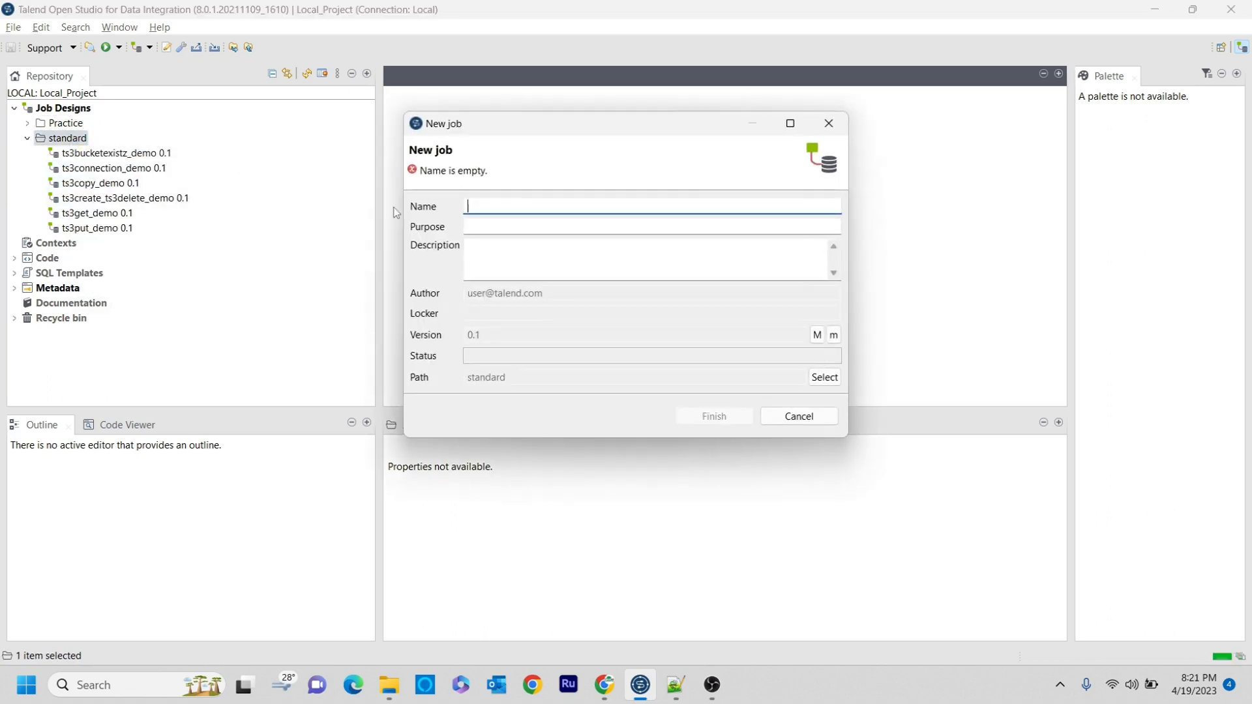
pyautogui.write('ts3')
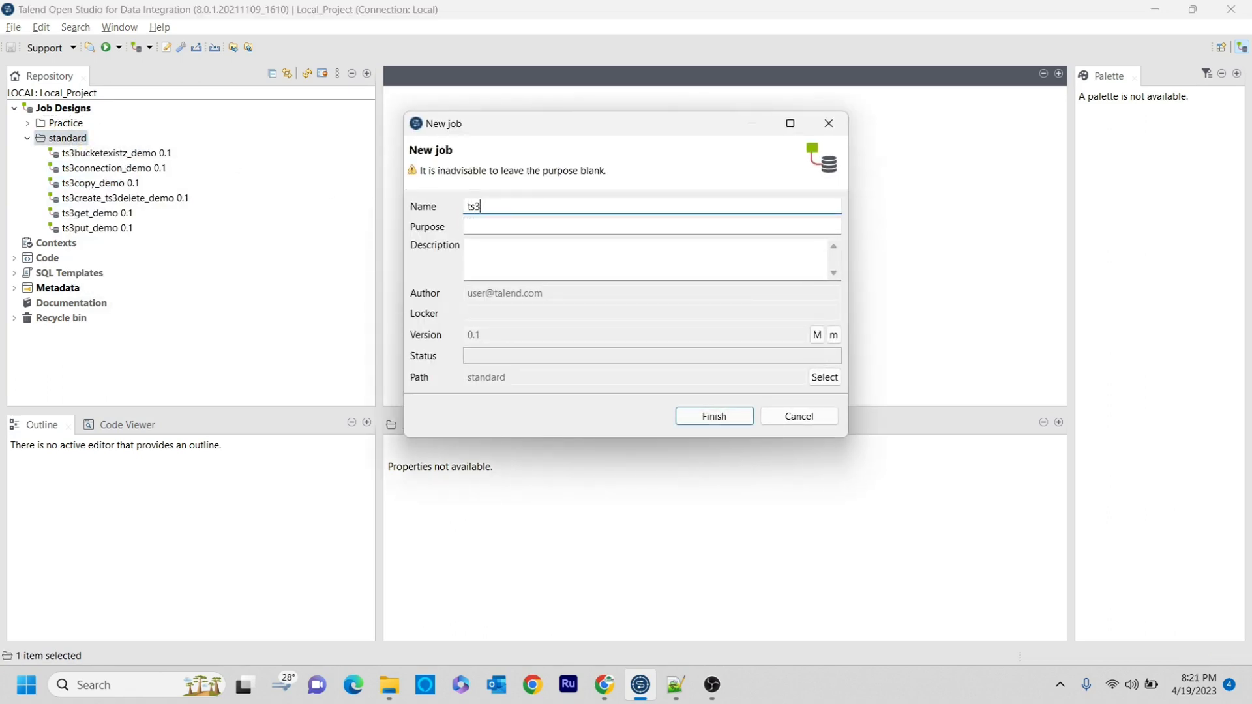
pyautogui.write('list')
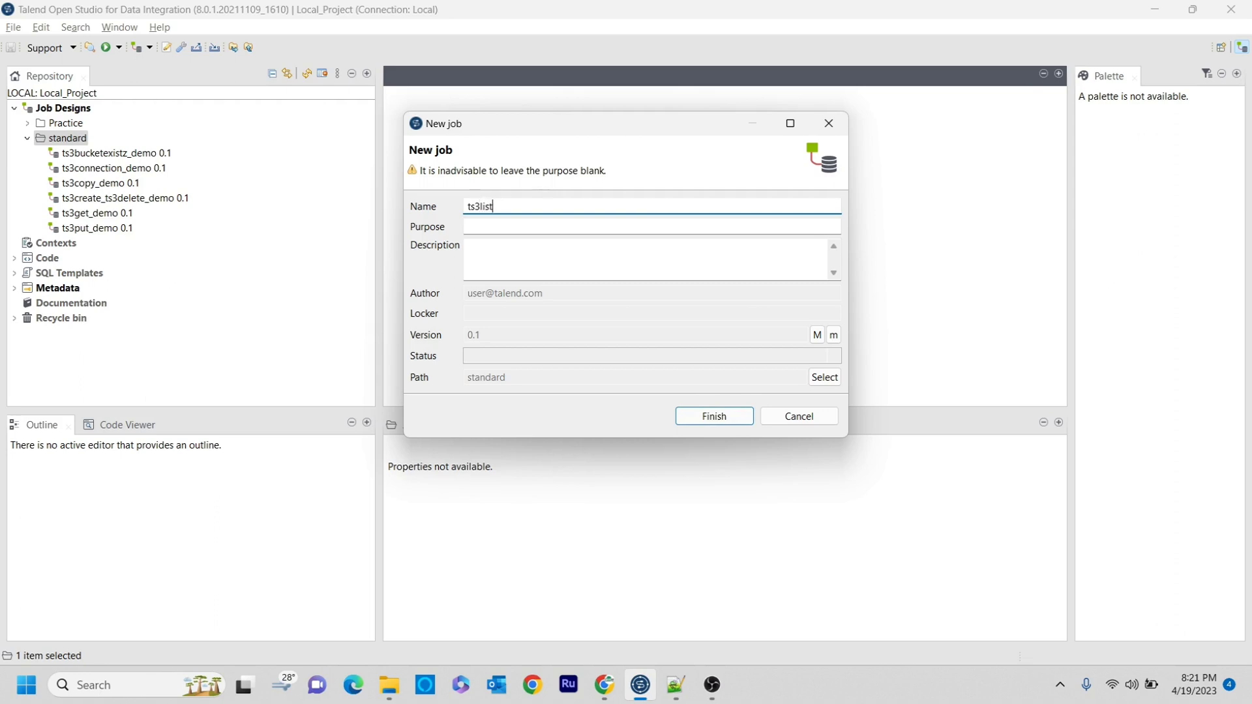
pyautogui.write('_demo')
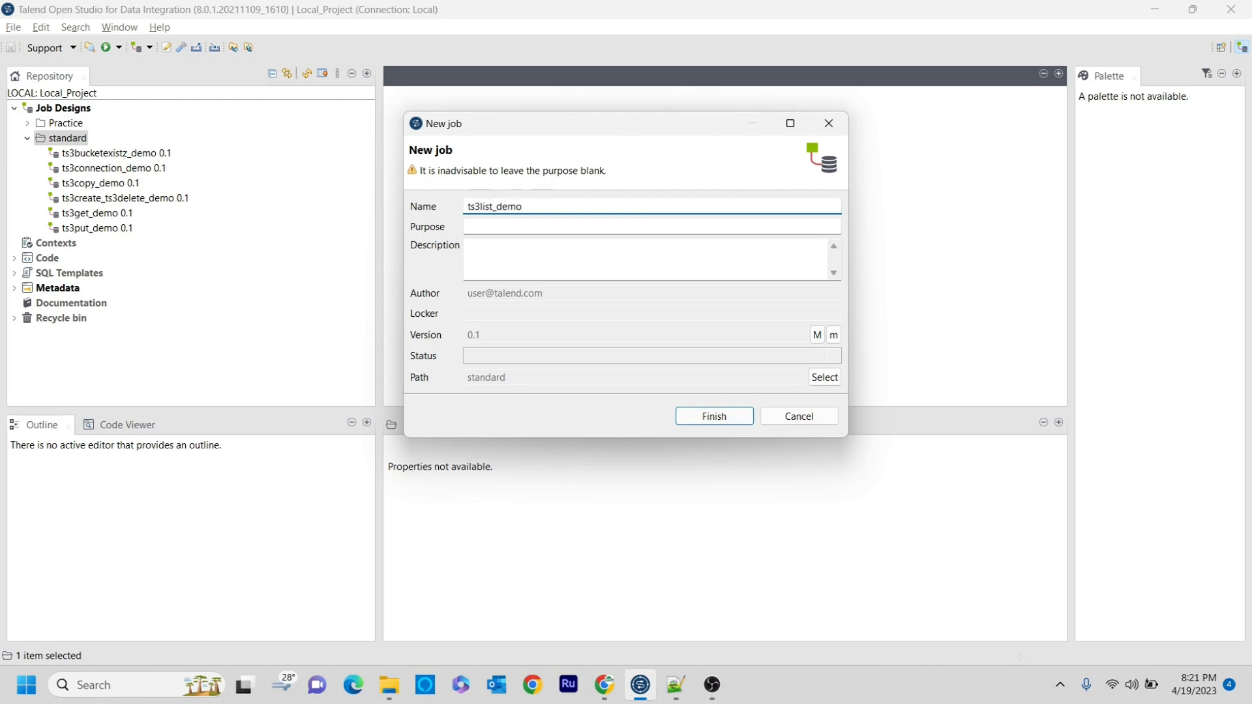
pyautogui.click(715, 416)
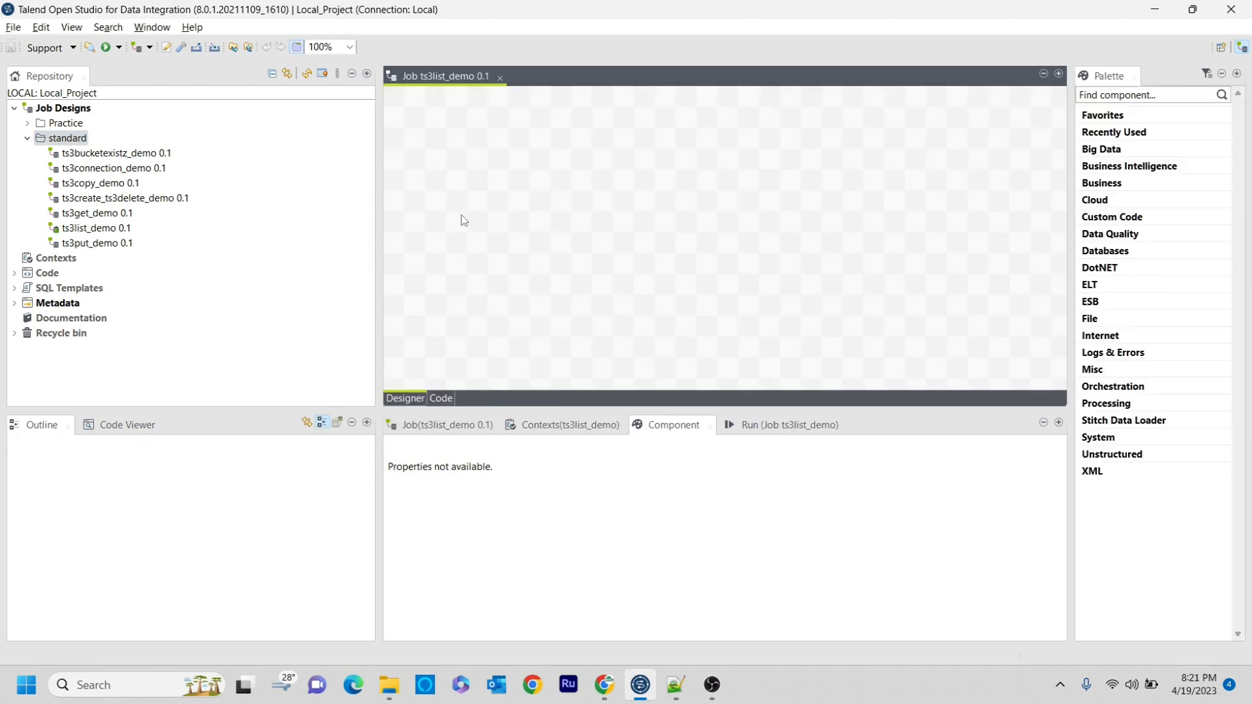
pyautogui.moveTo(555, 141)
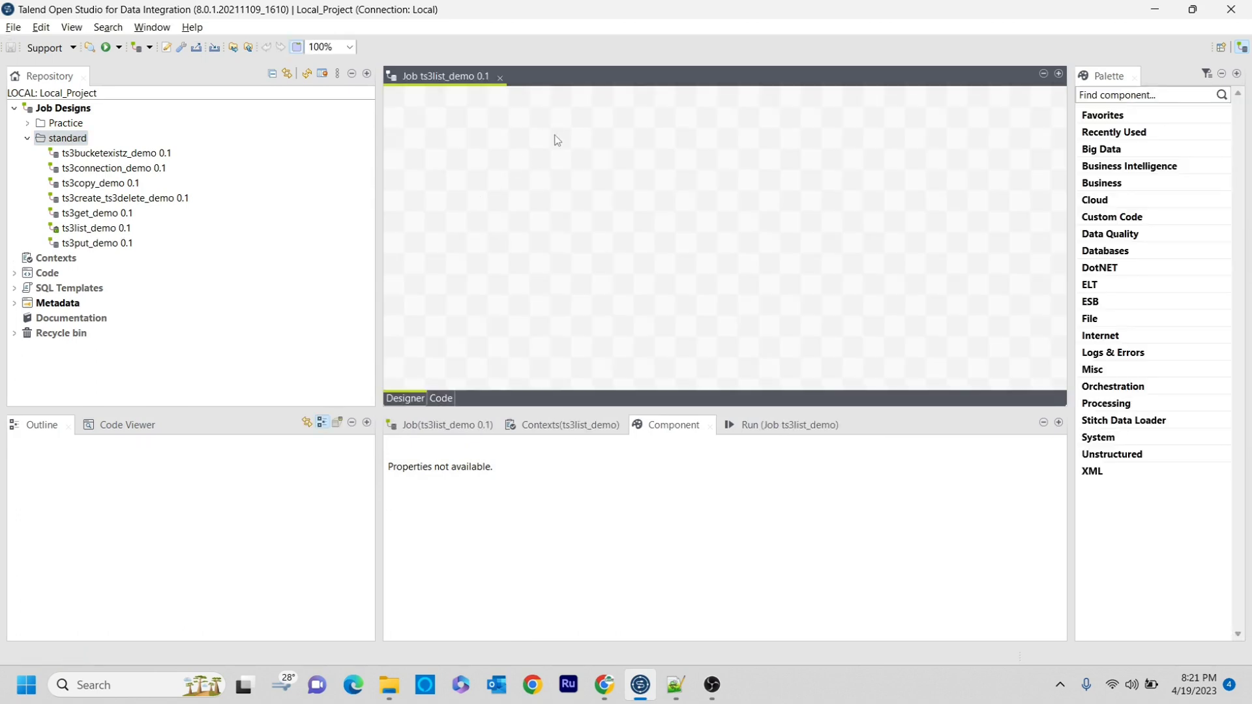
pyautogui.write('ts3connec')
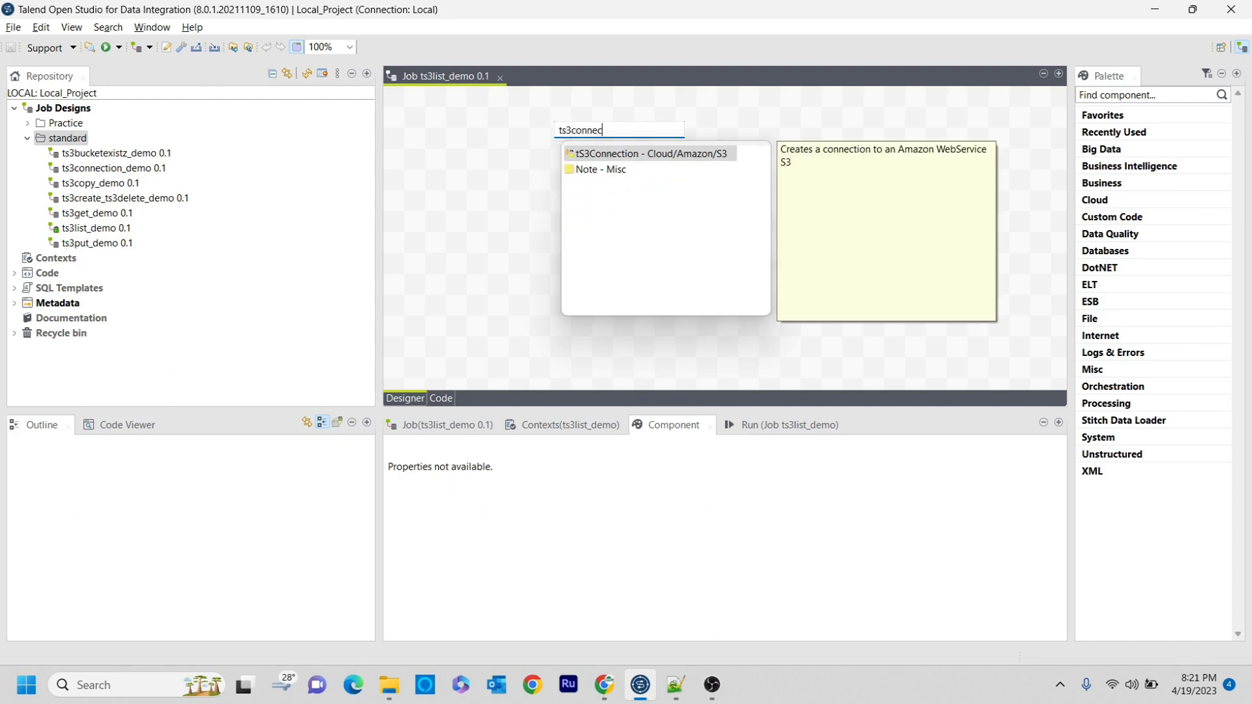
pyautogui.click(650, 154)
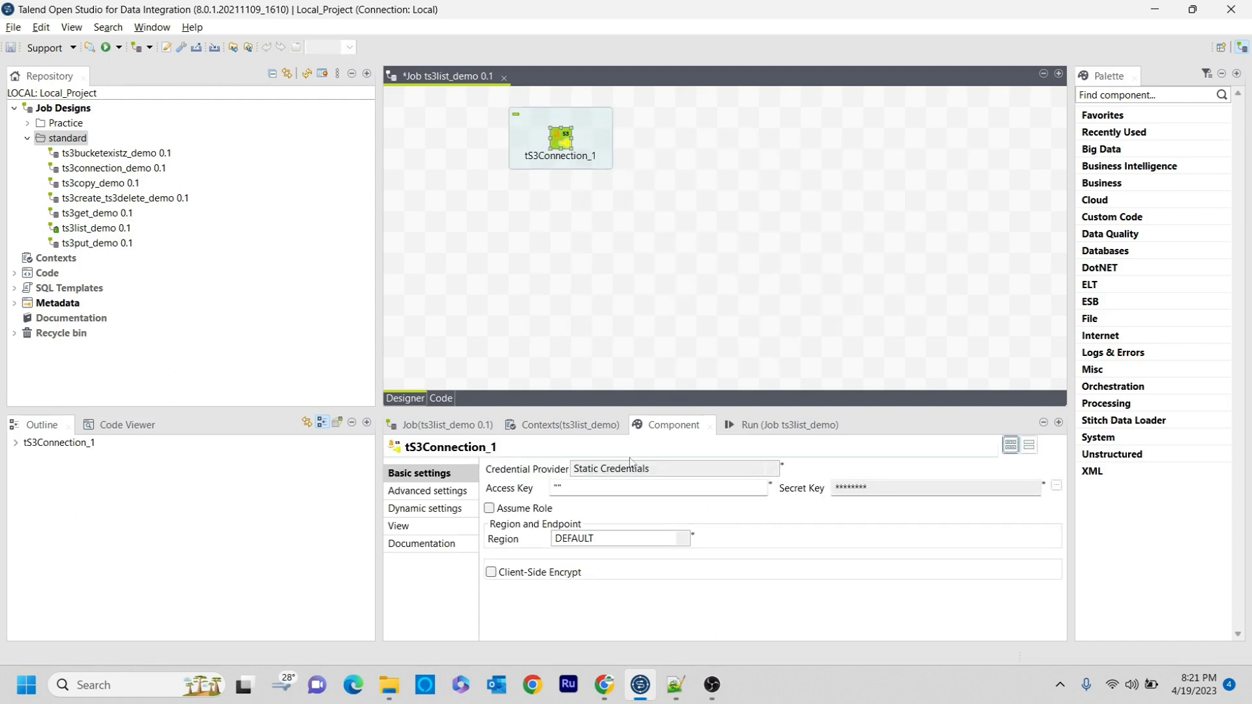
pyautogui.click(676, 683)
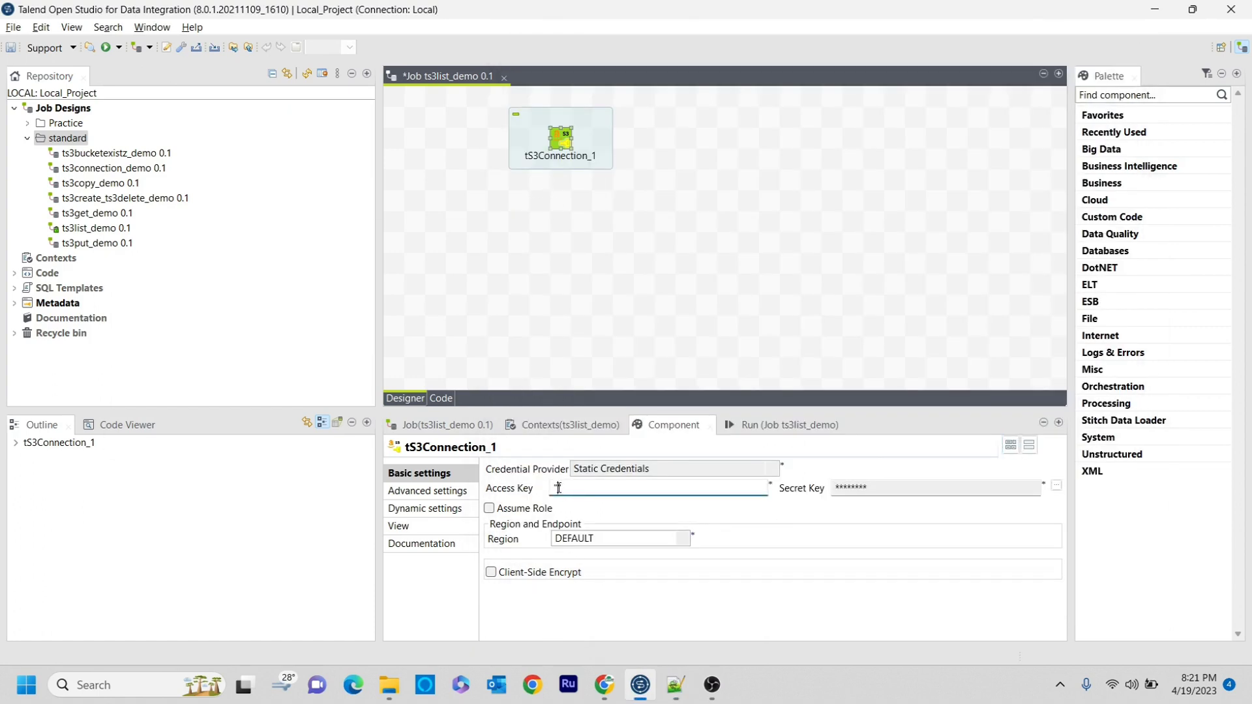
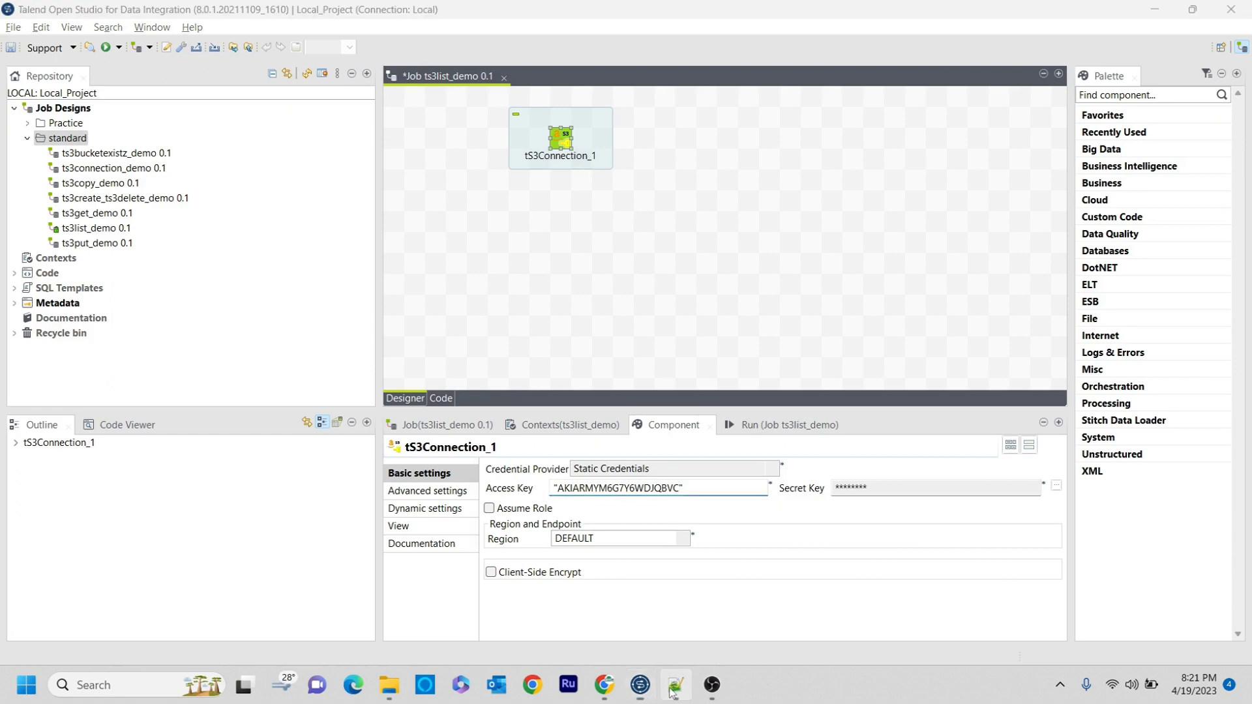
# - Enter the secret key through the password dialog of tS3Connection
pyautogui.click(674, 684)
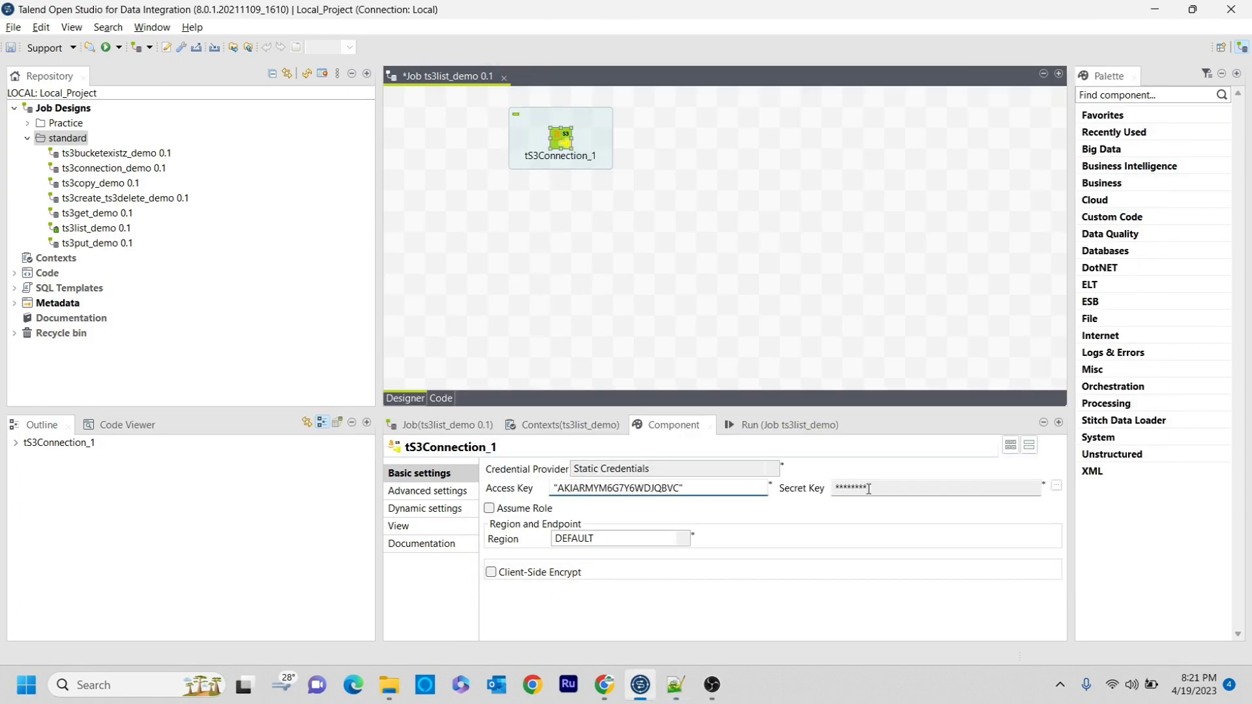
pyautogui.click(1056, 485)
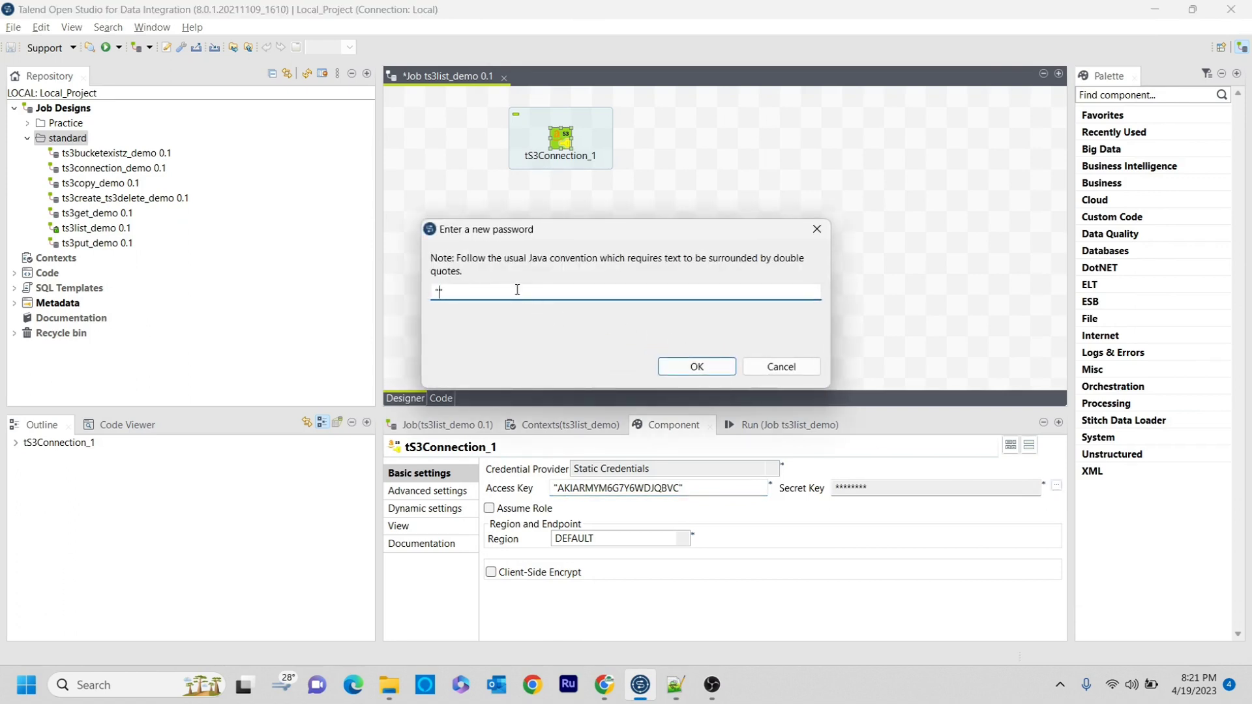
pyautogui.click(696, 366)
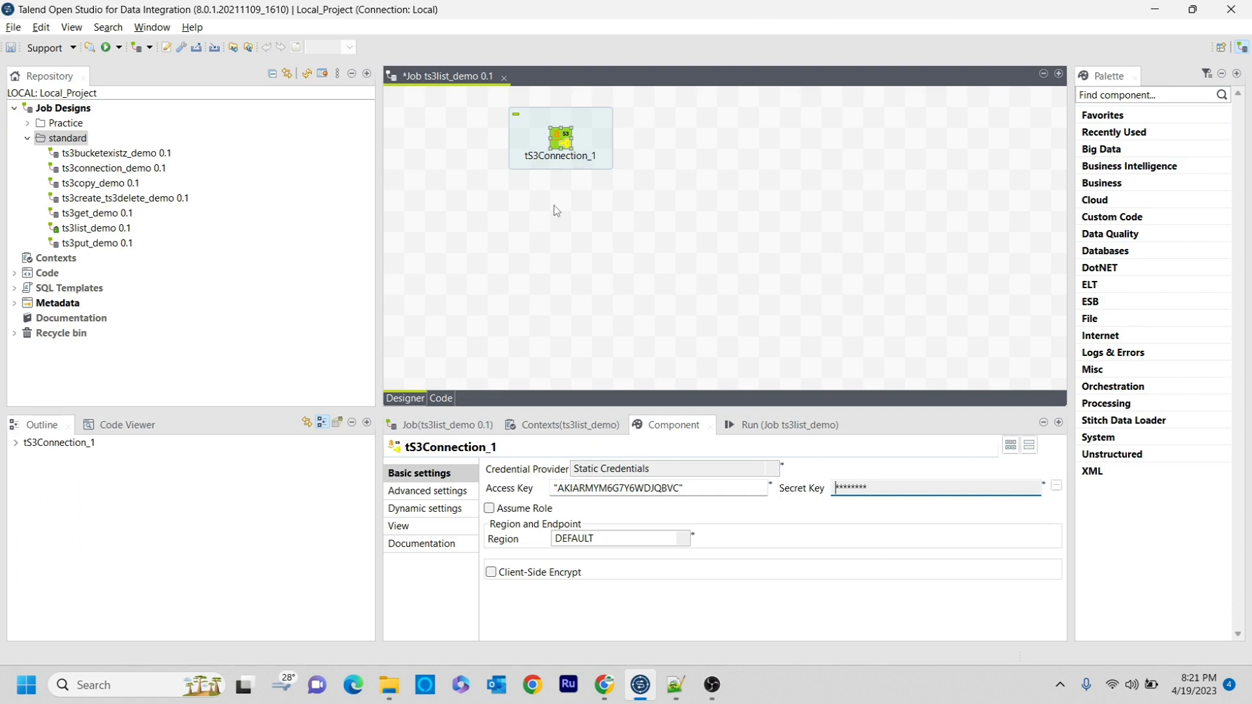
pyautogui.moveTo(568, 243)
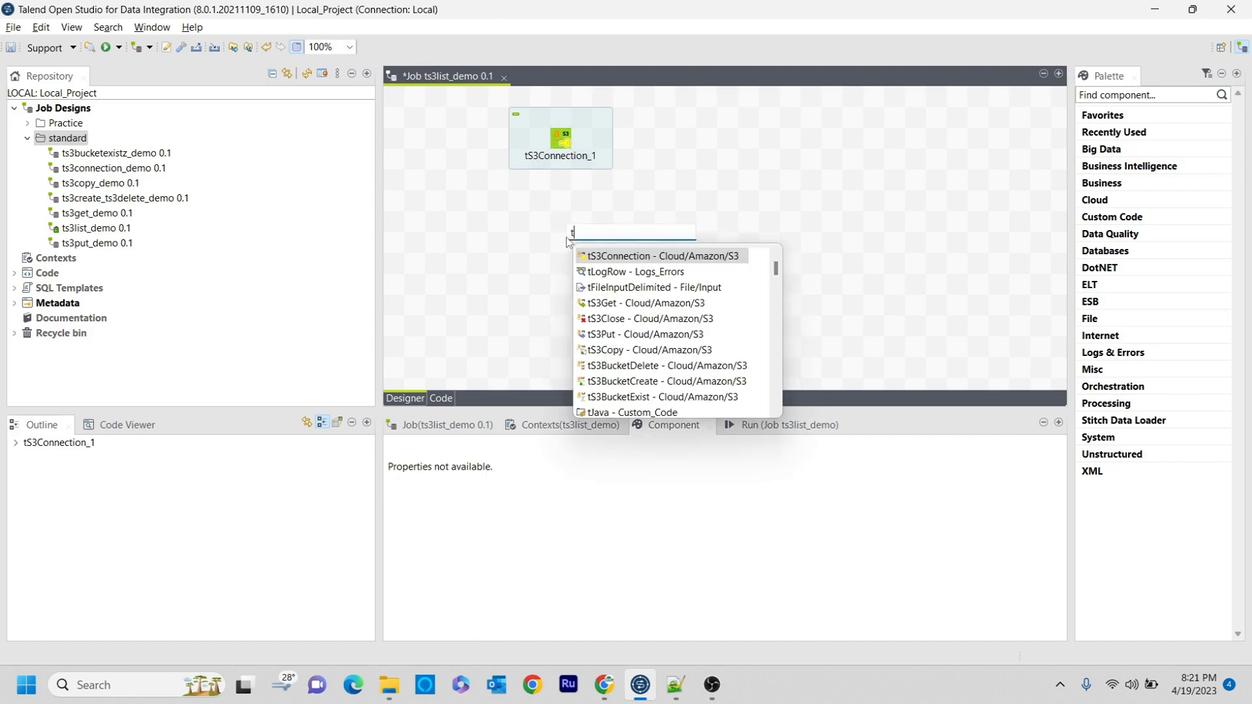
# - Add tS3BucketExist reusing the existing connection with bucket "venkatstaticpage"
pyautogui.write('tbucket')
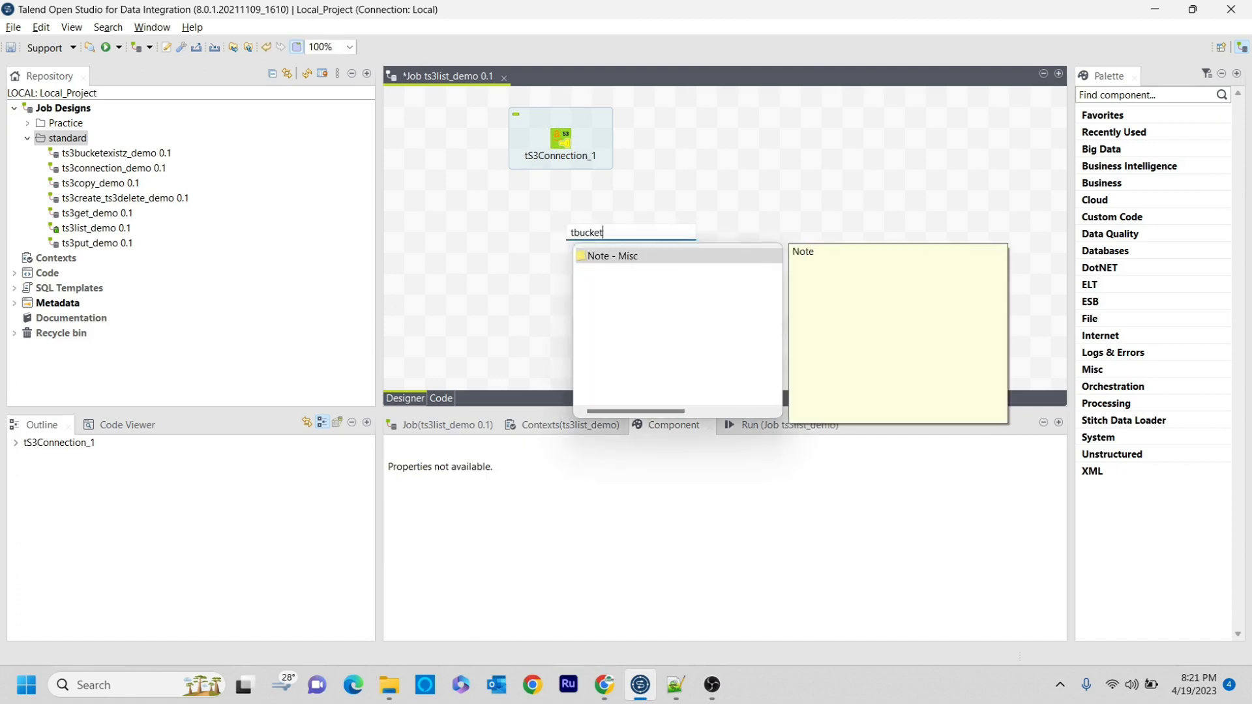
pyautogui.write('t')
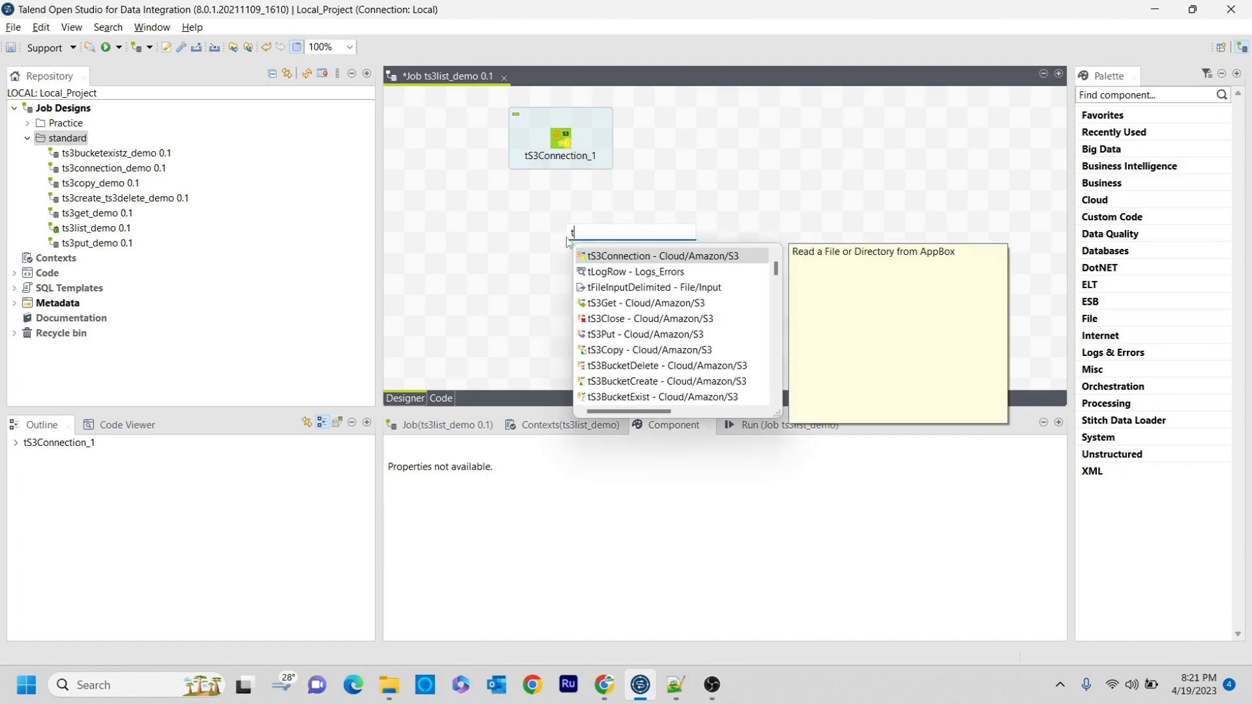
pyautogui.write('s3')
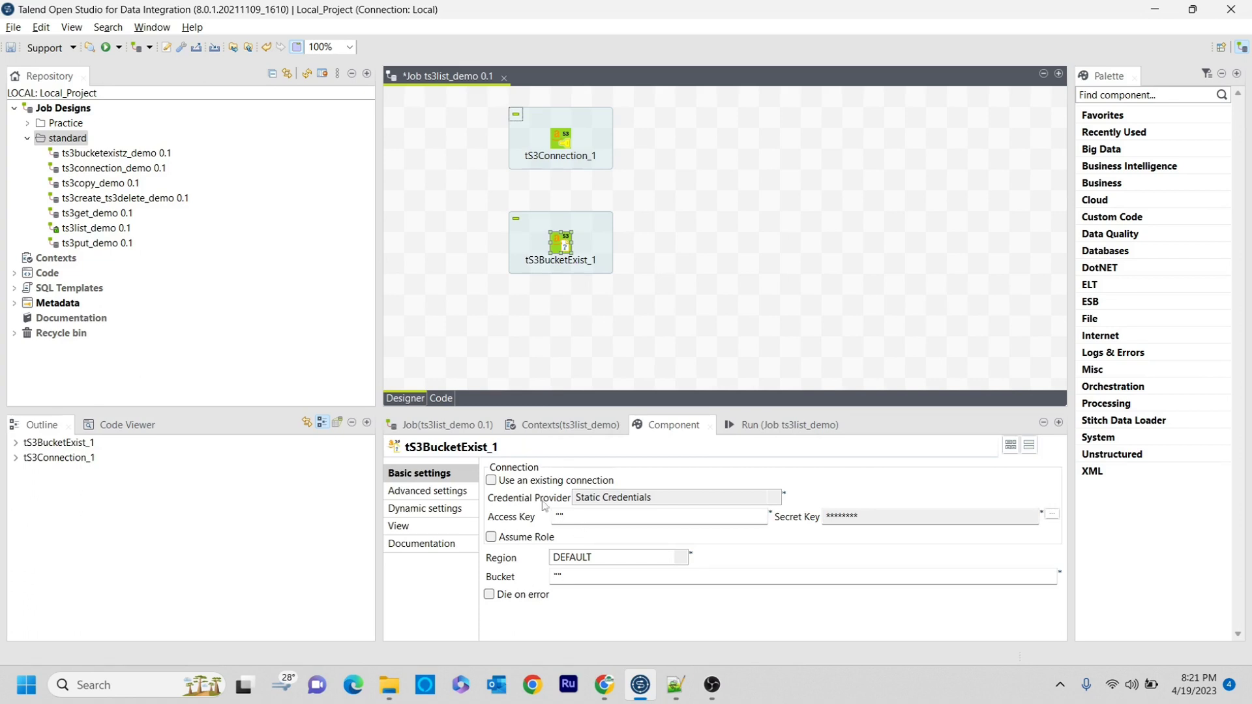
pyautogui.click(490, 479)
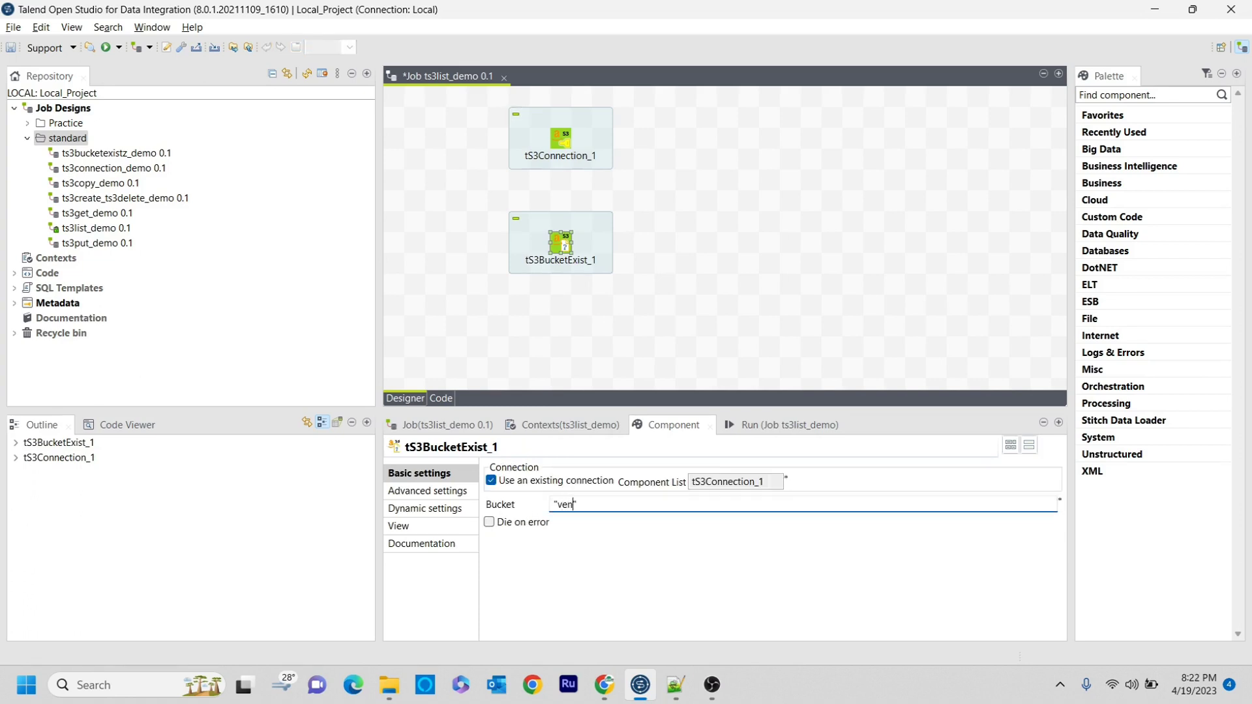
pyautogui.write('katstat')
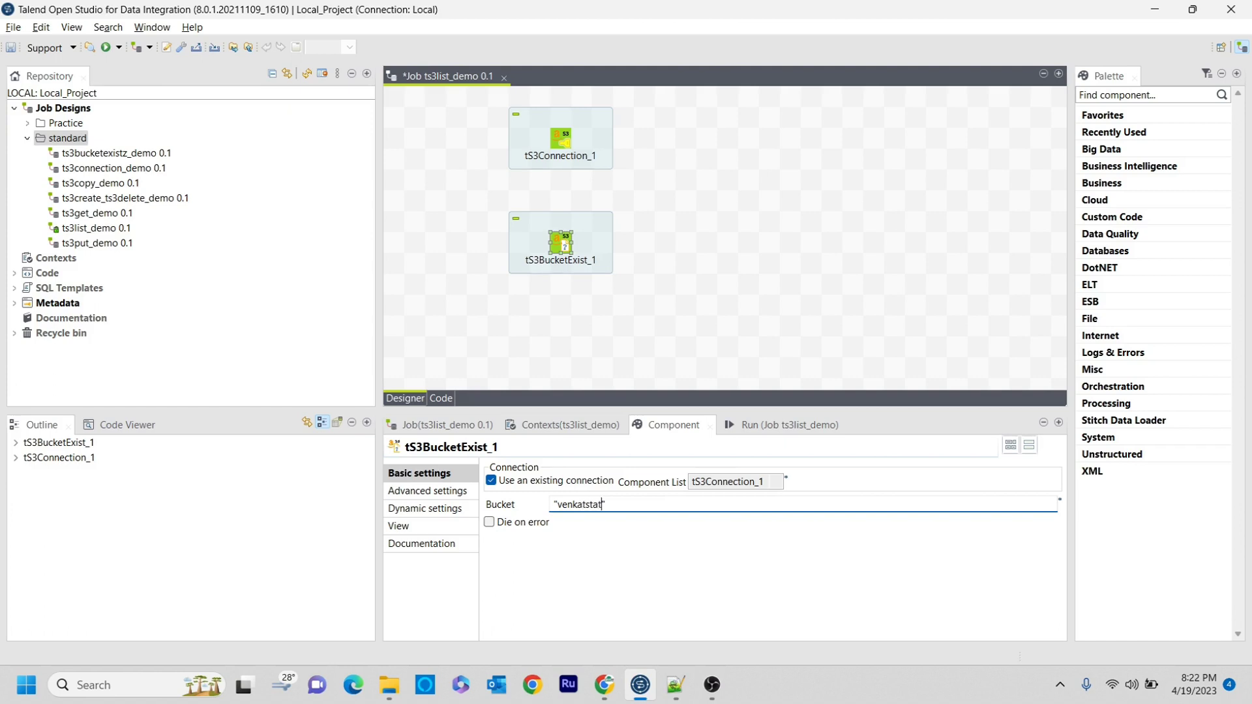
pyautogui.write('icpage')
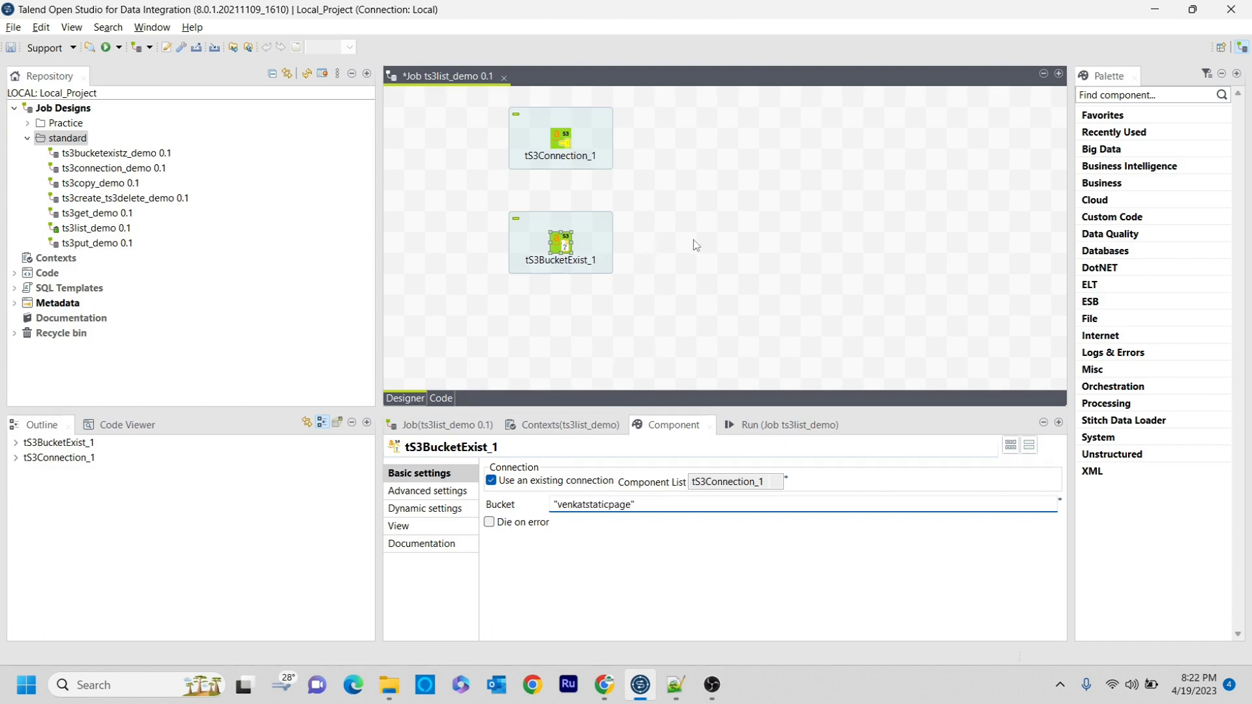
# - Link tS3Connection_1 to tS3BucketExist_1 with an On Subjob Ok trigger
pyautogui.click(559, 137)
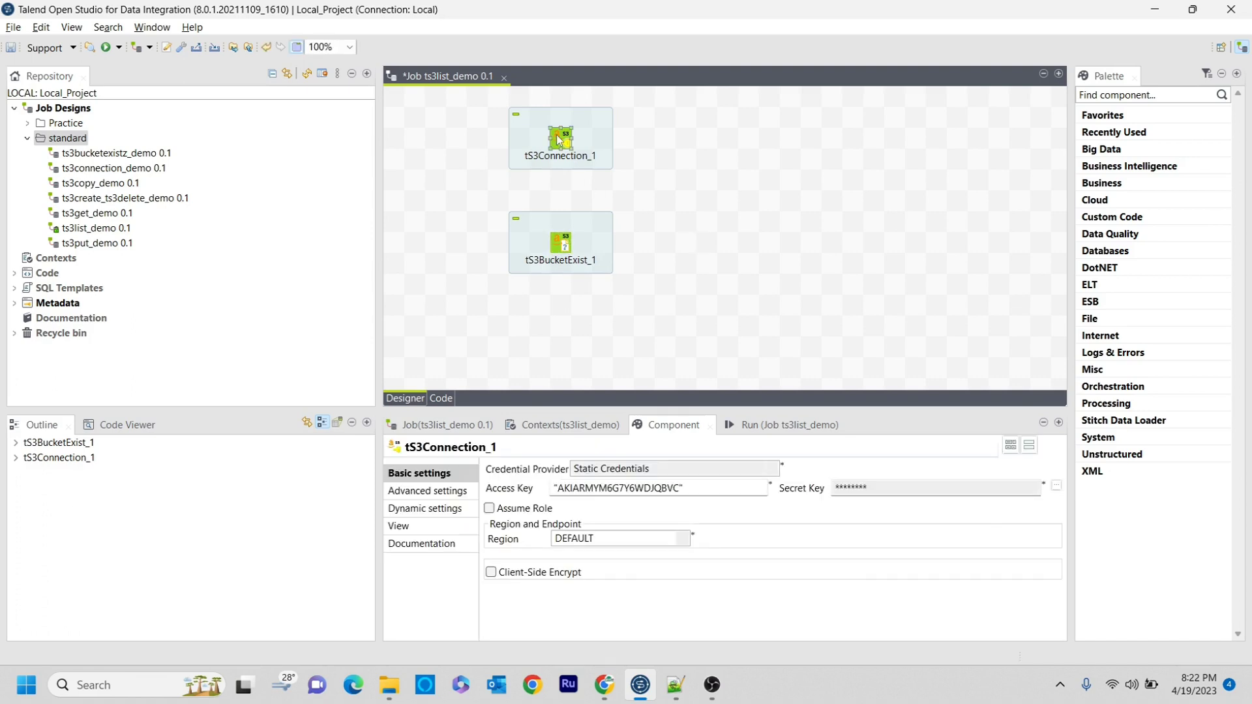
pyautogui.rightClick(559, 137)
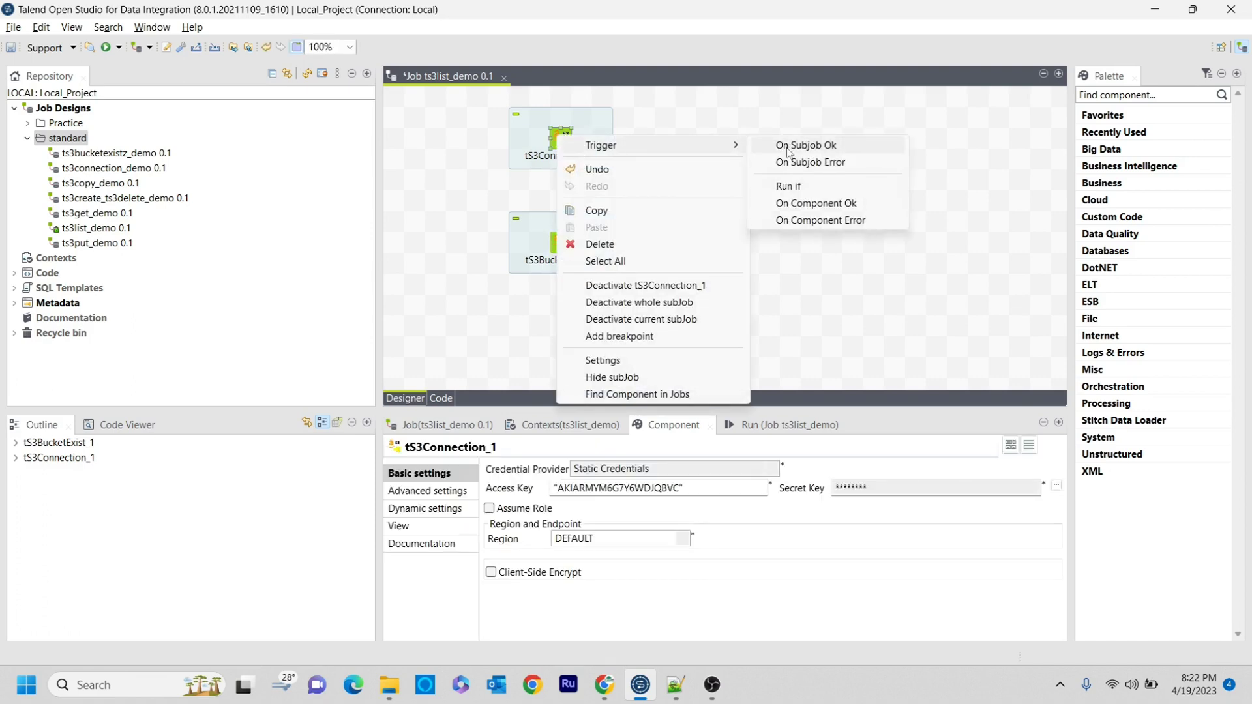
pyautogui.click(805, 147)
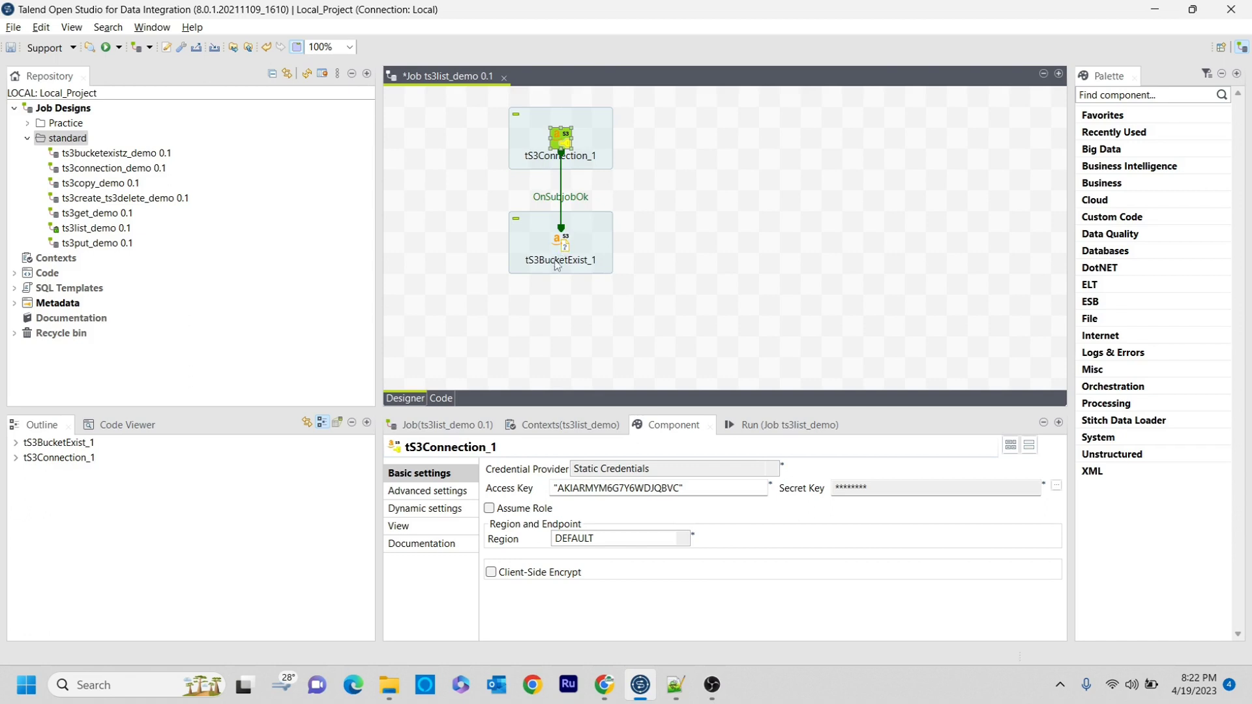
# - Add tS3Close and start a trigger link from tS3BucketExist_1 to it
pyautogui.write('ts3')
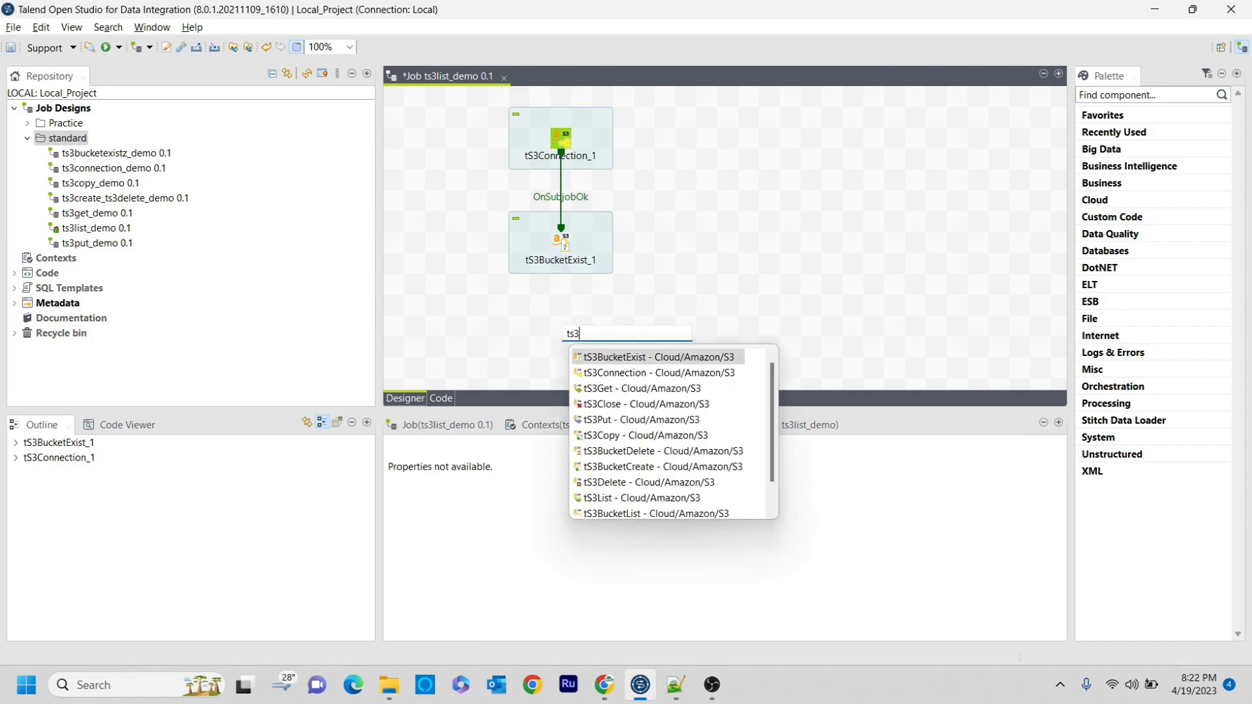
pyautogui.click(614, 404)
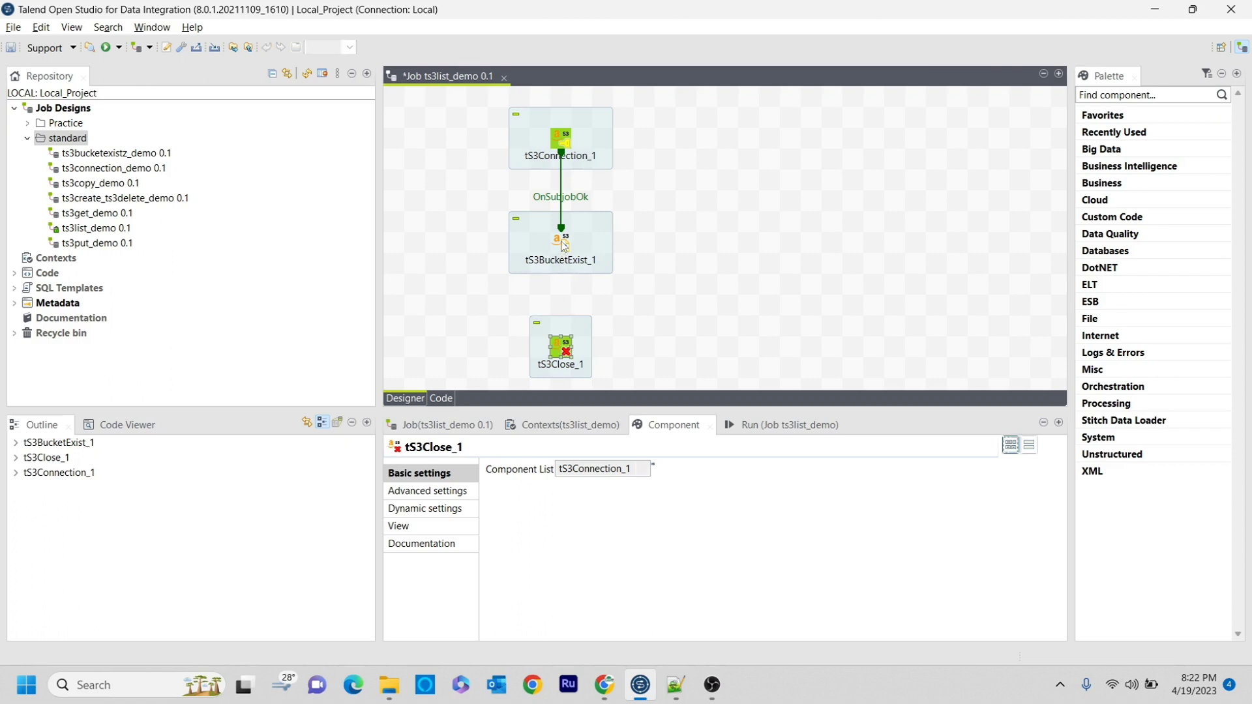
pyautogui.rightClick(561, 242)
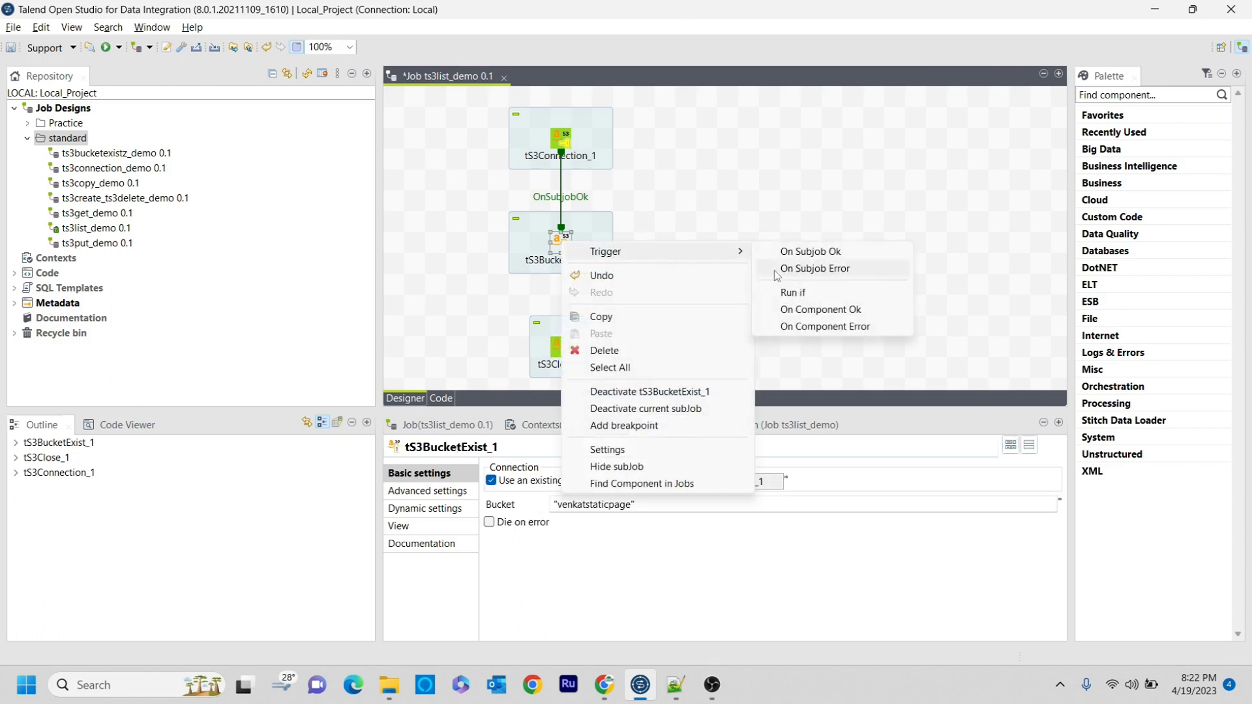
pyautogui.click(813, 269)
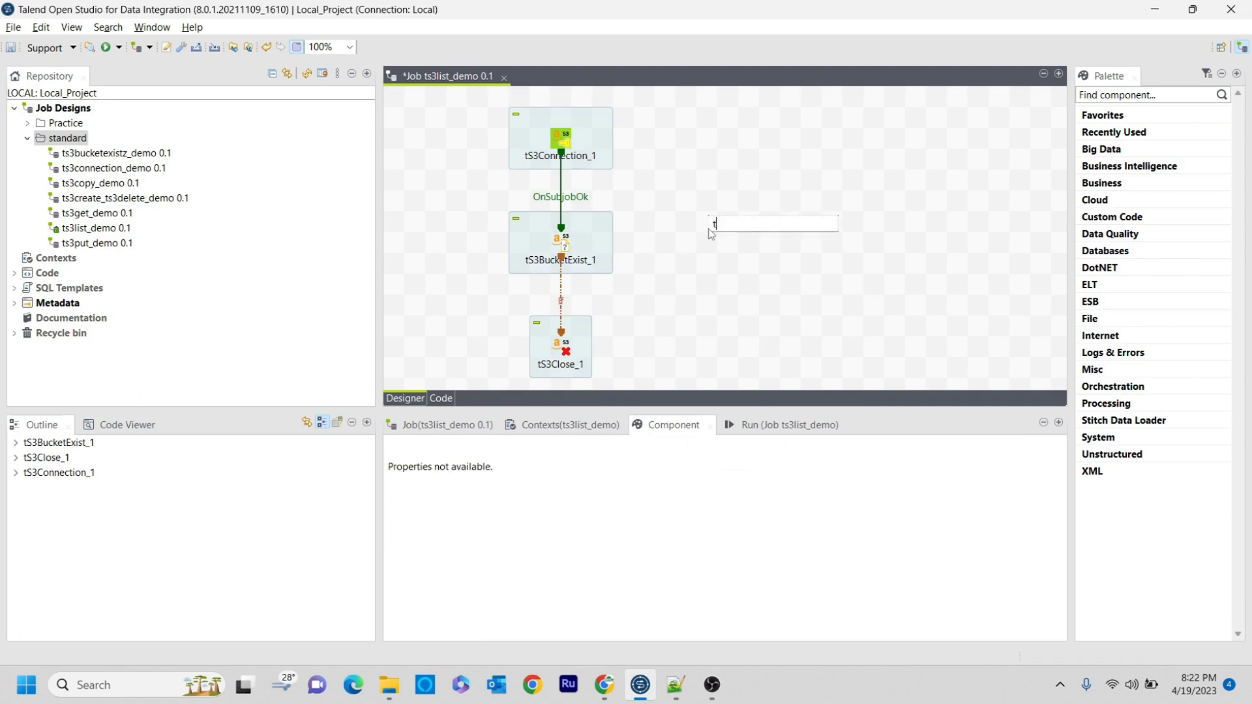
# - Add tS3List_1 and link tS3BucketExist_1 to it with a Run if trigger (order 2)
pyautogui.write('t')
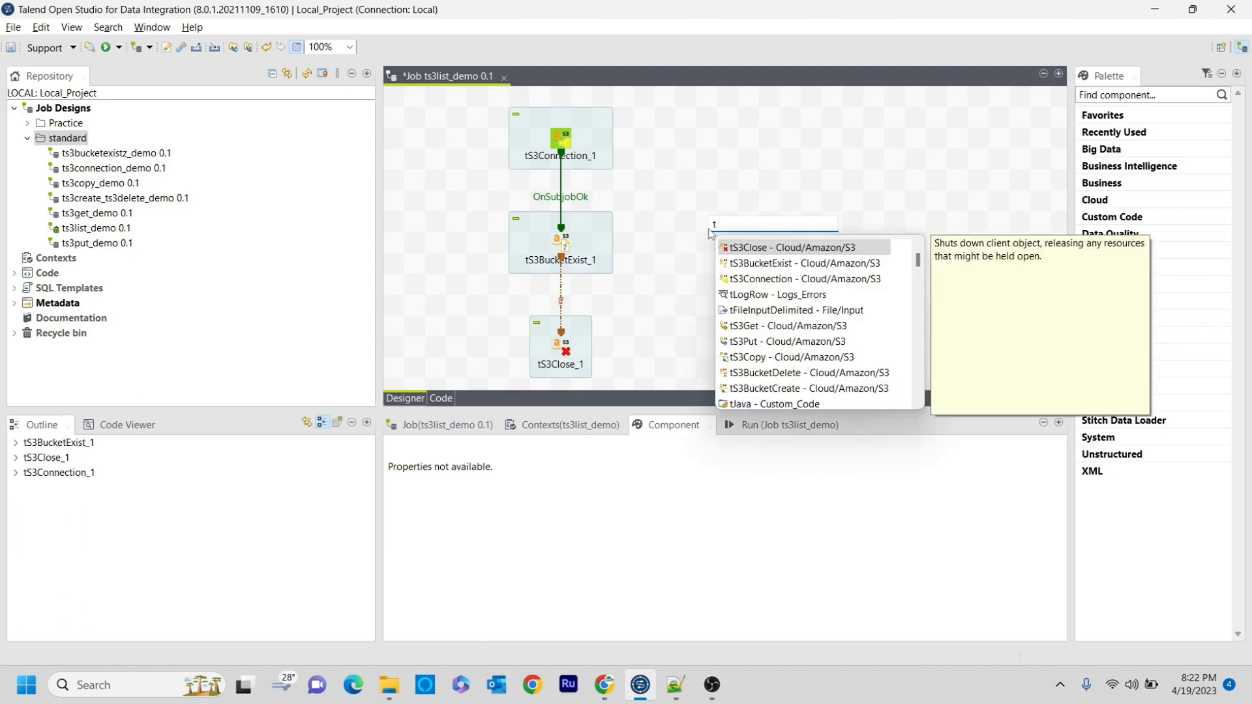
pyautogui.write('s3l')
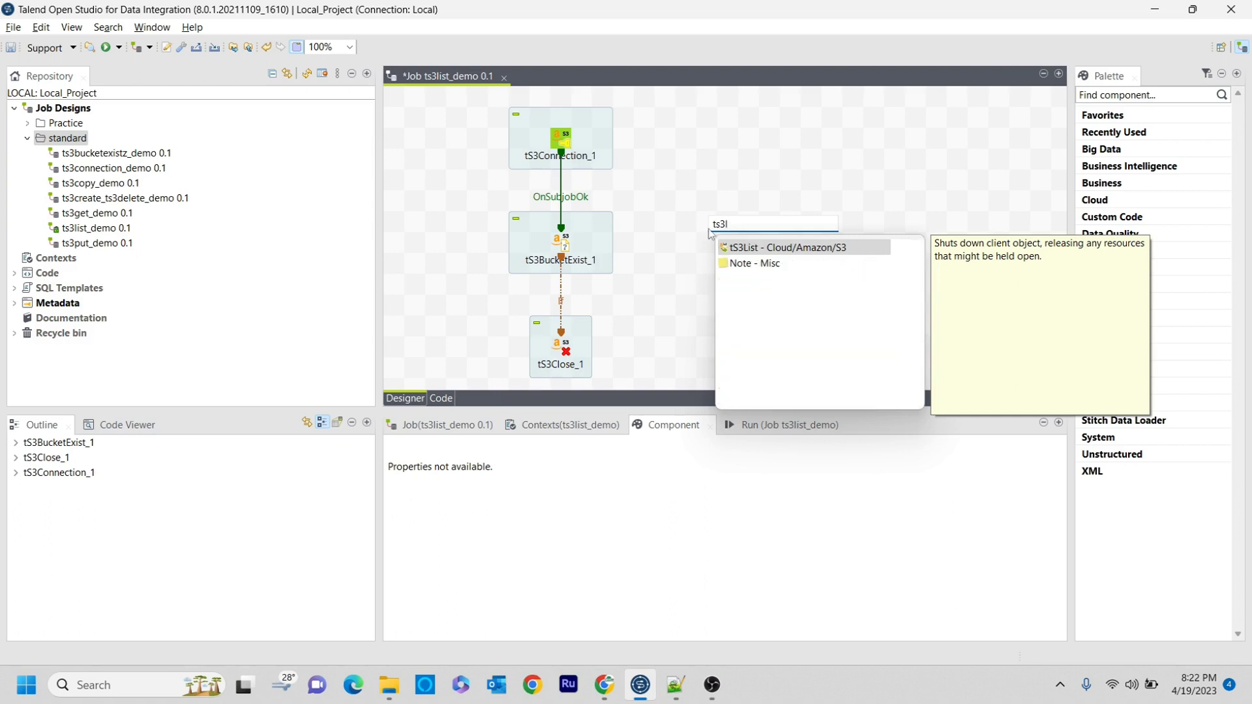
pyautogui.click(801, 247)
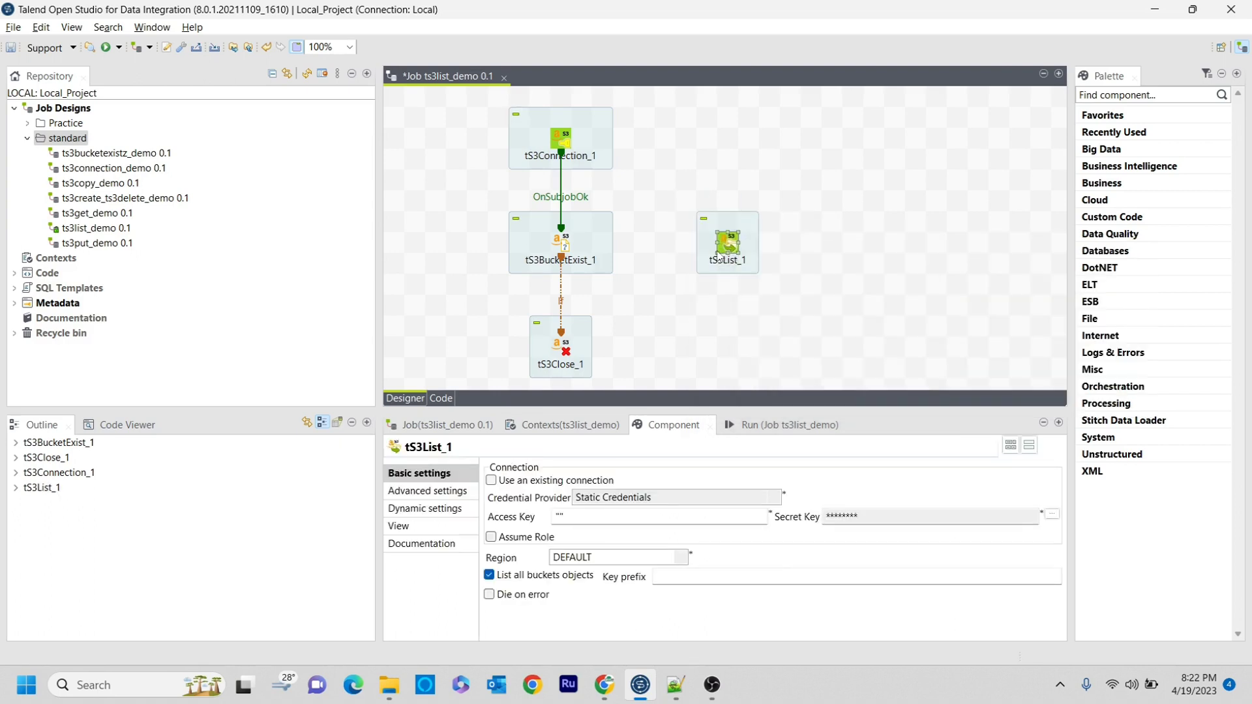
pyautogui.click(561, 243)
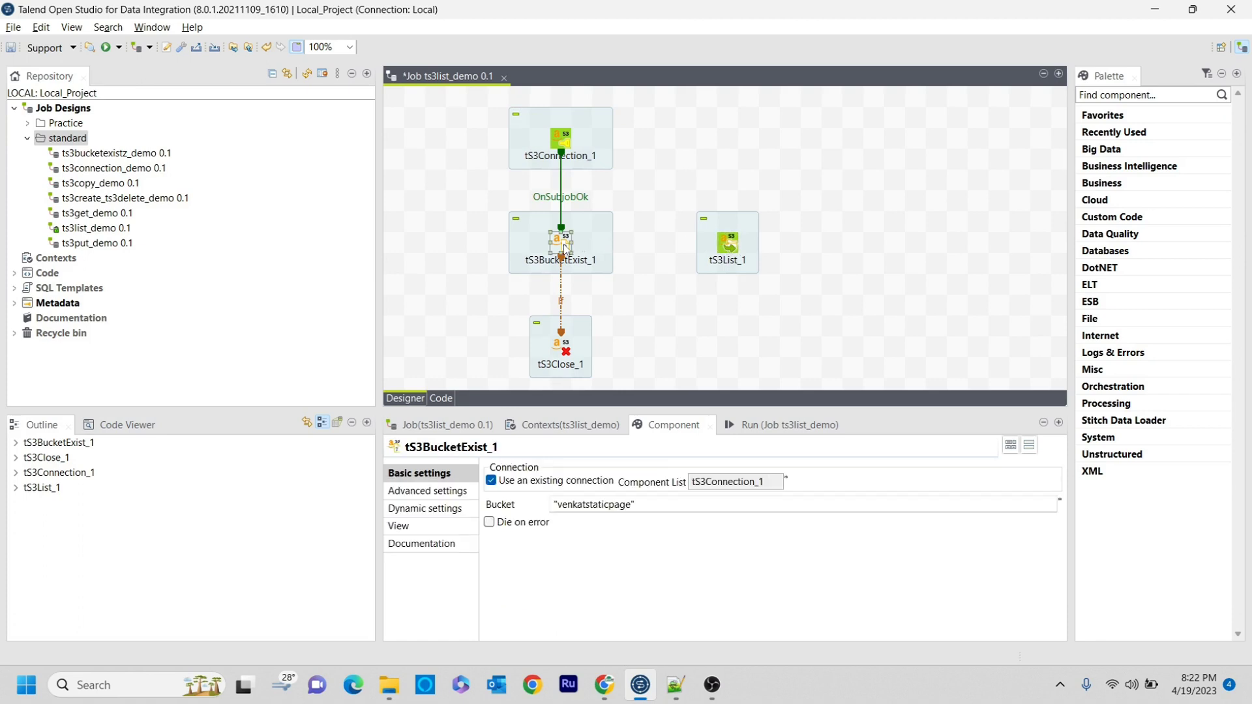
pyautogui.rightClick(561, 243)
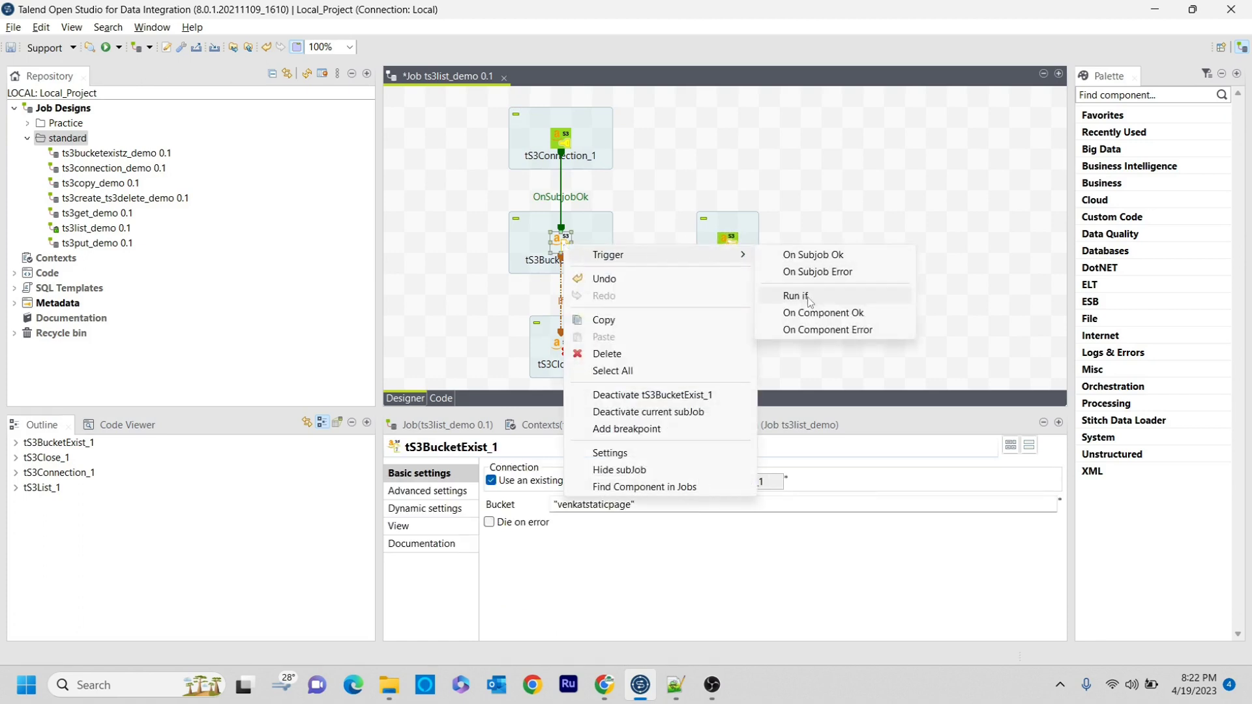
pyautogui.click(792, 295)
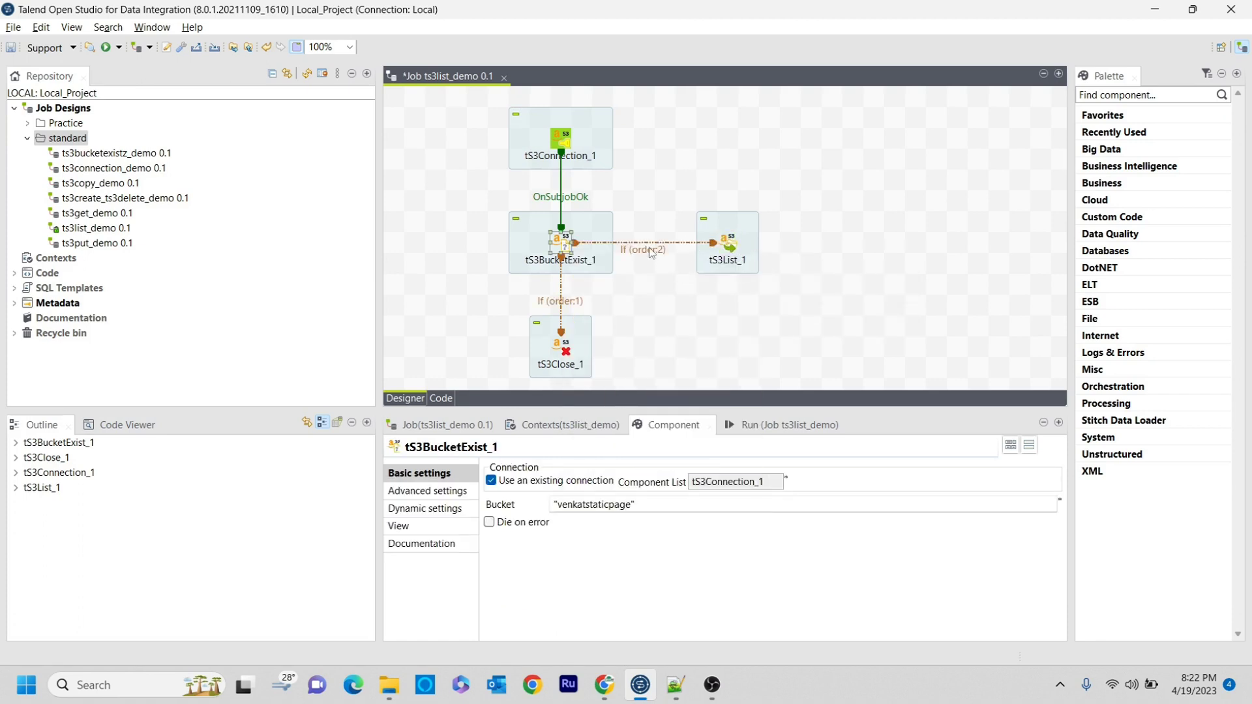
# - Set the If2 condition to ((Boolean)globalMap.get("tS3BucketExist_1_BUCKET_EXIST"))
pyautogui.click(642, 249)
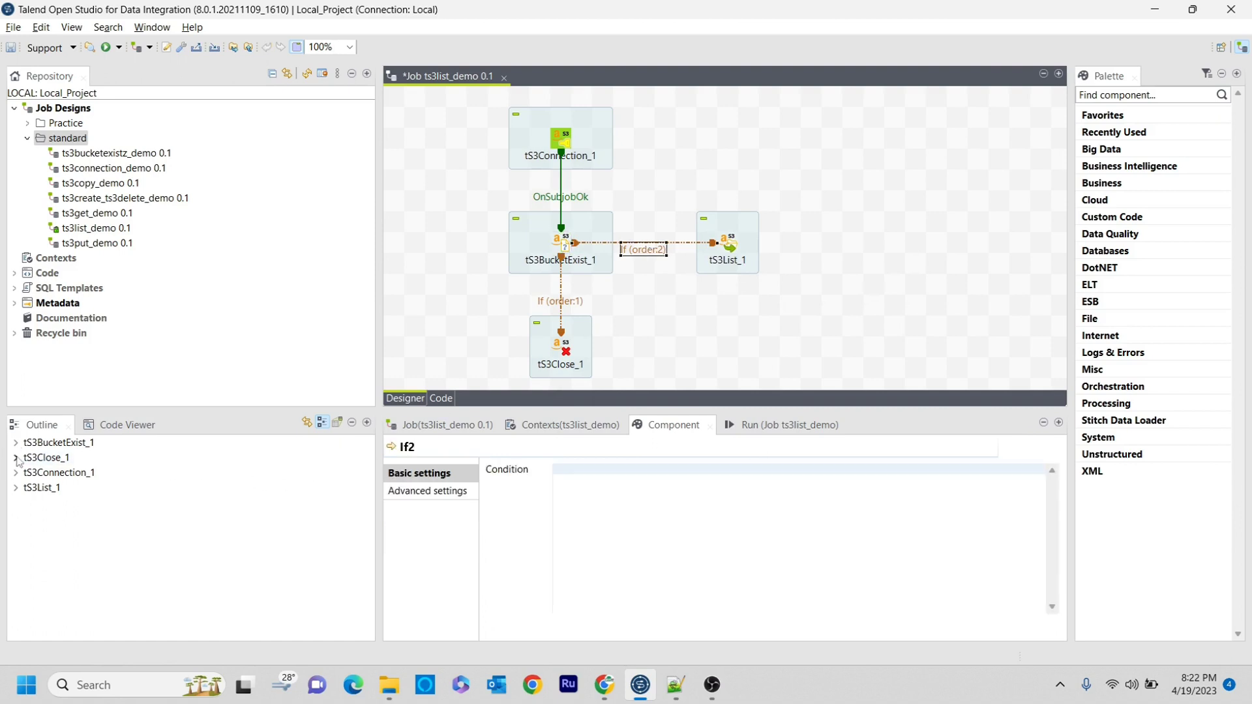
pyautogui.click(15, 443)
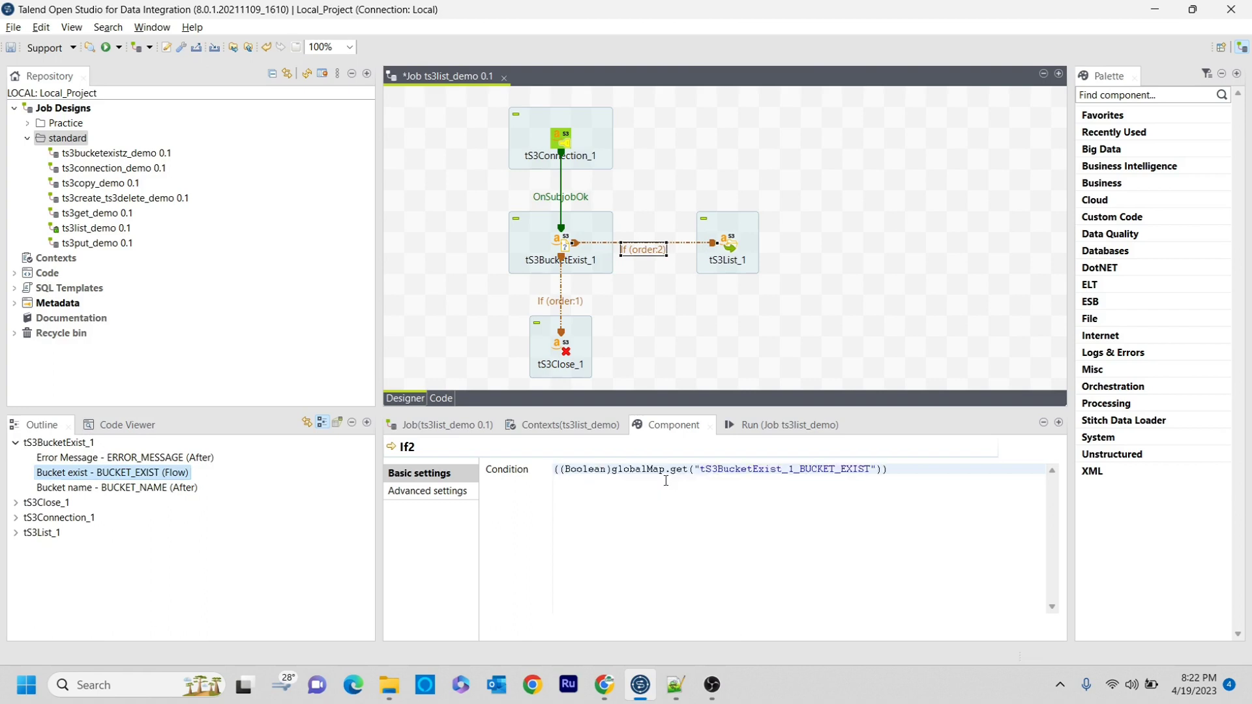
pyautogui.click(560, 301)
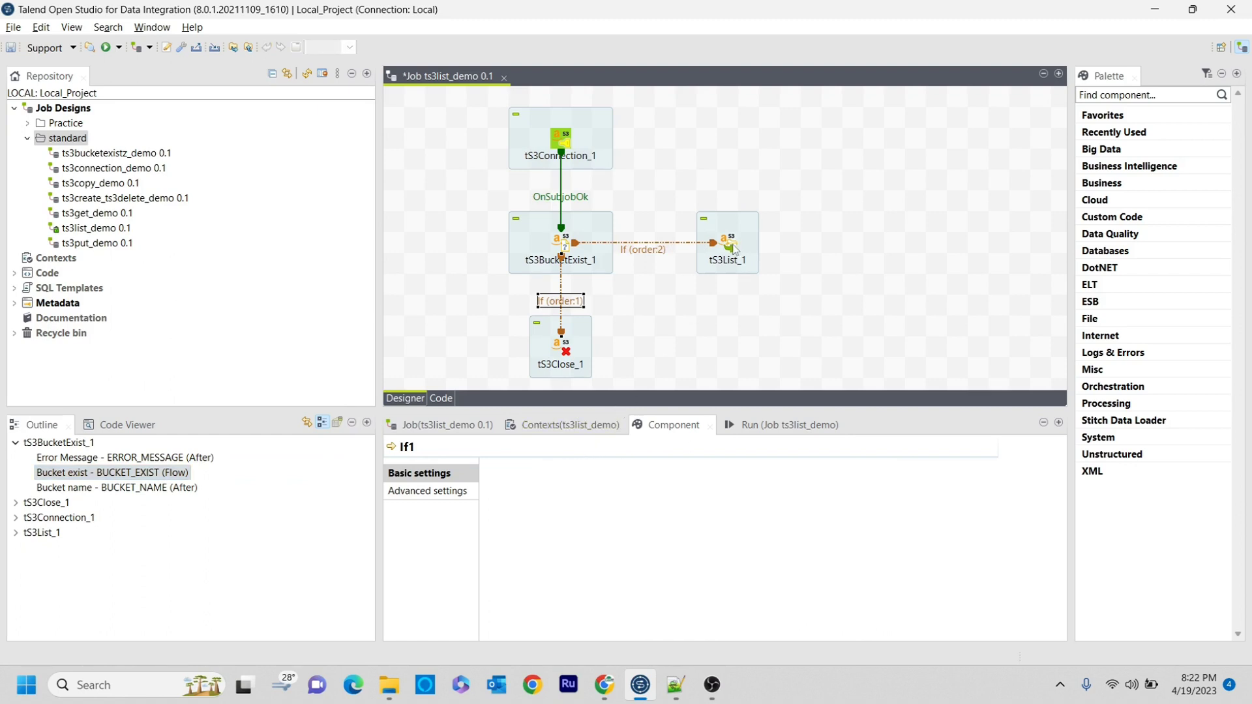
pyautogui.click(728, 243)
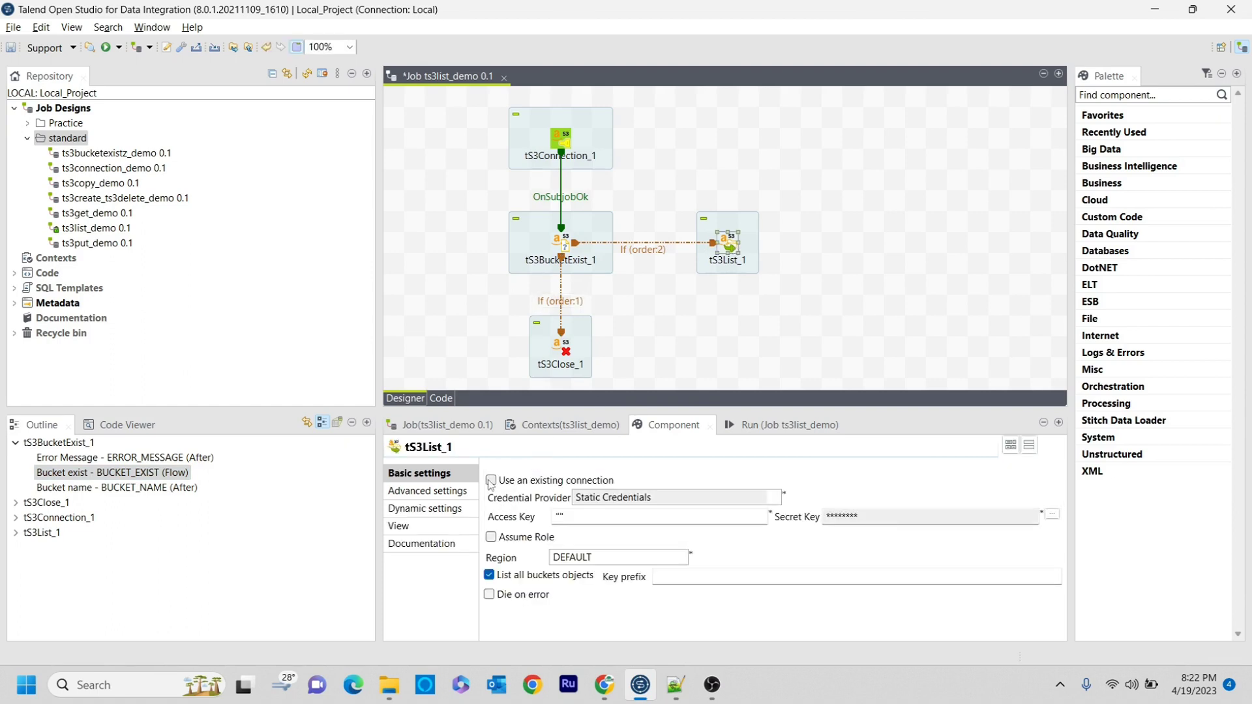
# - Reuse the existing connection in tS3List_1 and link it to tJava_1 with Row > Iterate
pyautogui.click(490, 480)
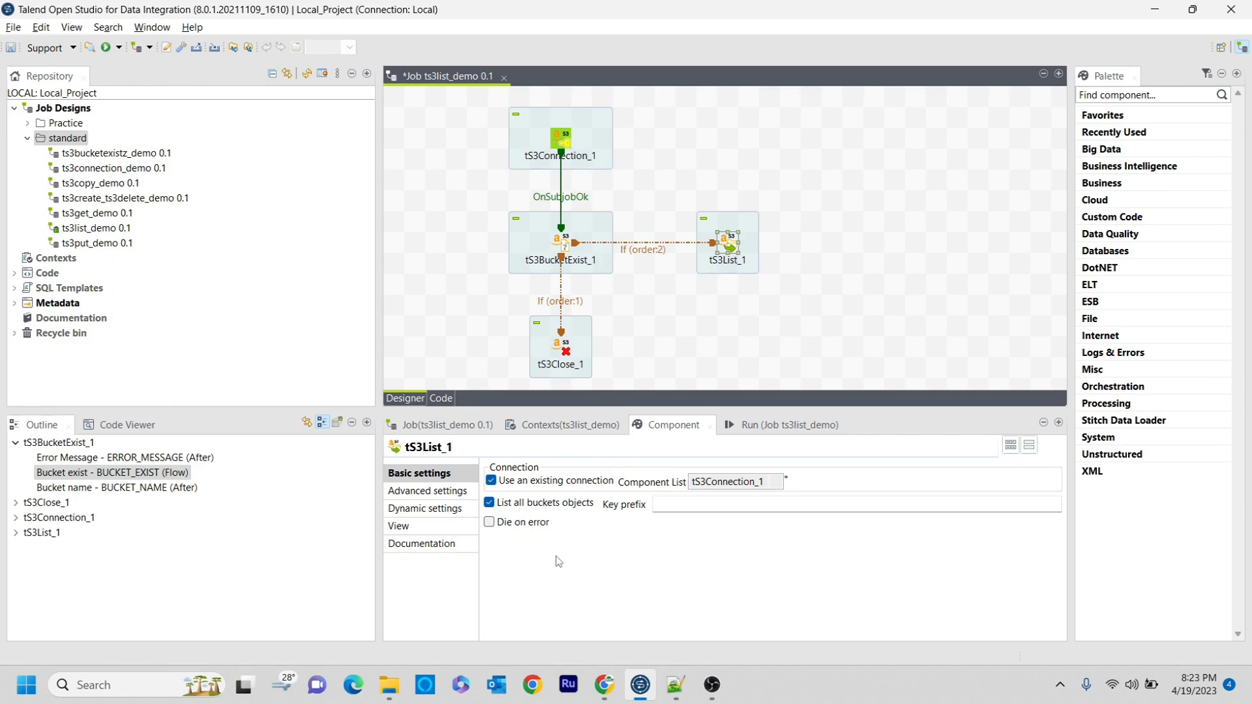
pyautogui.moveTo(510, 511)
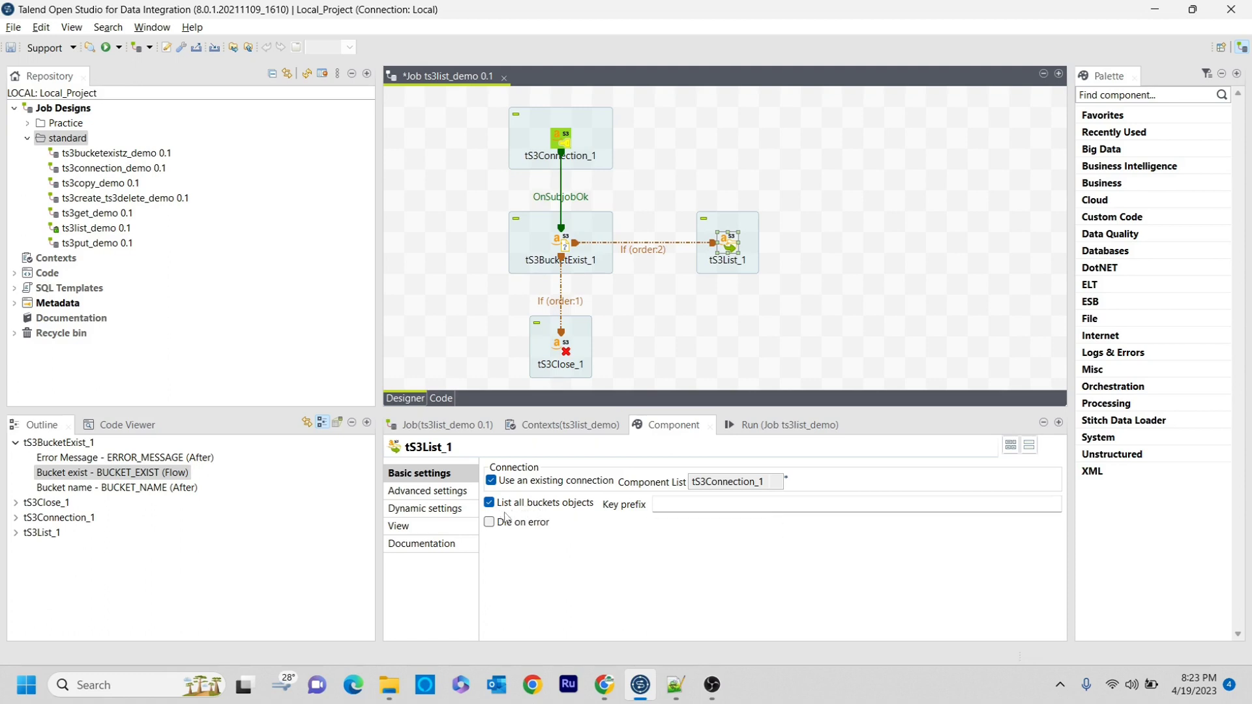
pyautogui.moveTo(858, 242)
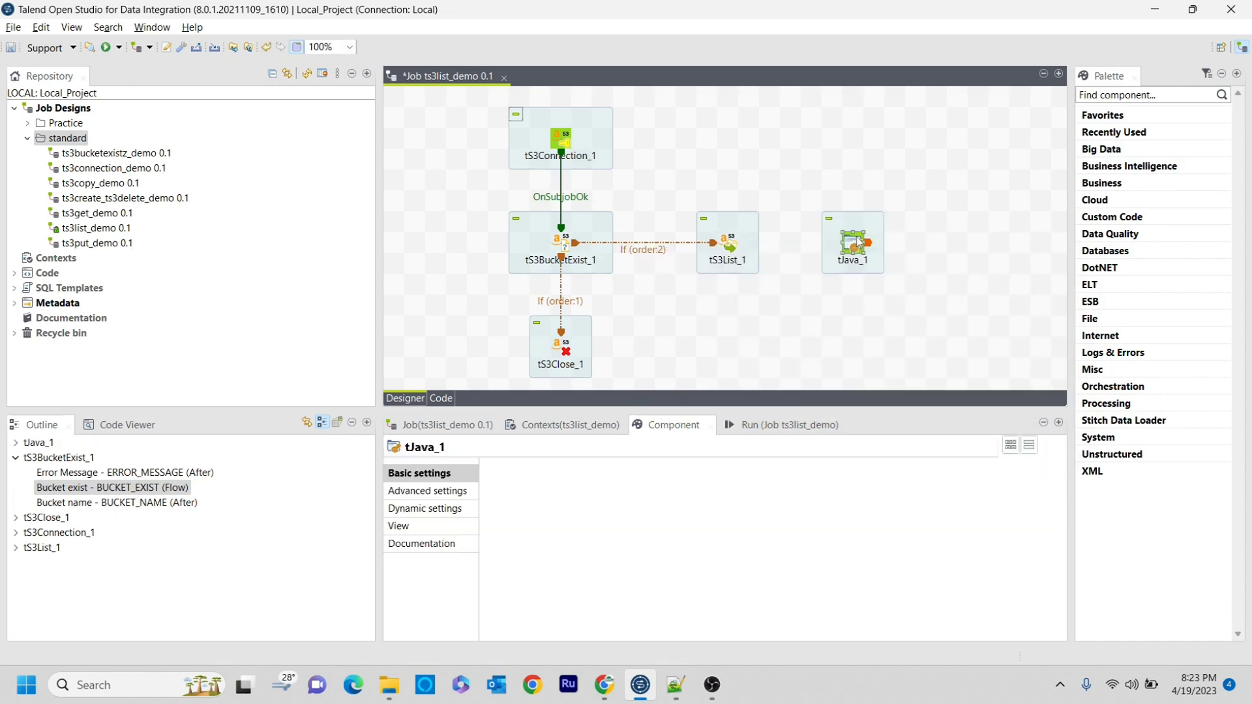
pyautogui.rightClick(728, 243)
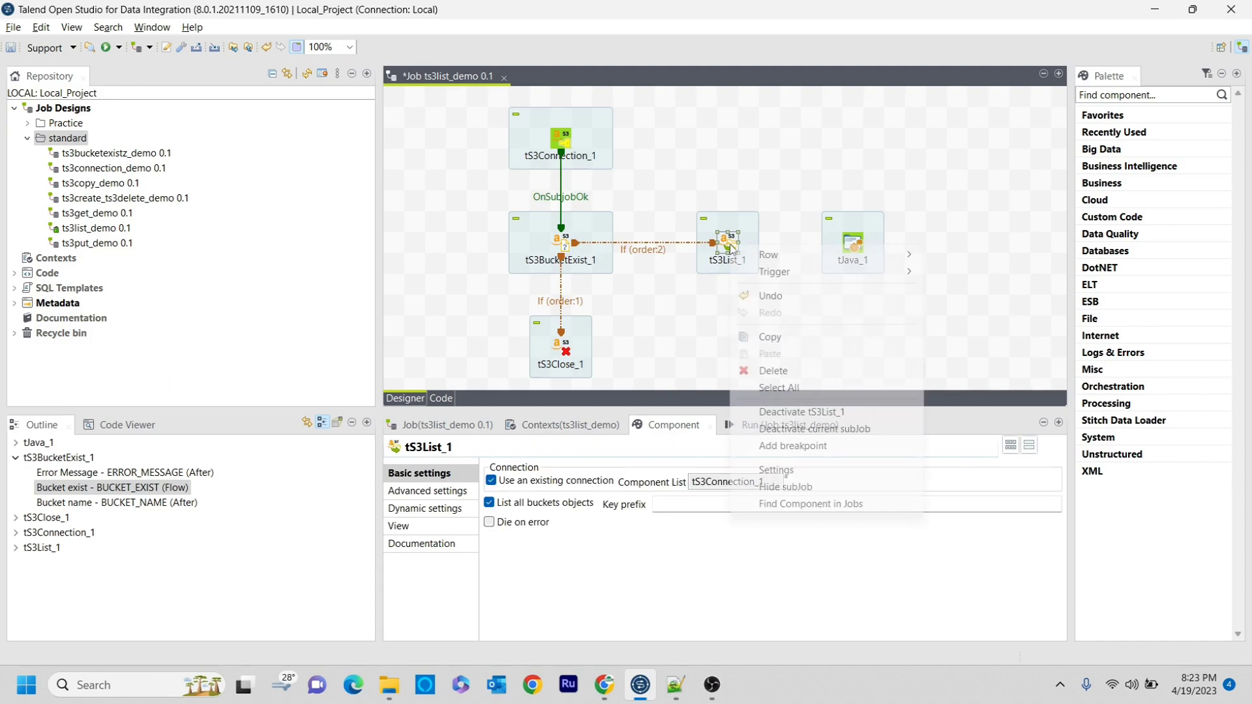
pyautogui.moveTo(769, 255)
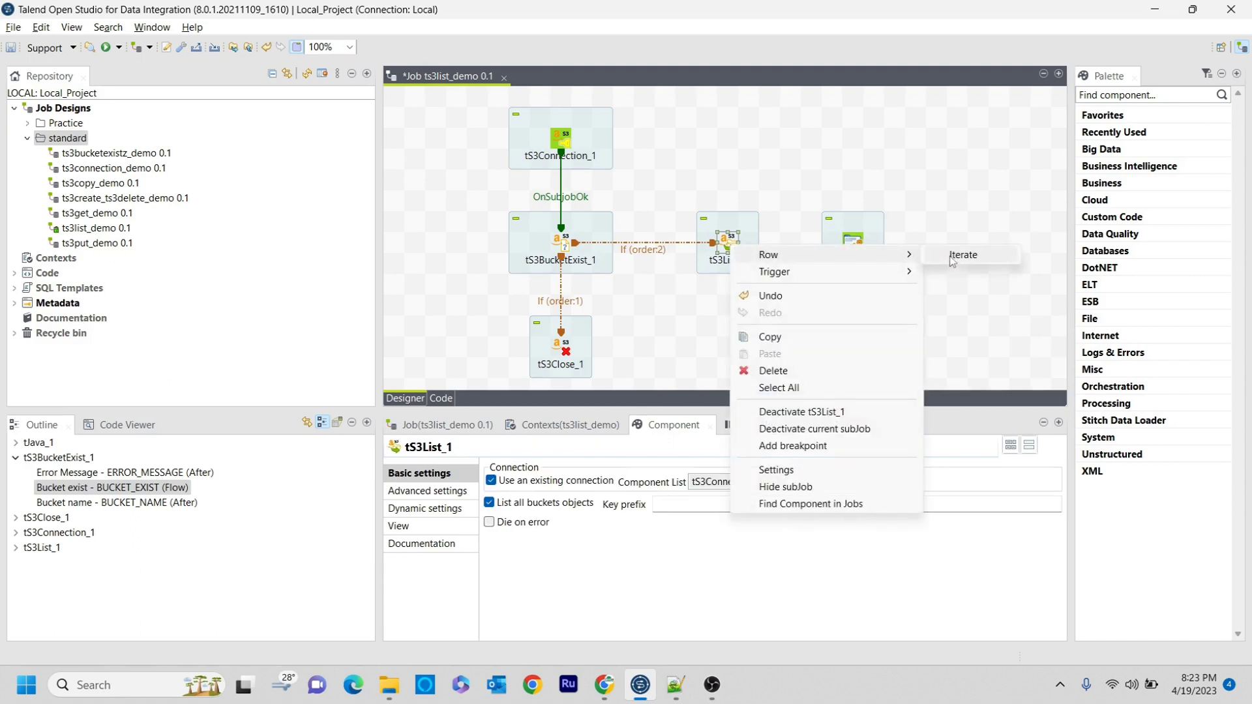
pyautogui.click(962, 255)
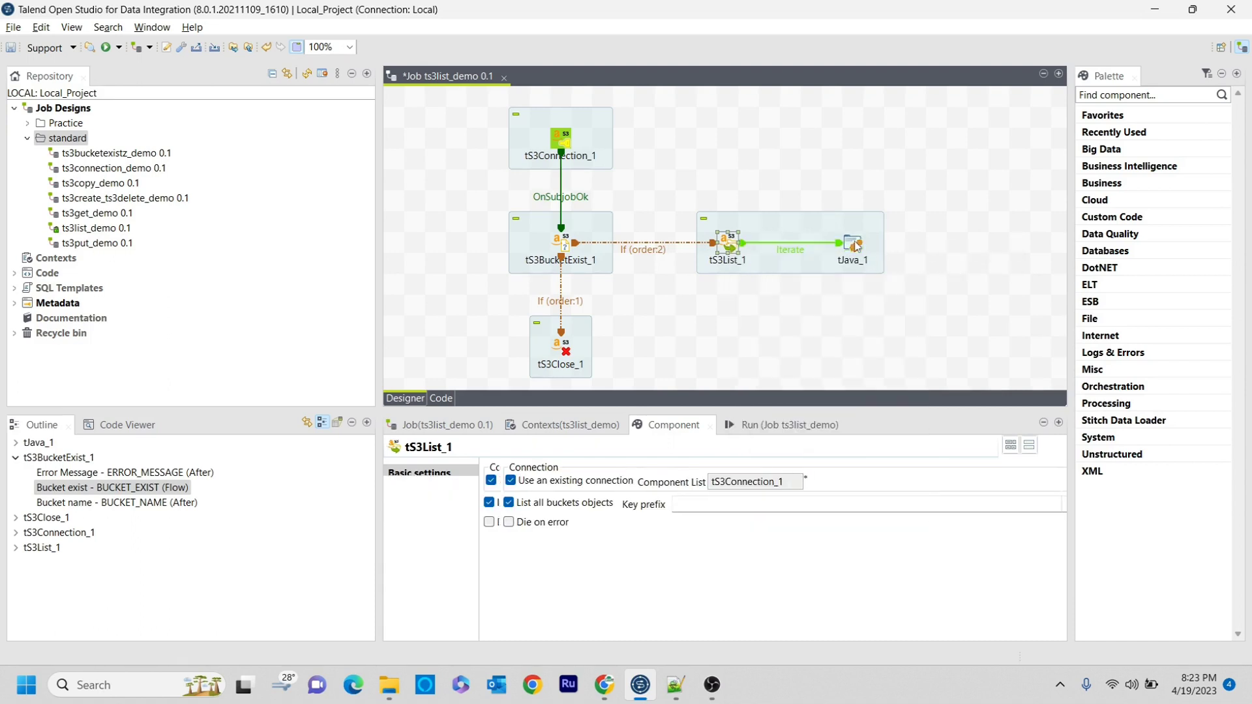
pyautogui.click(736, 326)
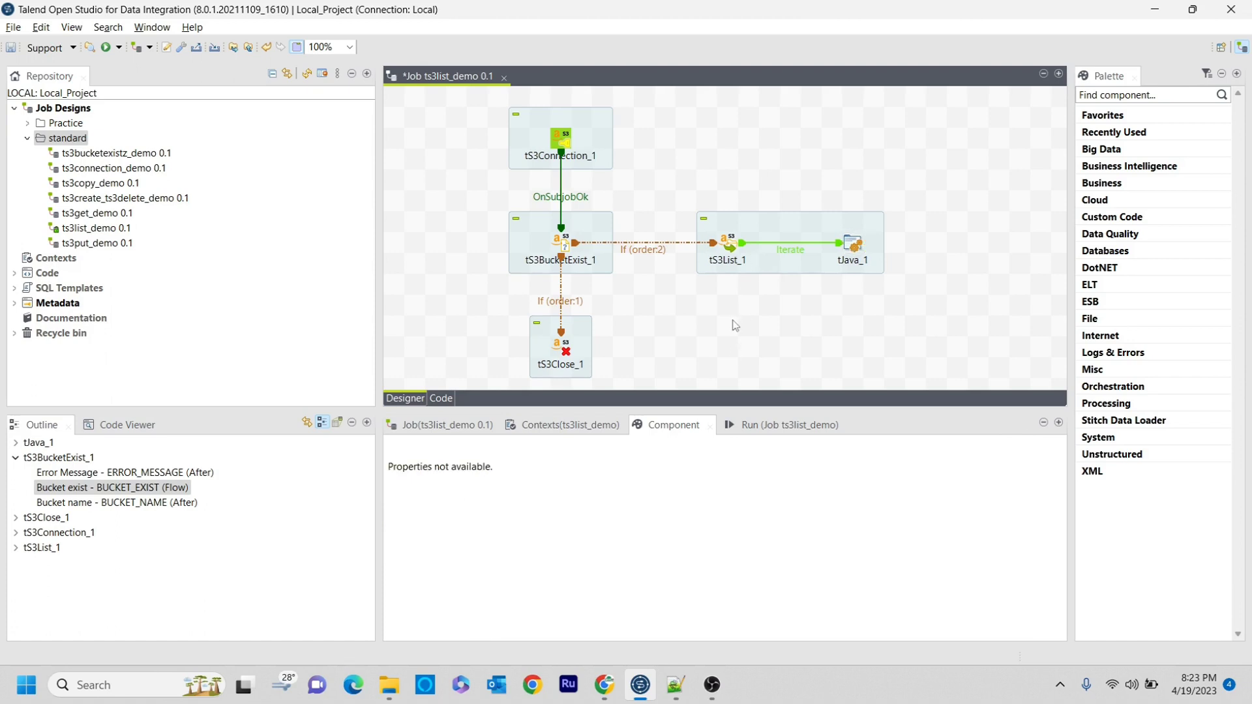
# - Add tS3Close_2 and trigger it from tS3List_1 with On Subjob Ok
pyautogui.write('ts3clo')
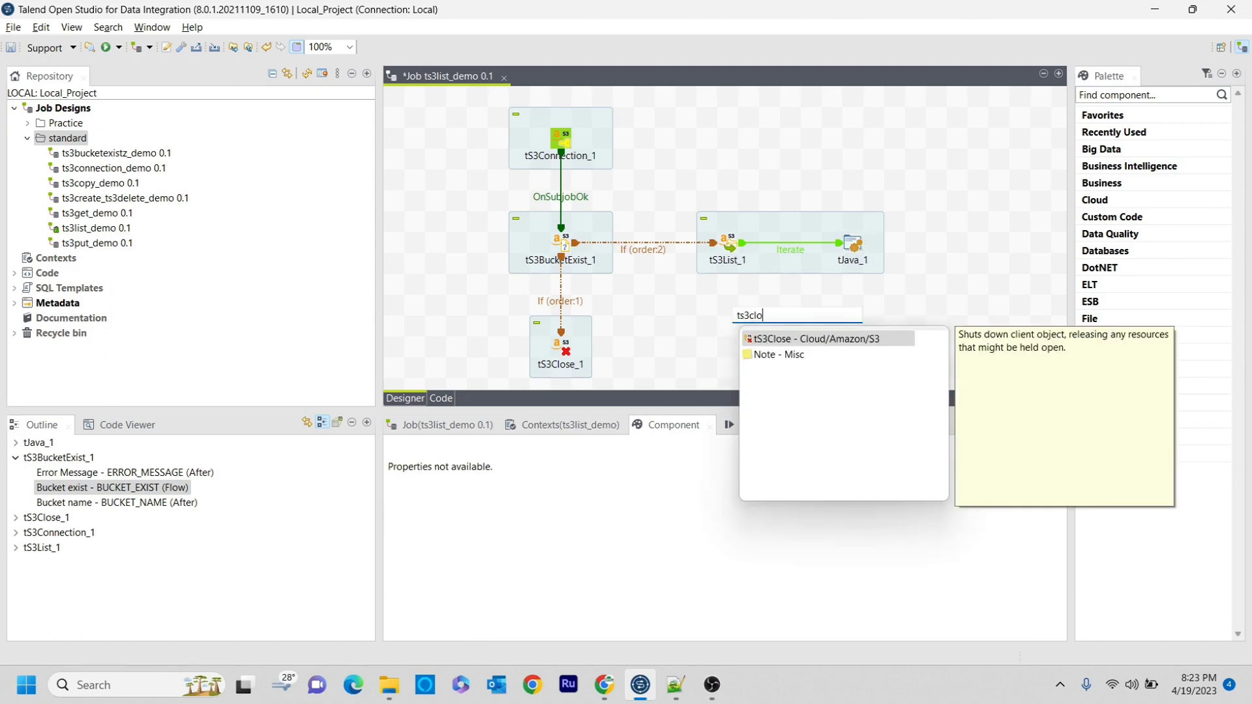
pyautogui.click(824, 339)
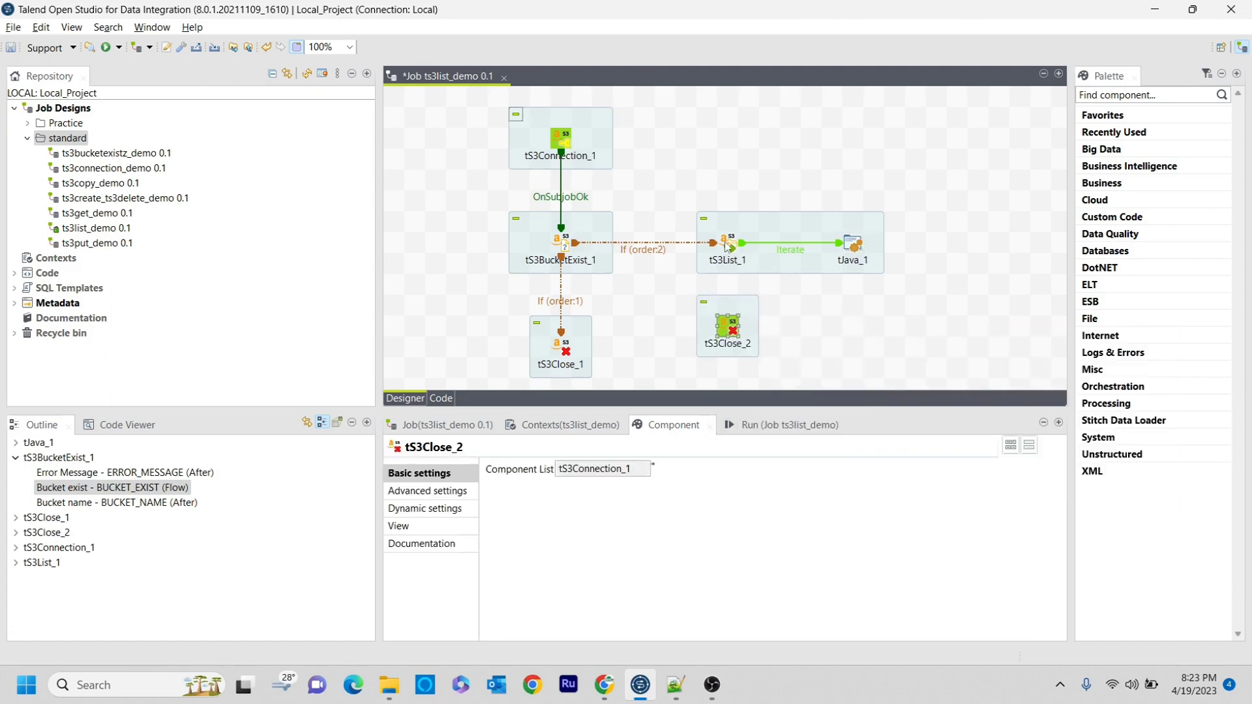
pyautogui.rightClick(727, 243)
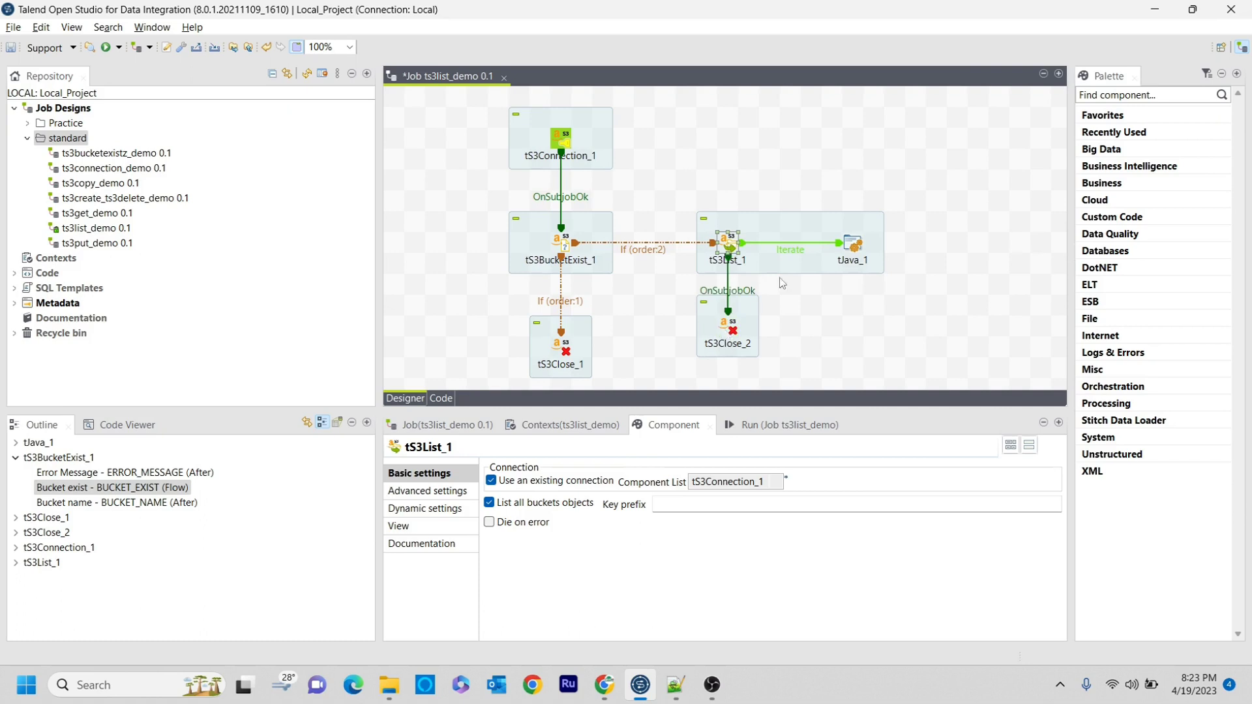
# - Write System.out.println lines in tJava_1 with a "Bucket:" label
pyautogui.click(853, 242)
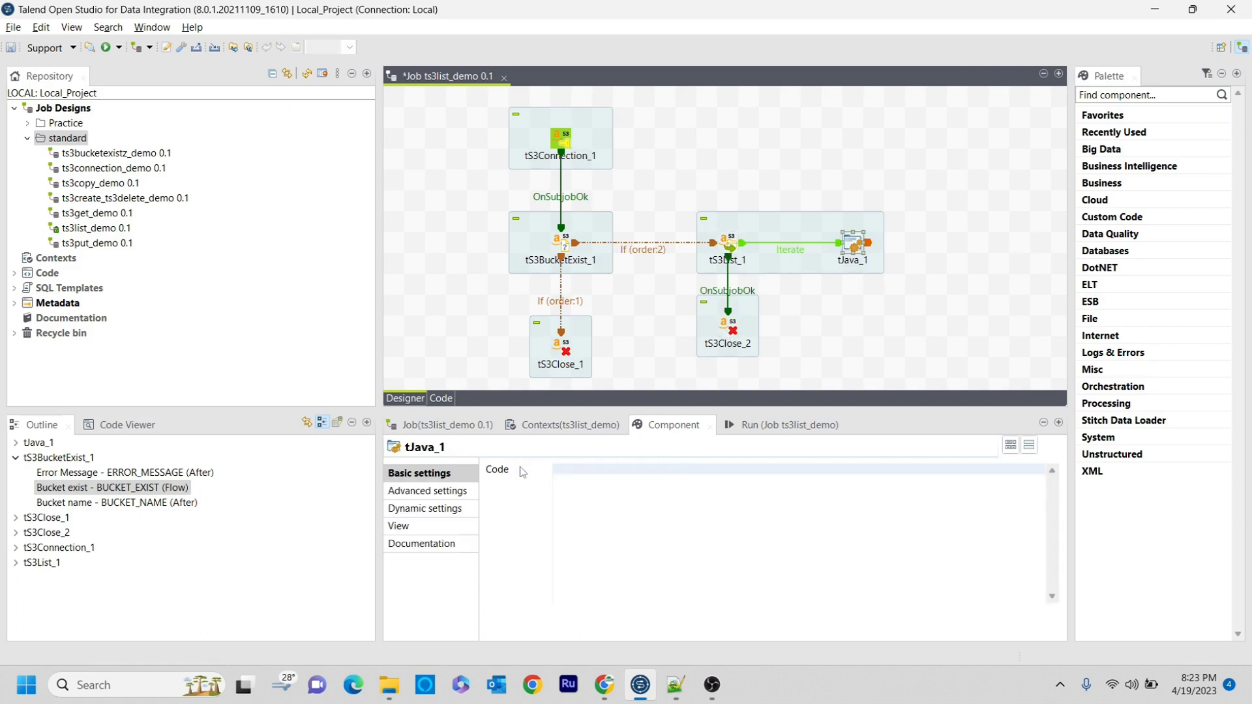
pyautogui.write('System.out.println("");')
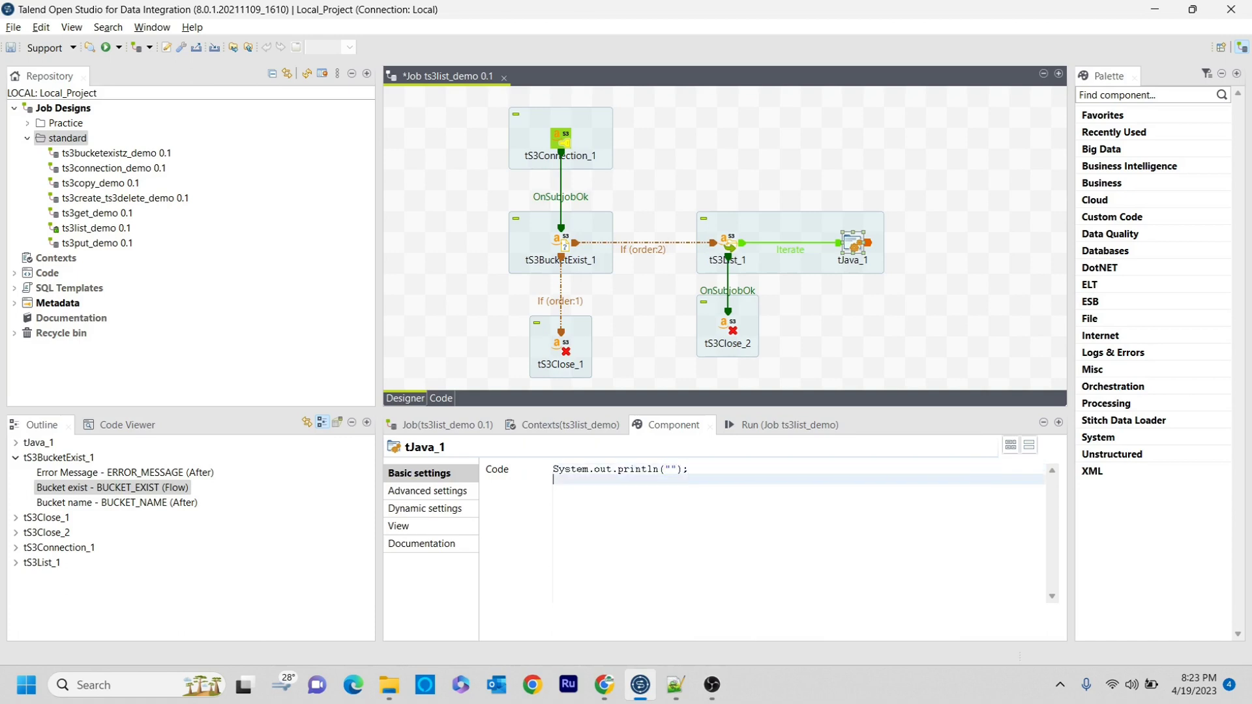
pyautogui.write('System.o')
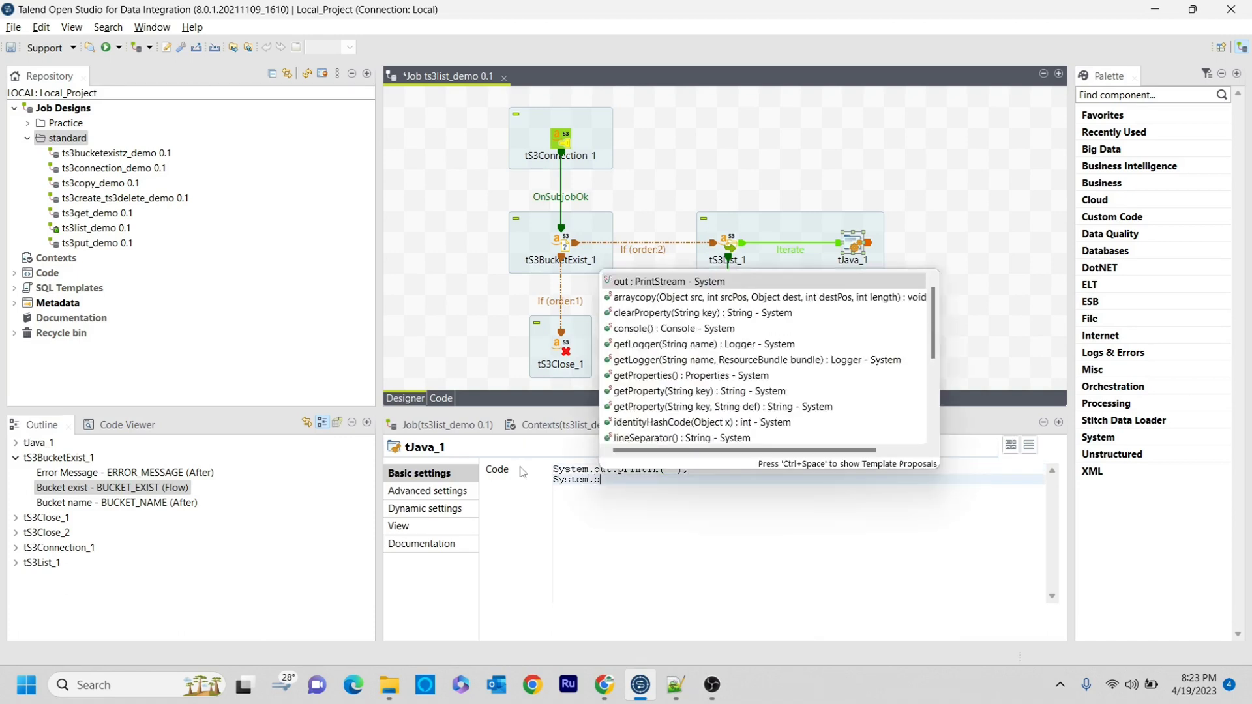
pyautogui.write('println(')
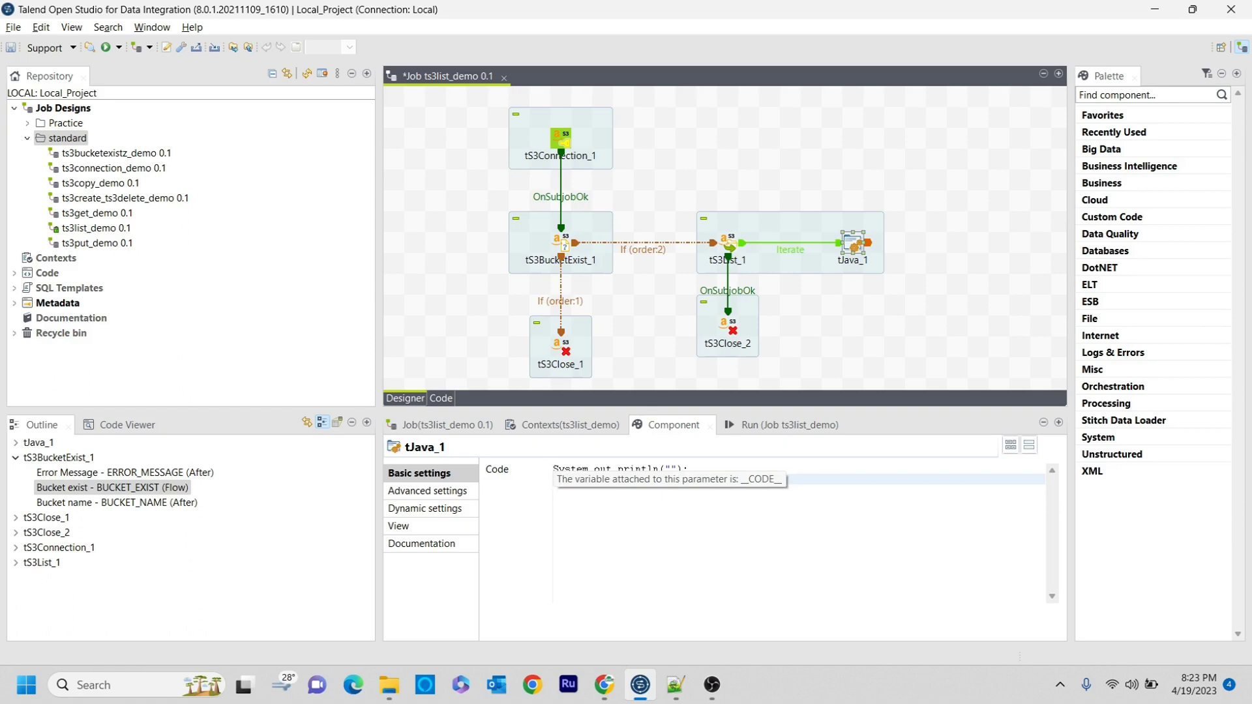
pyautogui.write('System.out.println();')
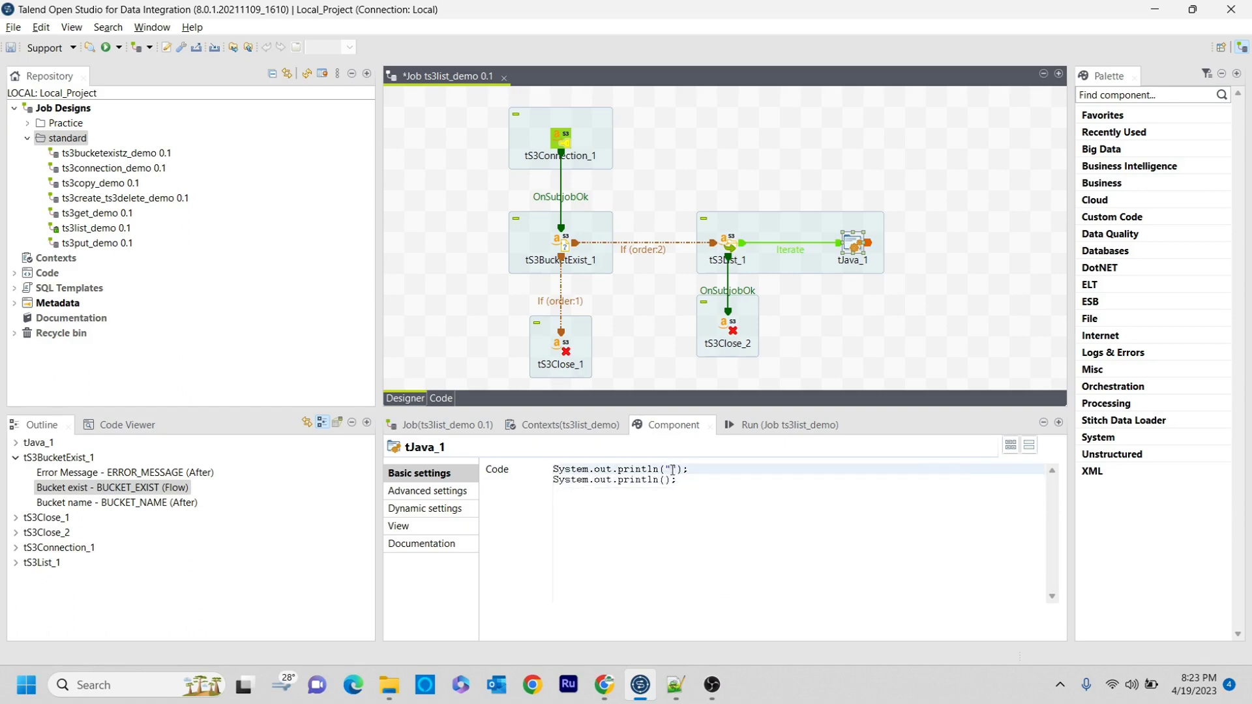
pyautogui.write('Bucket:')
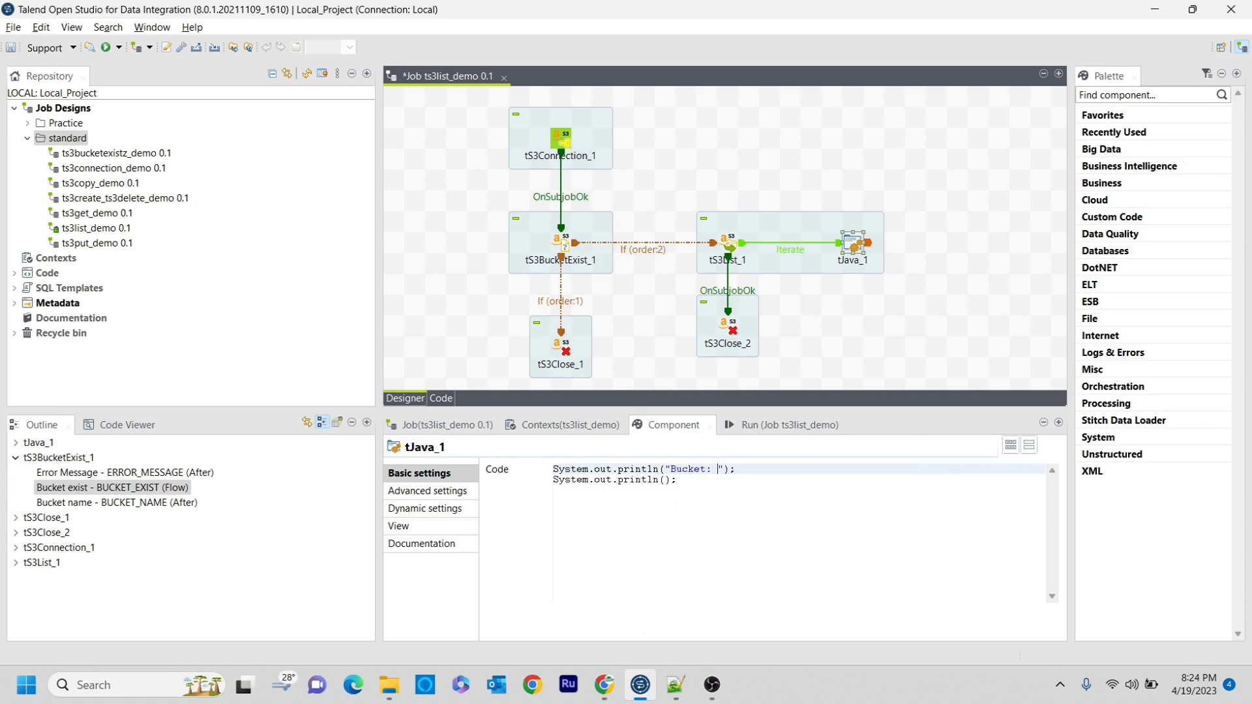
pyautogui.write('+')
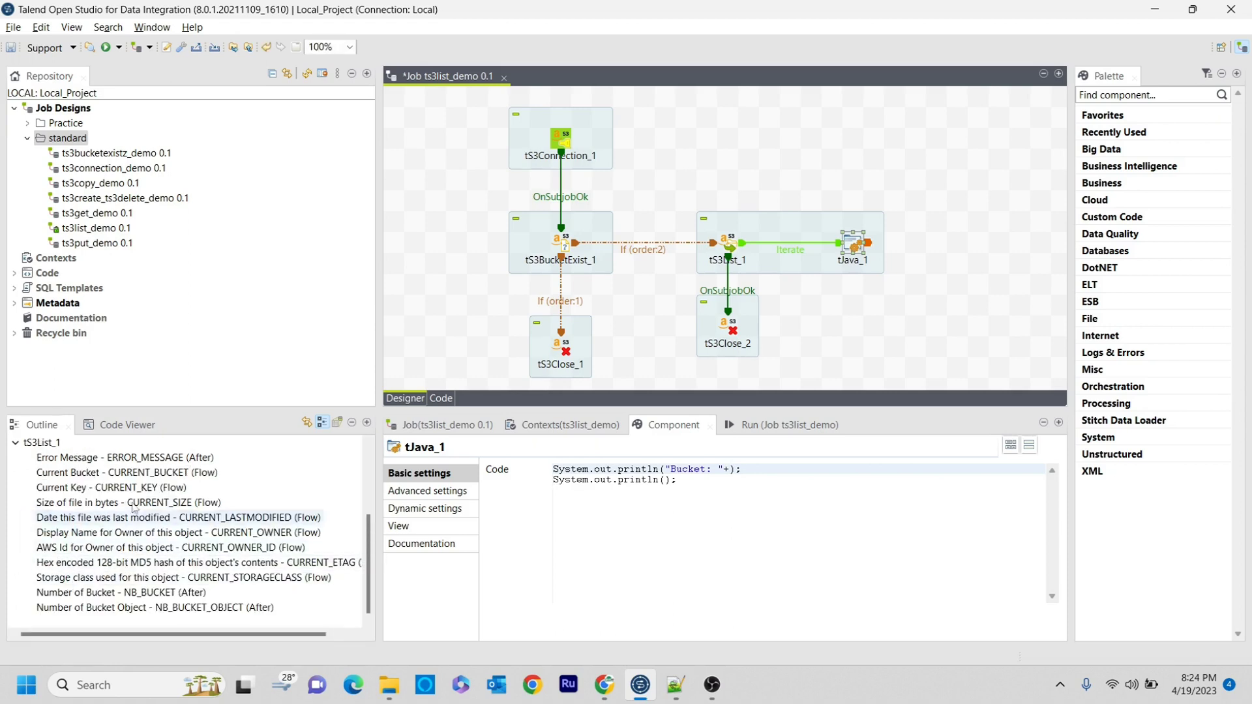
# - Insert the tS3List_1_CURRENT_BUCKET and tS3List_1_CURRENT_KEY global variables into the print lines
pyautogui.click(120, 472)
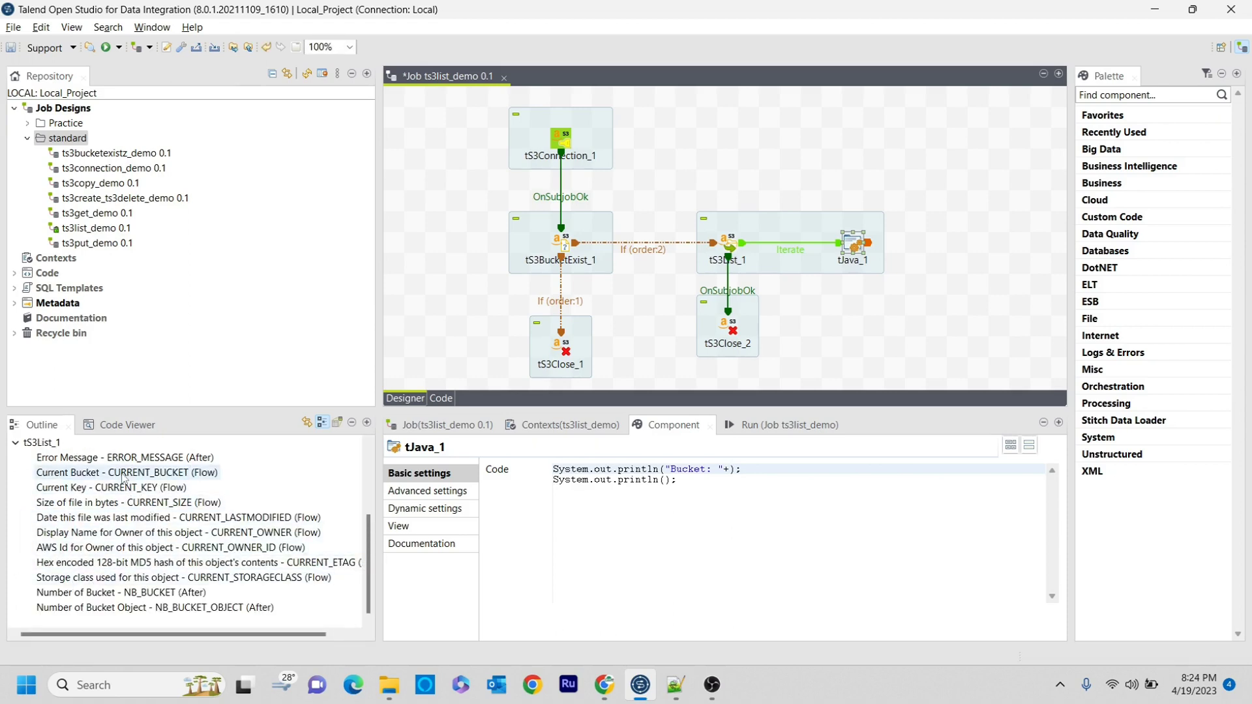
pyautogui.click(124, 473)
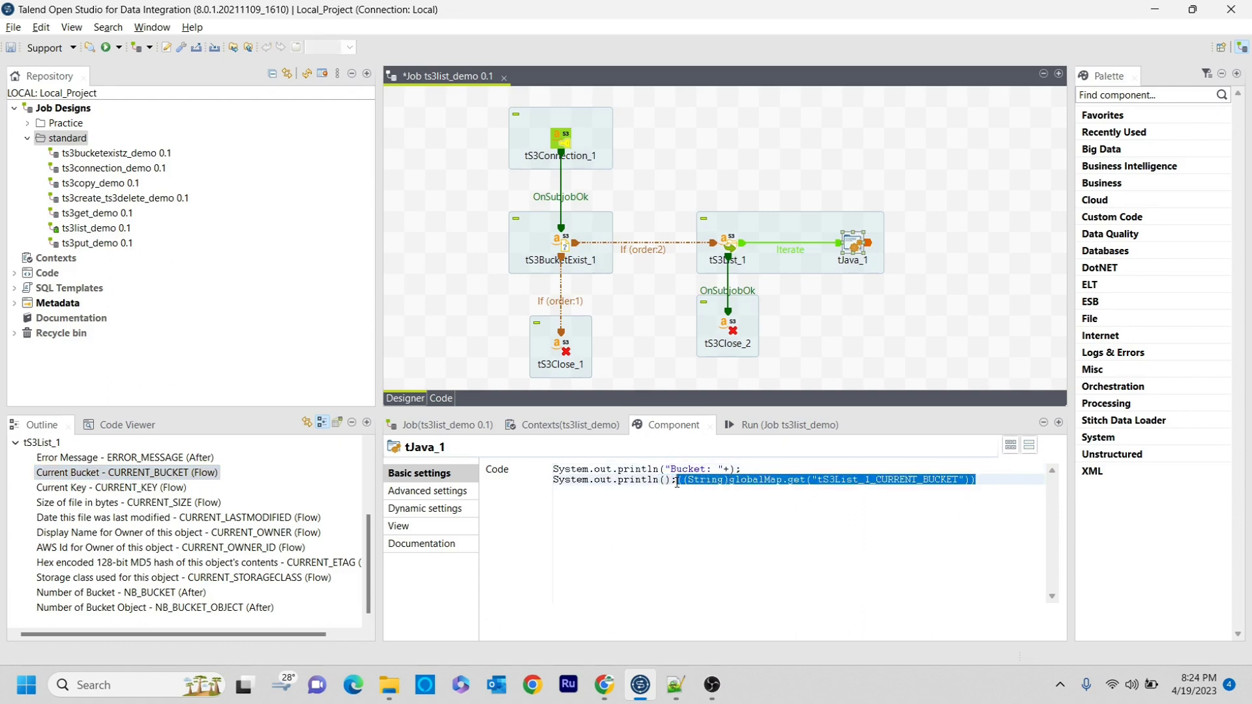
pyautogui.press('Delete')
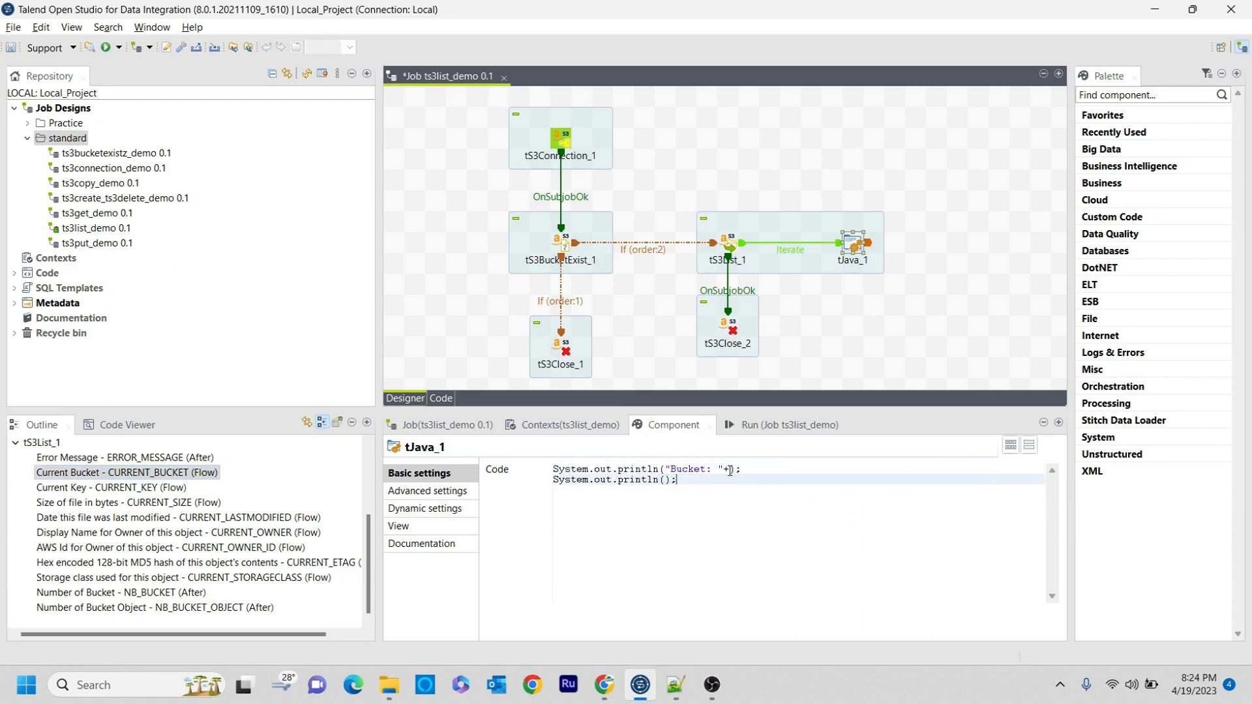
pyautogui.write('((String)globalMap.get("tS3List_1_CURRENT_BUCKET"))')
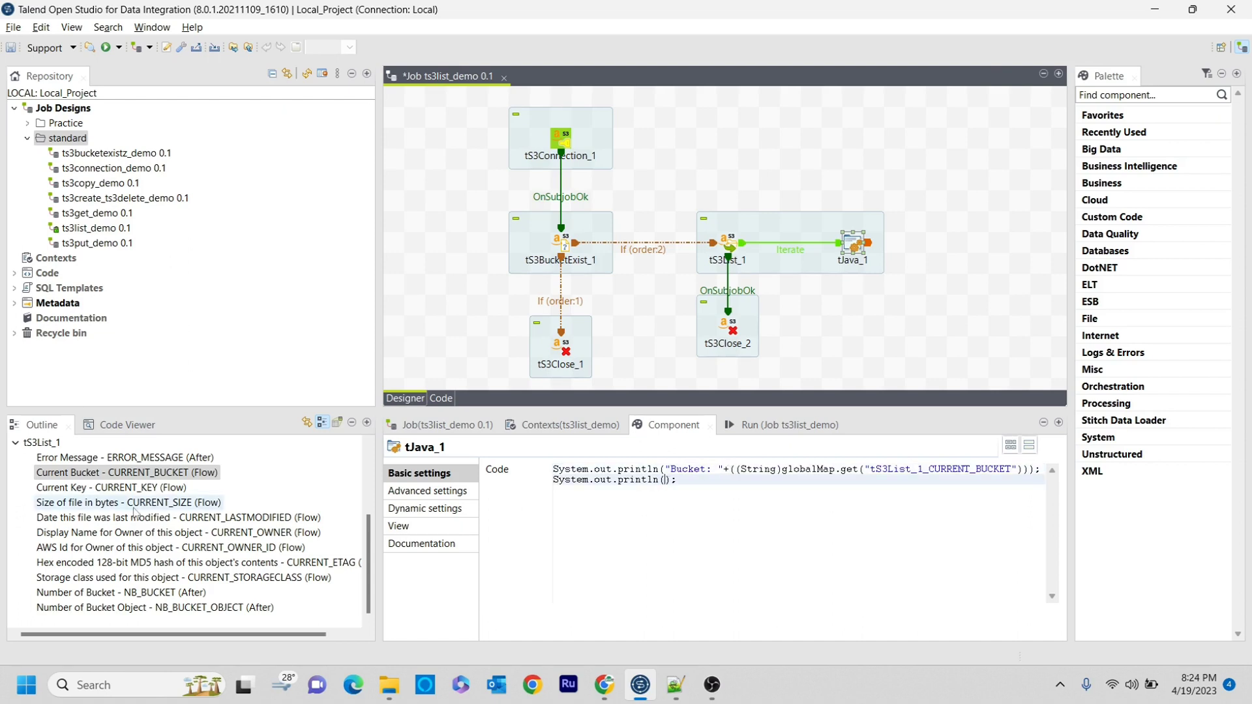
pyautogui.click(91, 487)
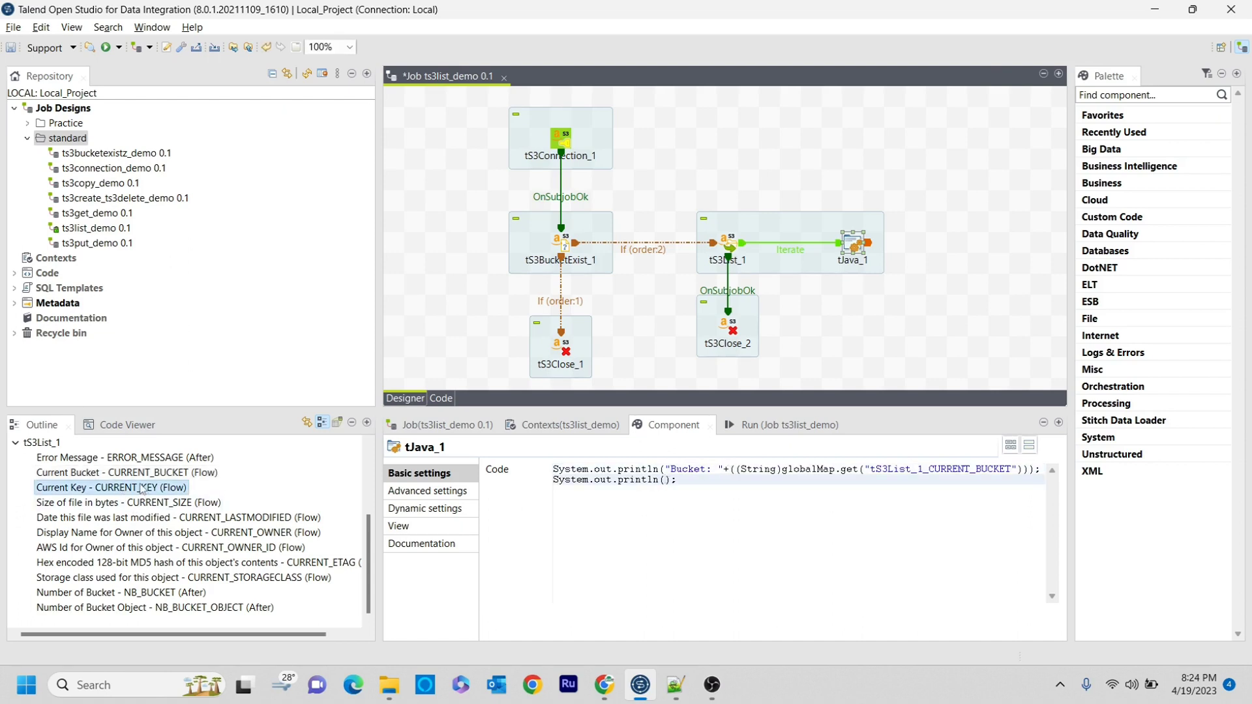
pyautogui.moveTo(112, 487); pyautogui.dragTo(662, 497)
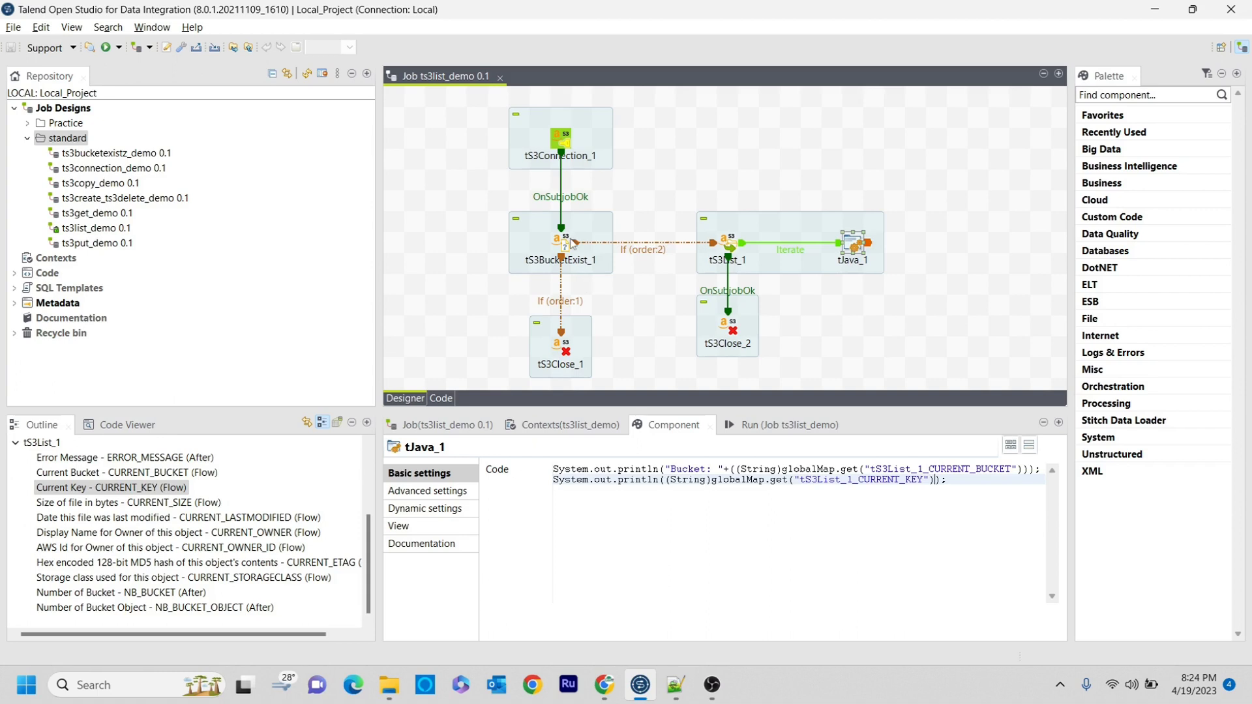
pyautogui.moveTo(555, 236)
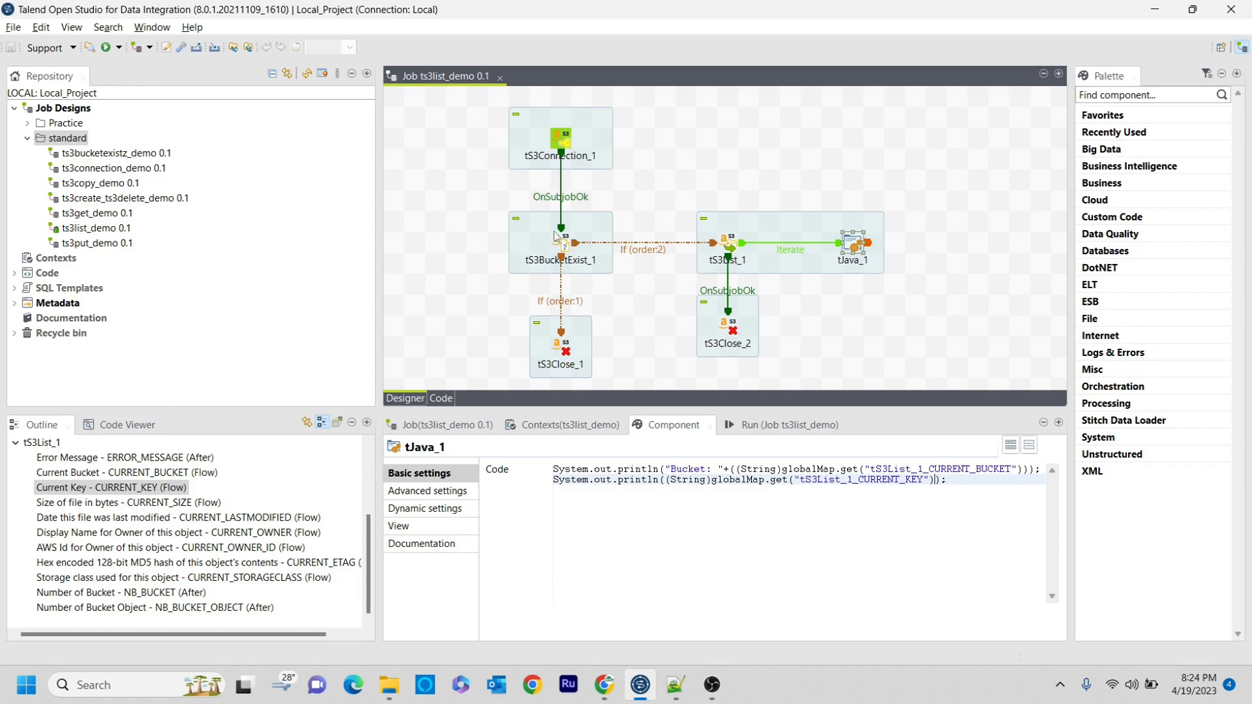
pyautogui.click(559, 243)
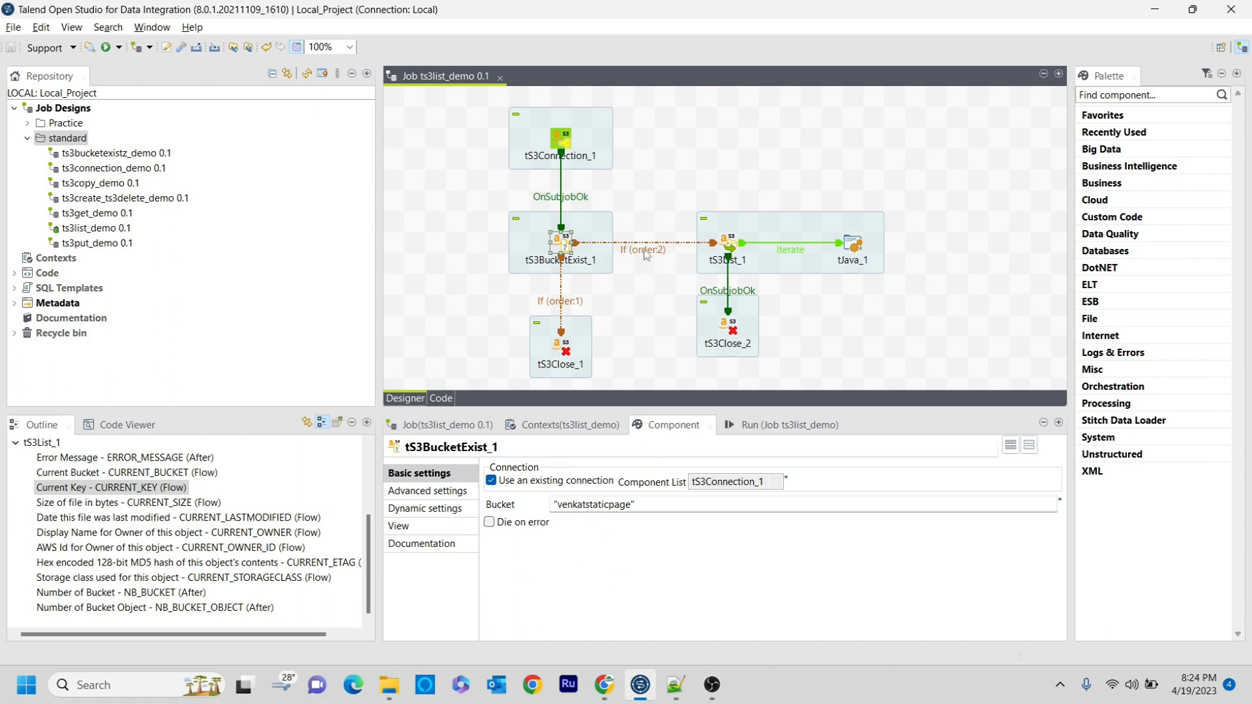
pyautogui.click(643, 249)
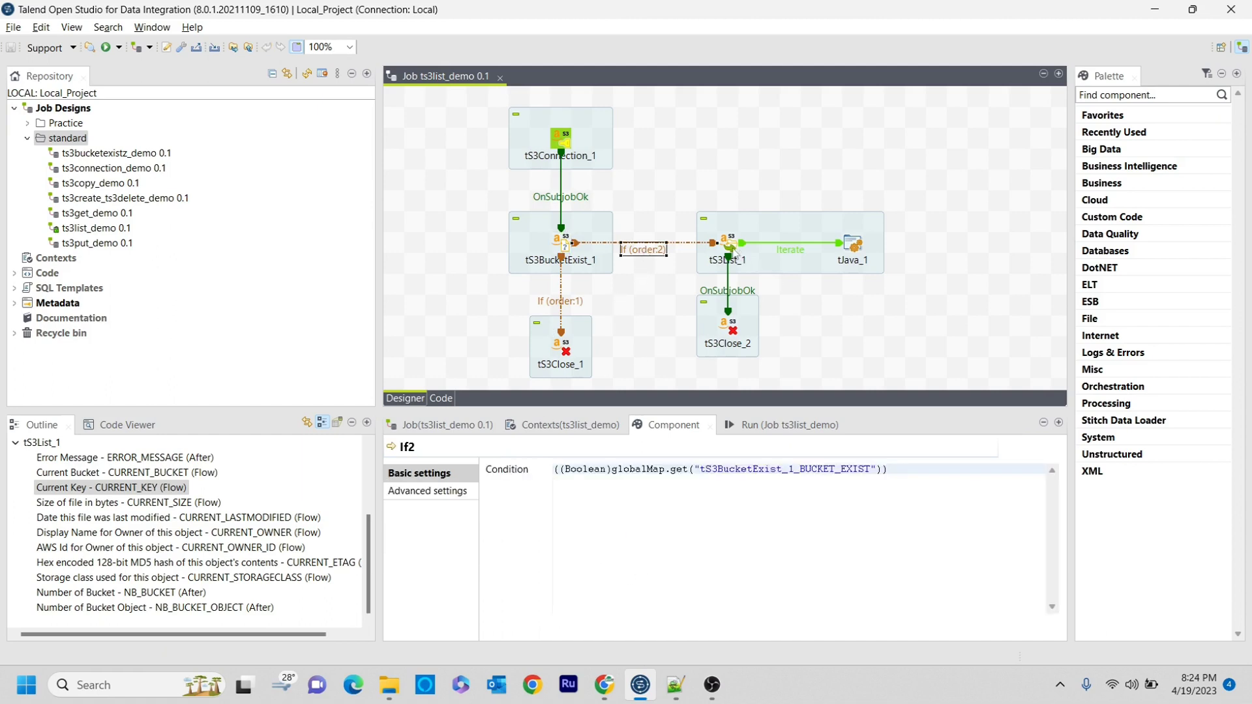
pyautogui.click(727, 240)
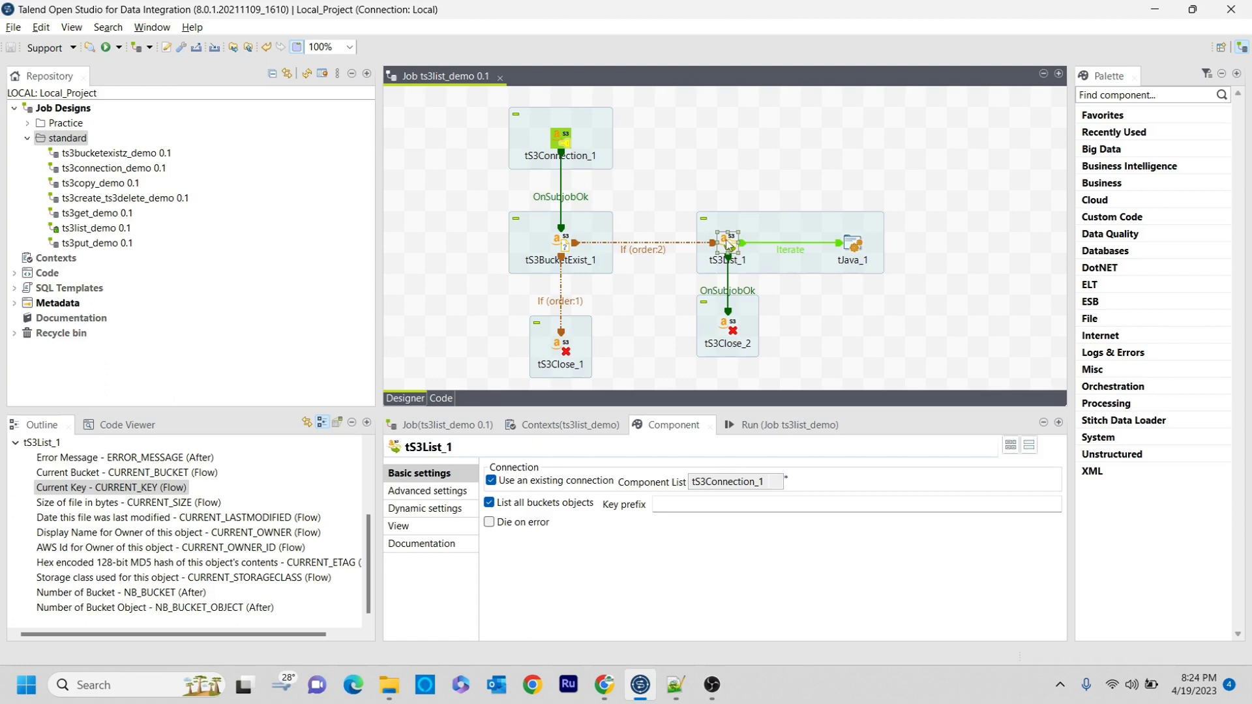
pyautogui.moveTo(870, 263)
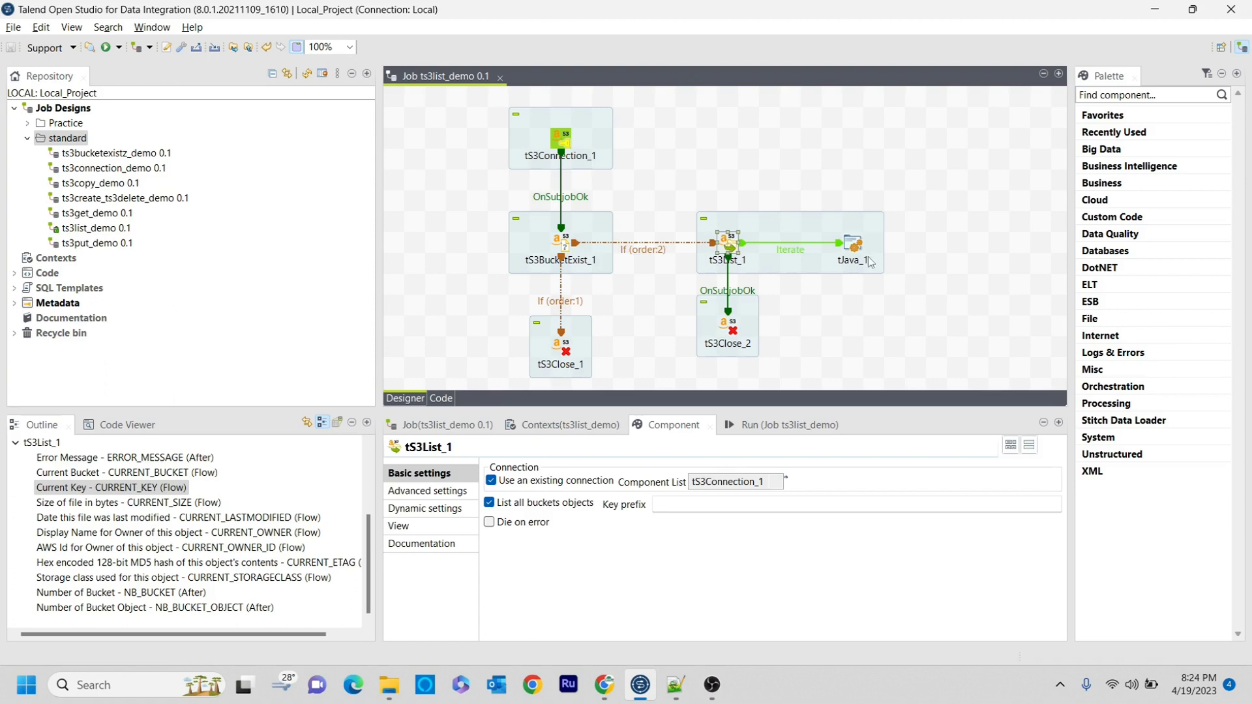
pyautogui.click(854, 243)
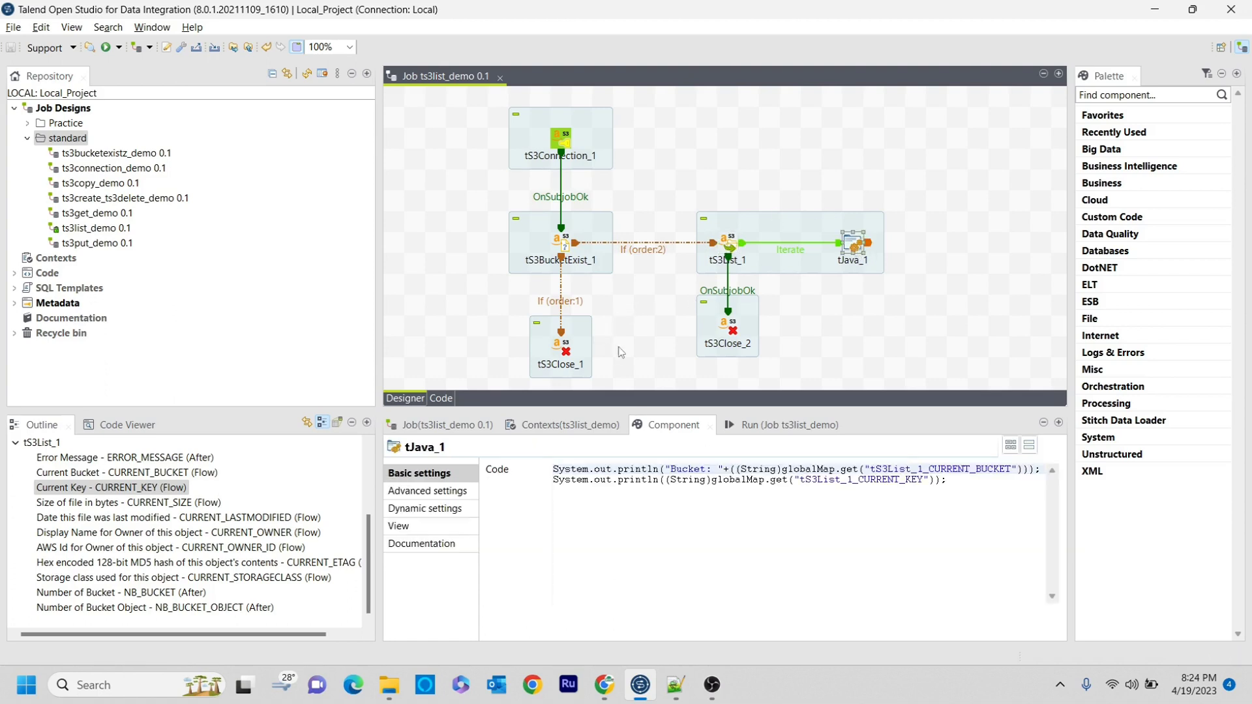
# - Run ts3list_demo and scroll the console showing bucket names and object keys
pyautogui.click(790, 425)
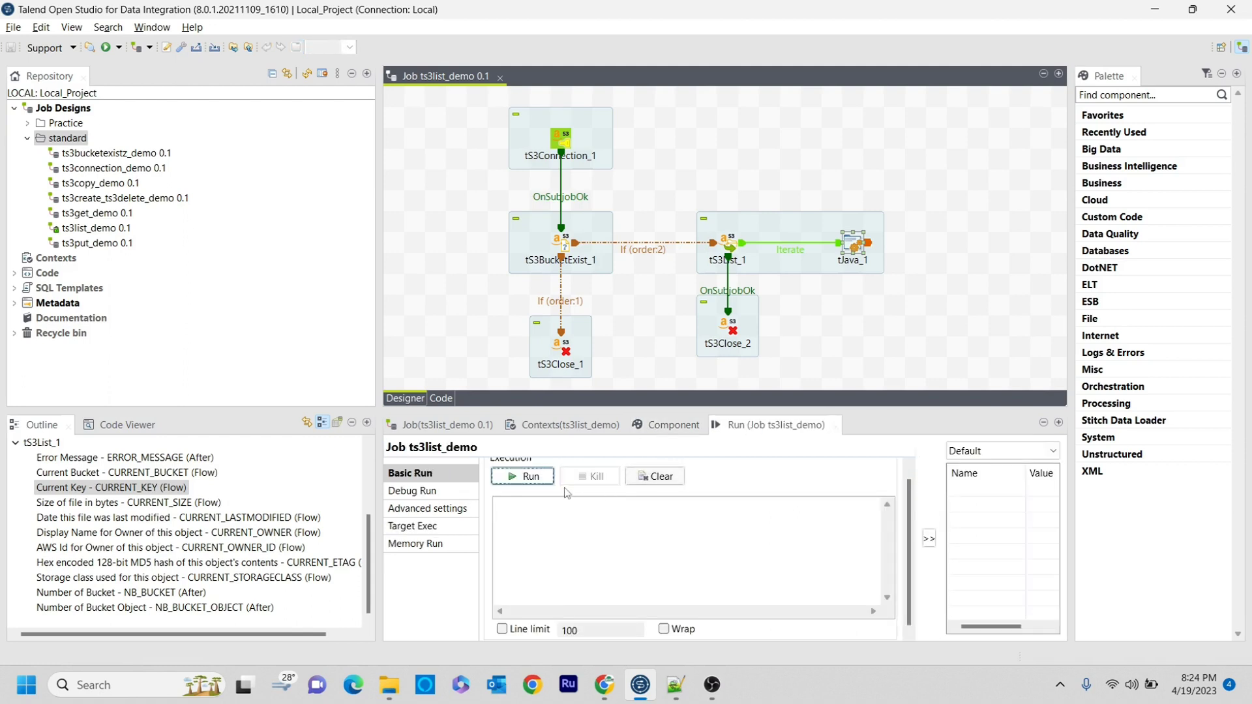
pyautogui.click(522, 476)
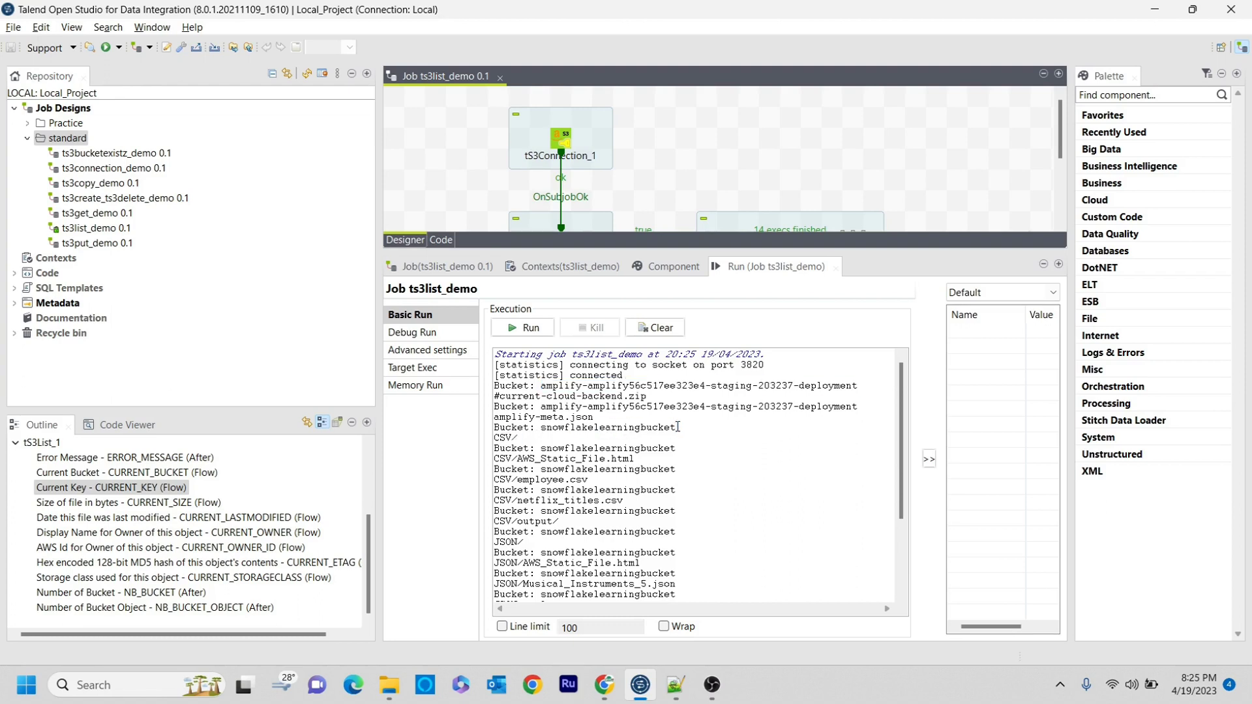
pyautogui.scroll(-3)
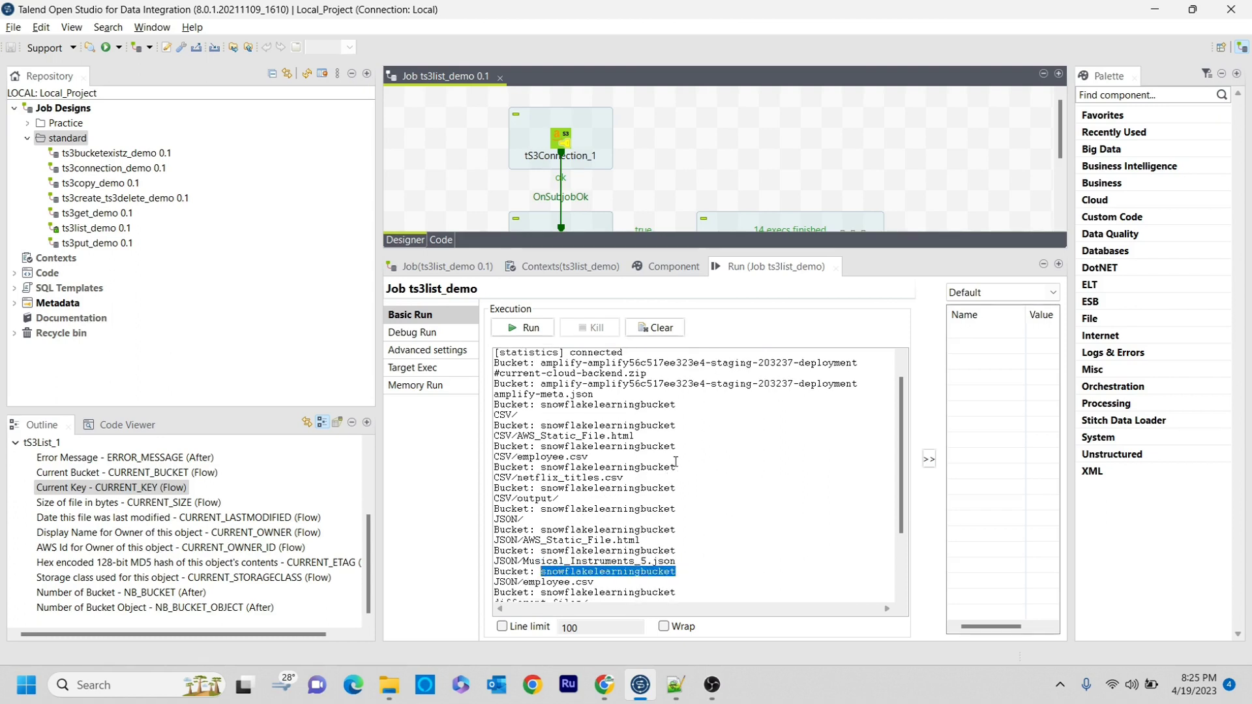
pyautogui.scroll(-3)
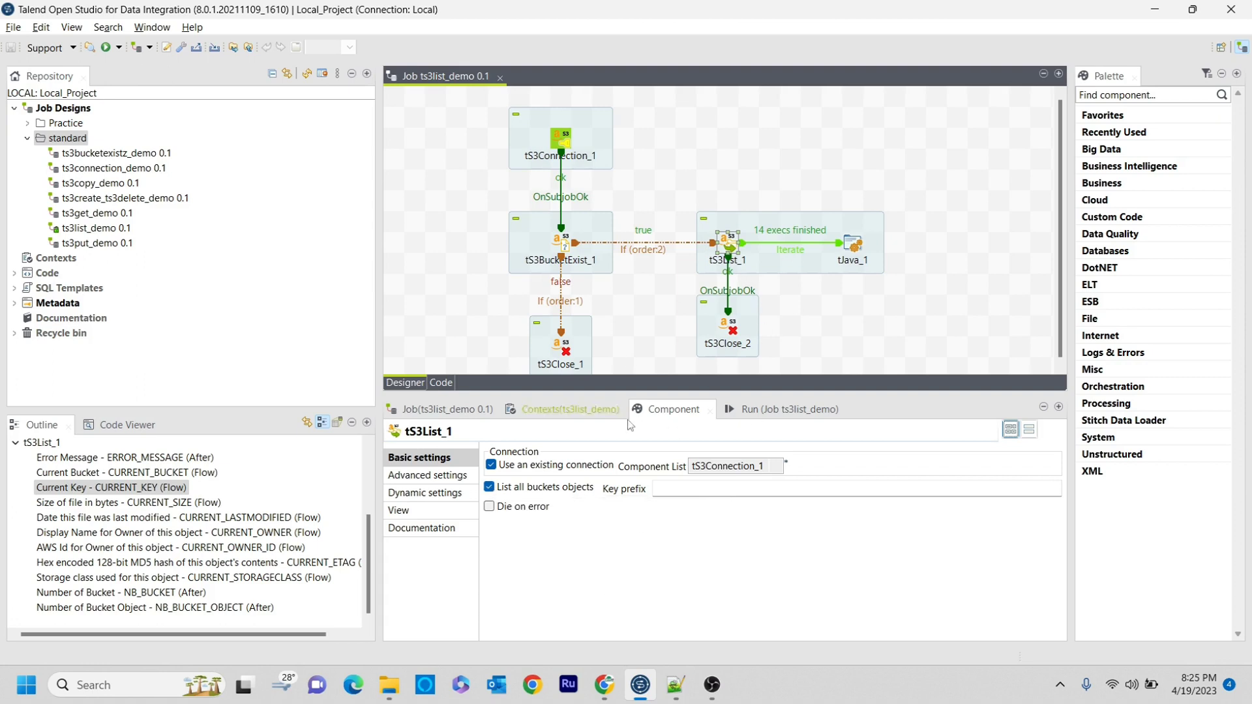
pyautogui.moveTo(509, 498)
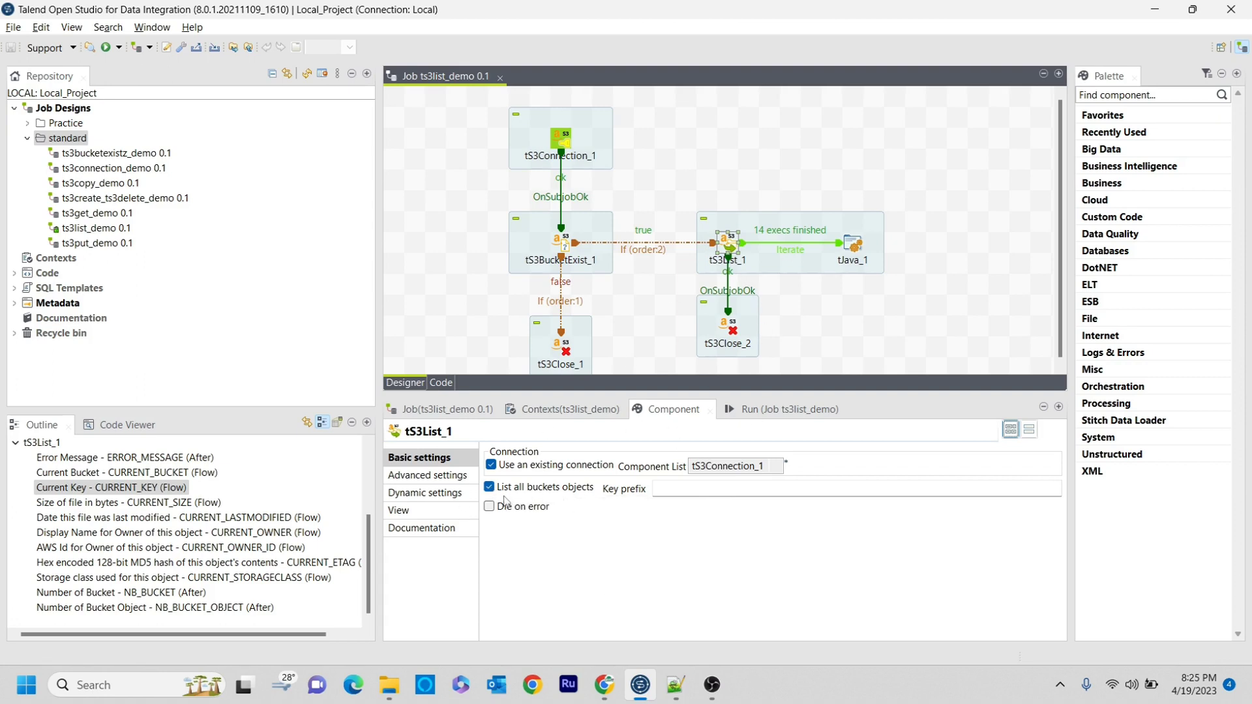
# - Uncheck List all buckets objects and add bucket "venkatstaticpage" with key prefix "AWS"
pyautogui.click(490, 487)
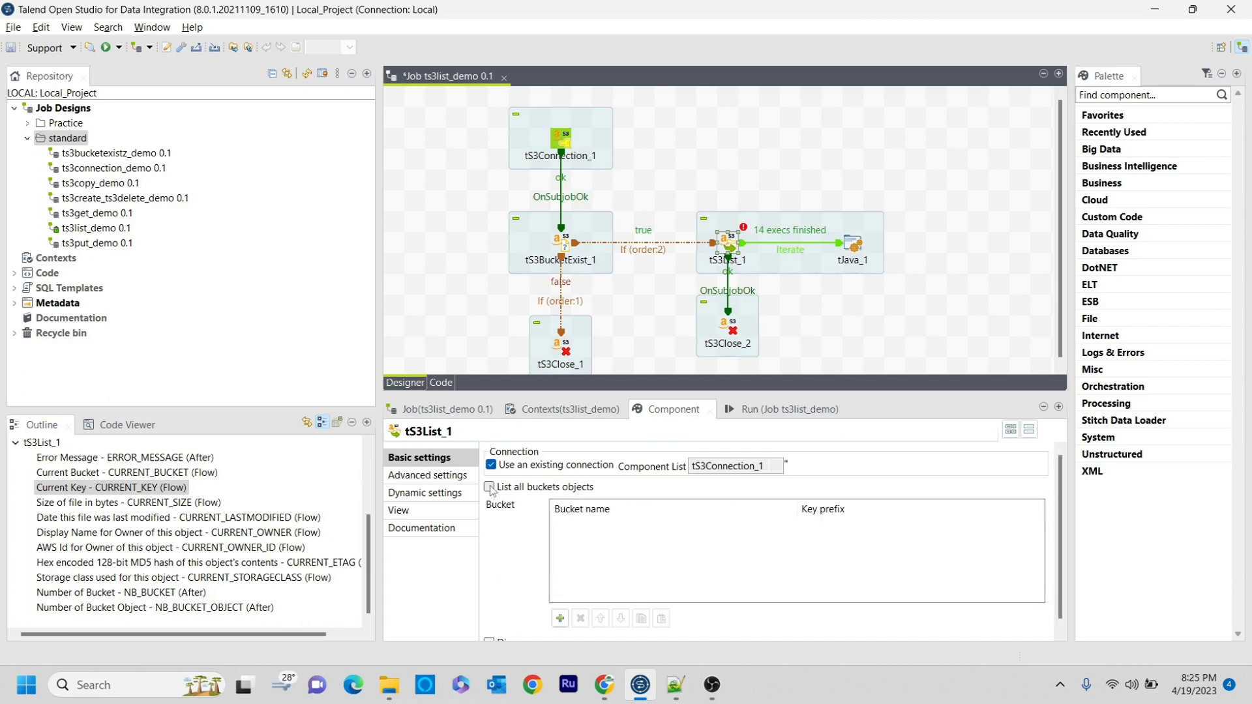
pyautogui.click(490, 488)
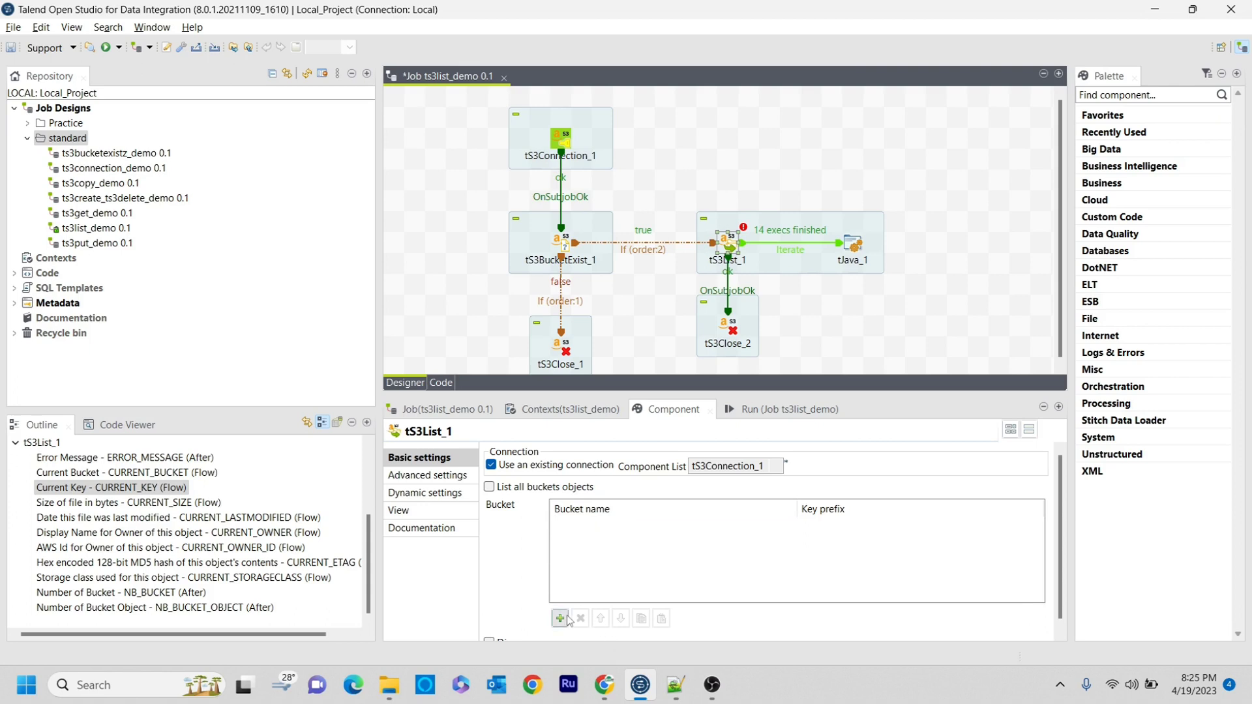
pyautogui.click(559, 618)
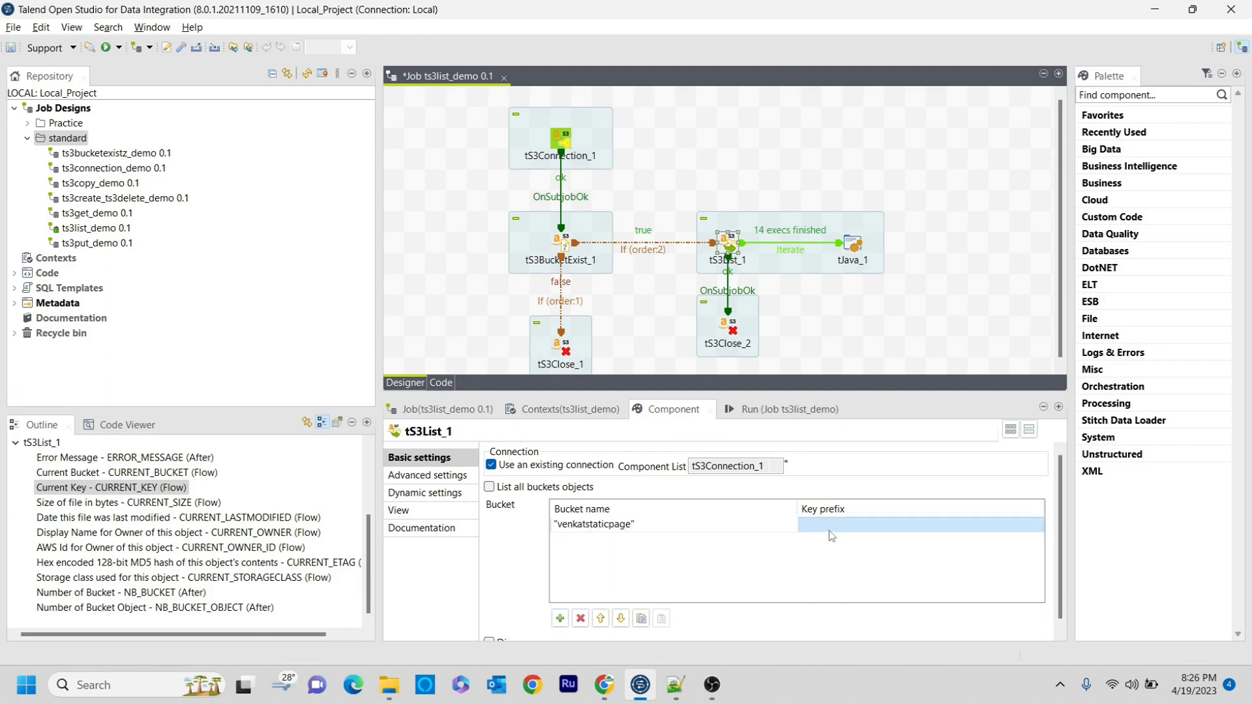
pyautogui.click(917, 523)
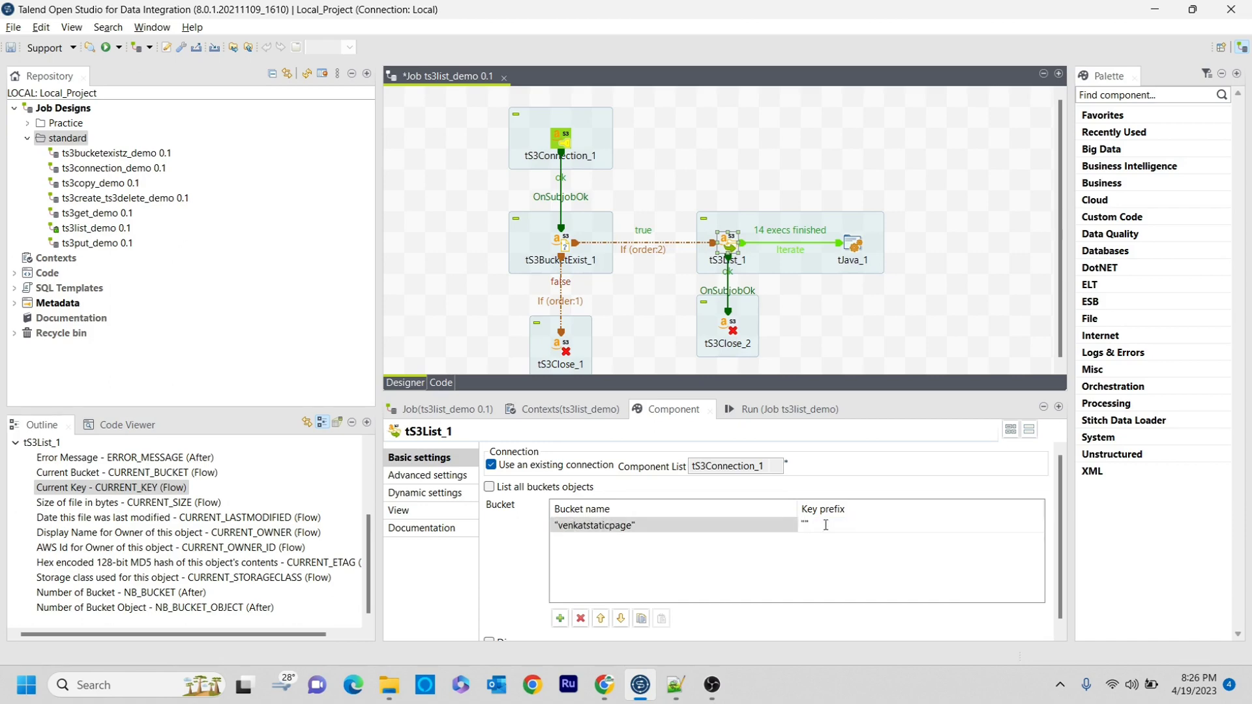
pyautogui.write('AWS')
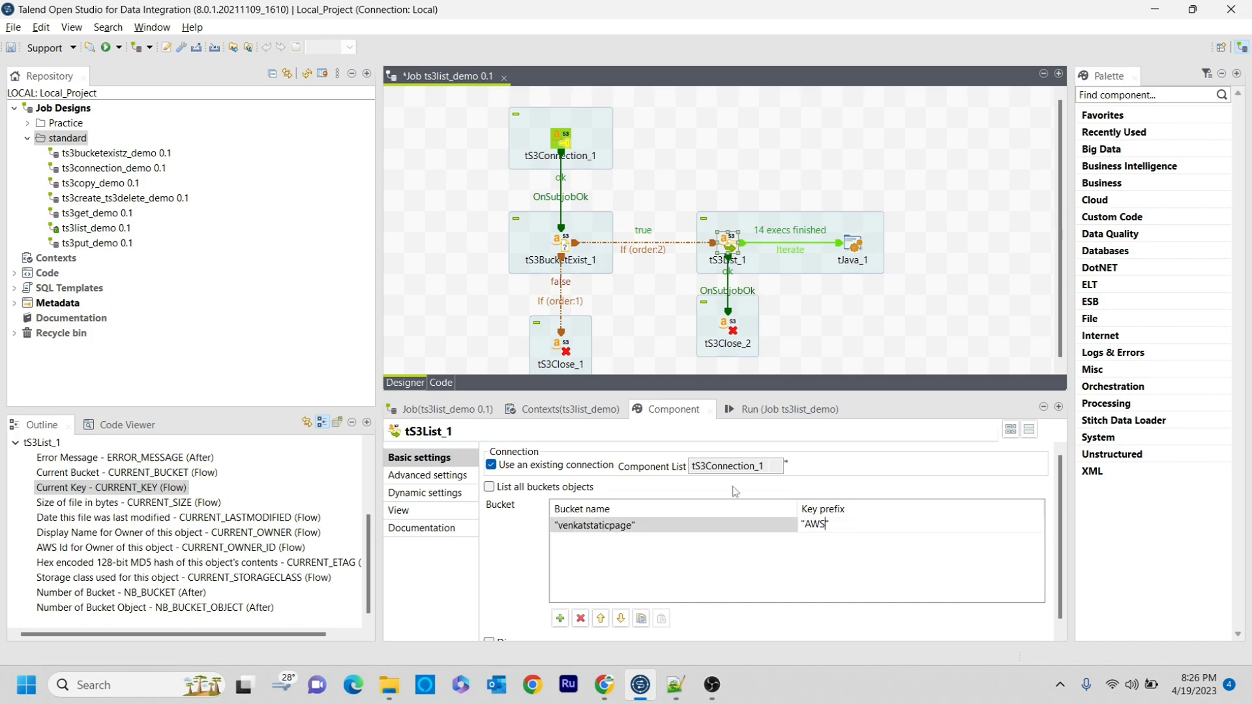
pyautogui.click(602, 683)
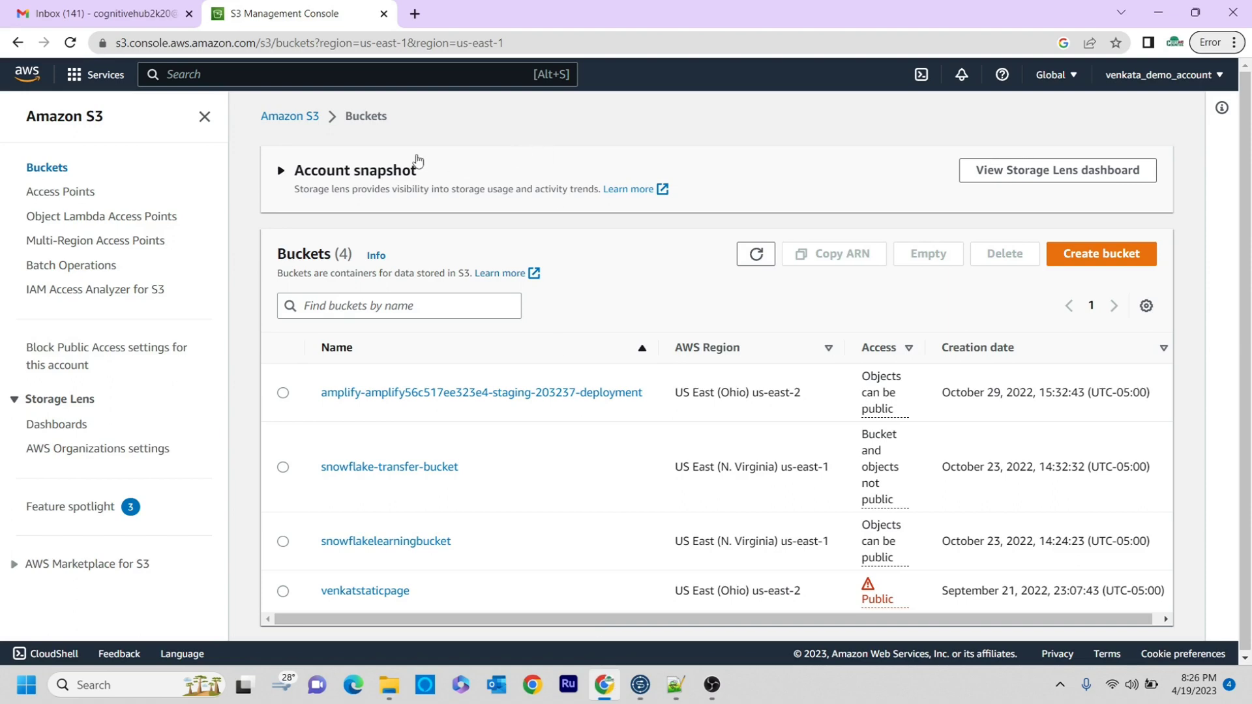
pyautogui.moveTo(363, 598)
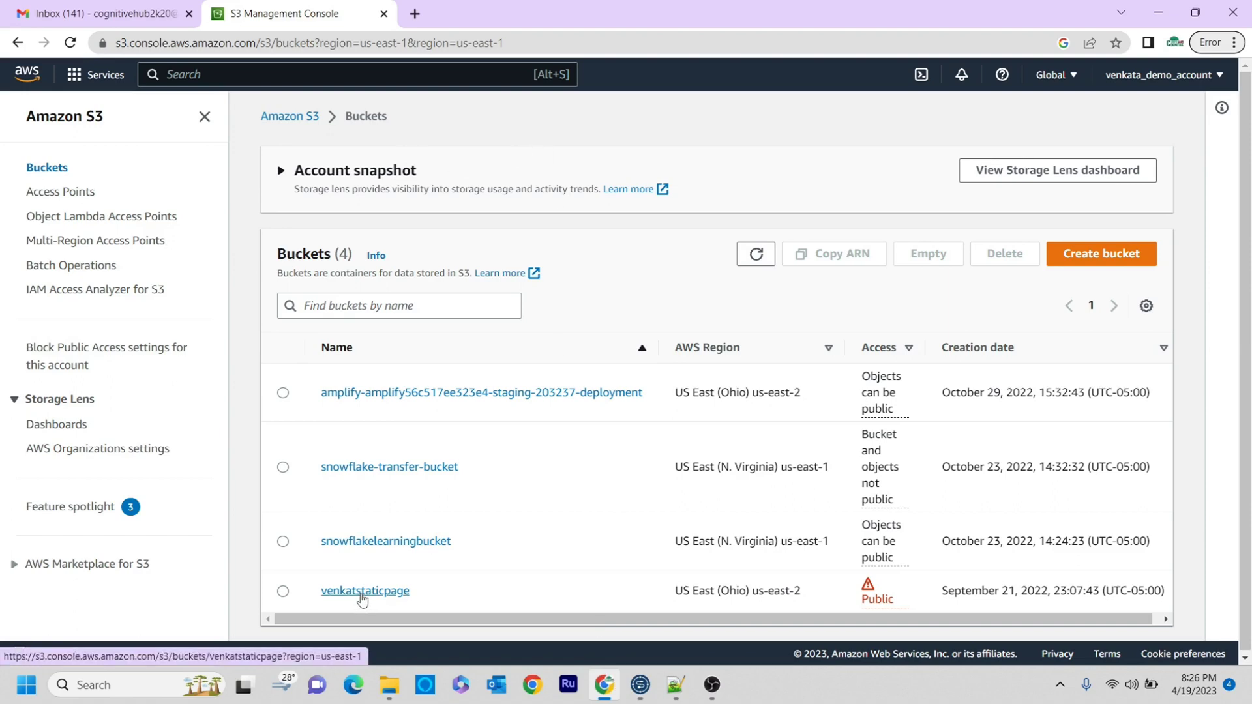
# - Open the venkatstaticpage bucket to view its objects (AWS_Static_File.html, output/)
pyautogui.click(364, 591)
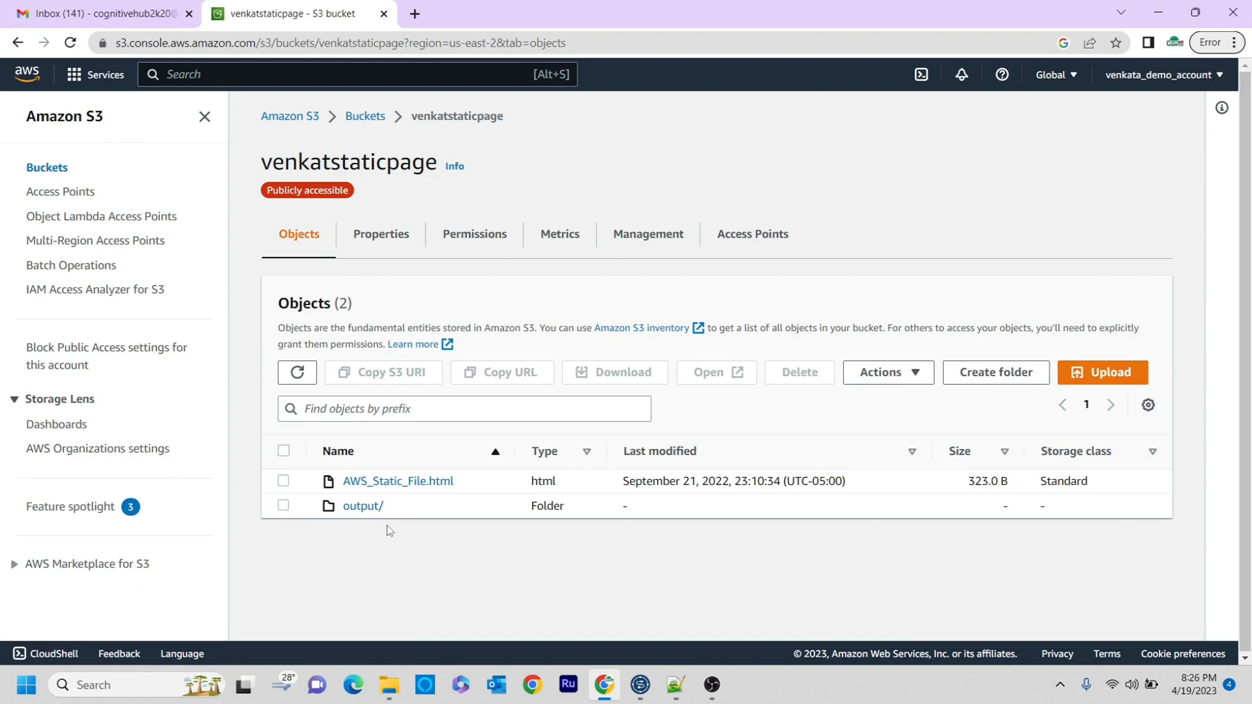
pyautogui.moveTo(388, 523)
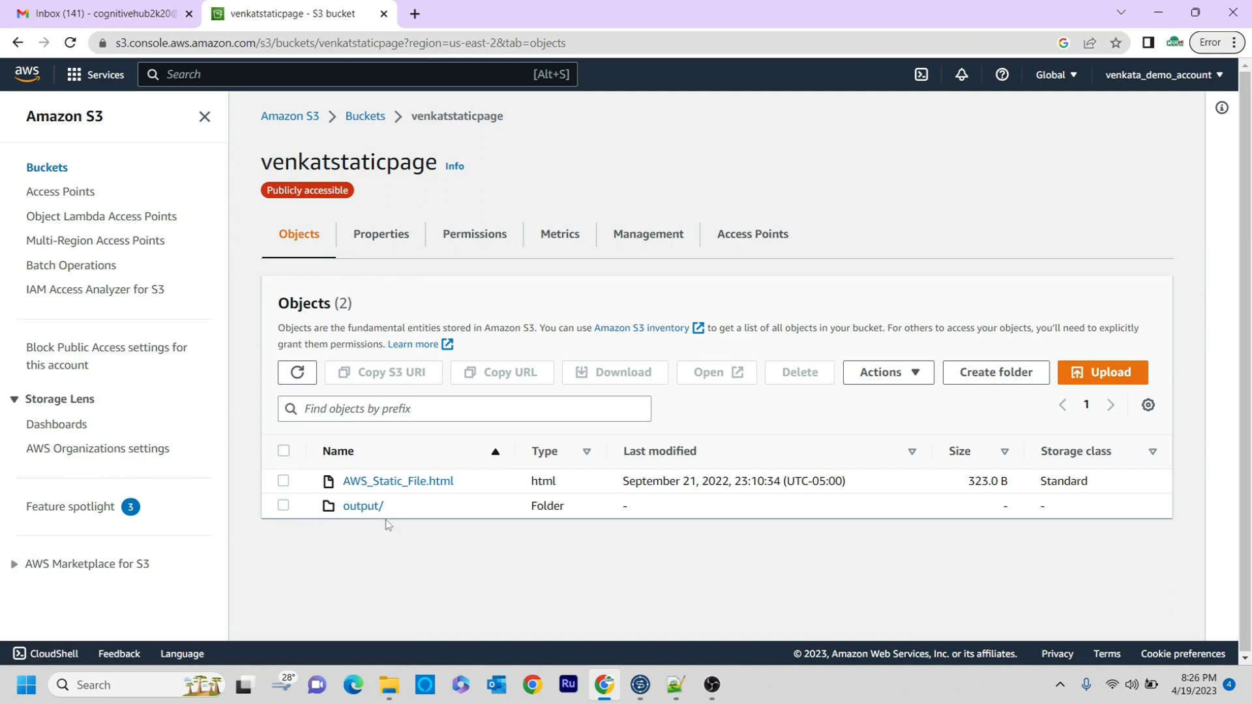
pyautogui.moveTo(412, 495)
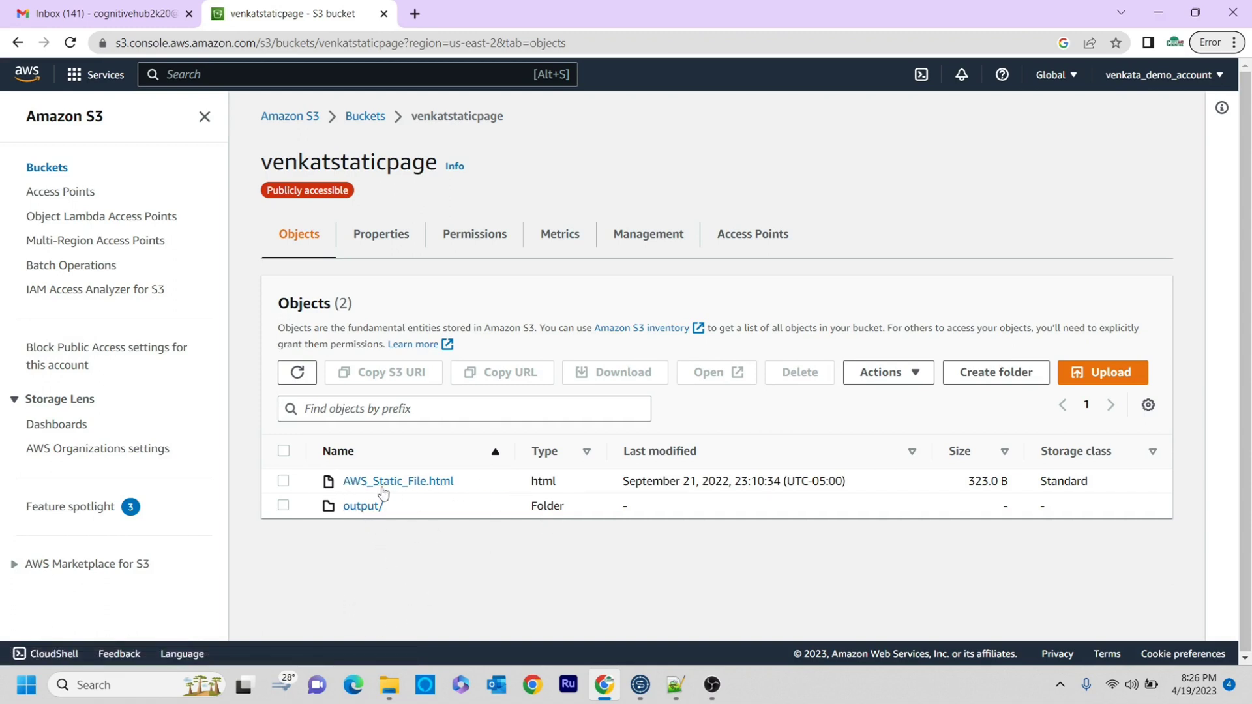
pyautogui.moveTo(425, 662)
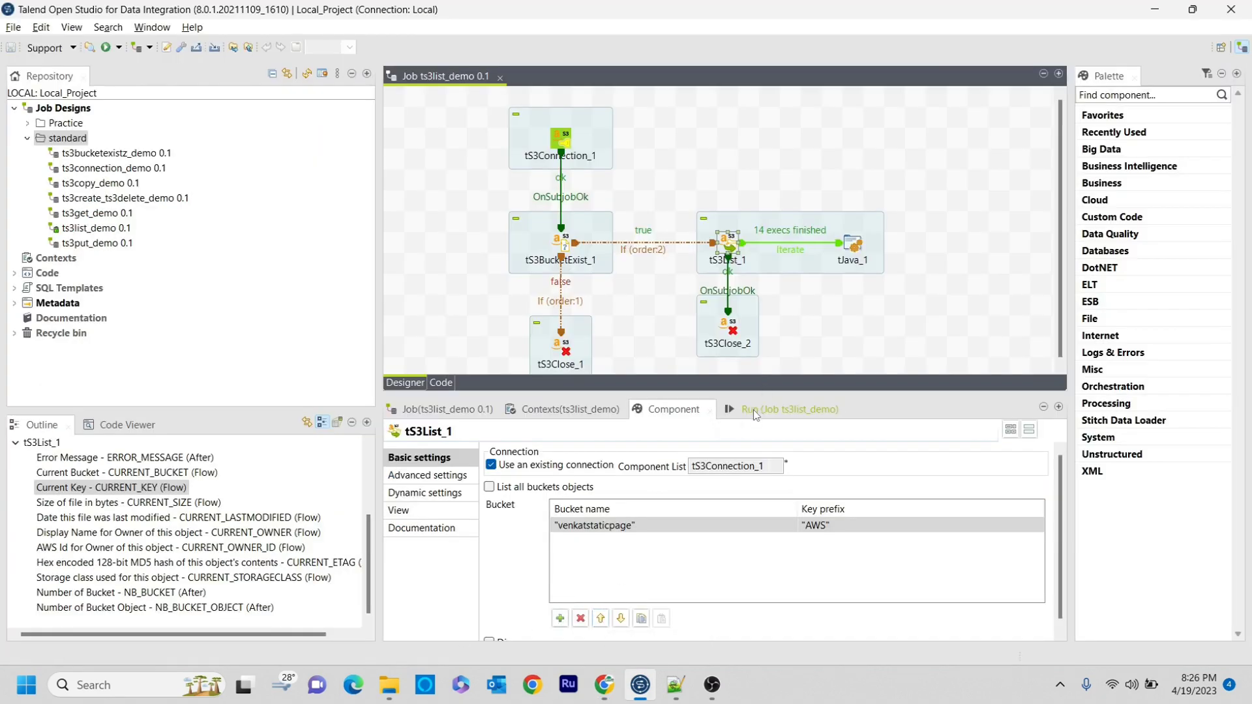
# - Rerun ts3list_demo and confirm the console prints only venkatstaticpage and AWS_Static_File.html, exit code 0
pyautogui.click(756, 408)
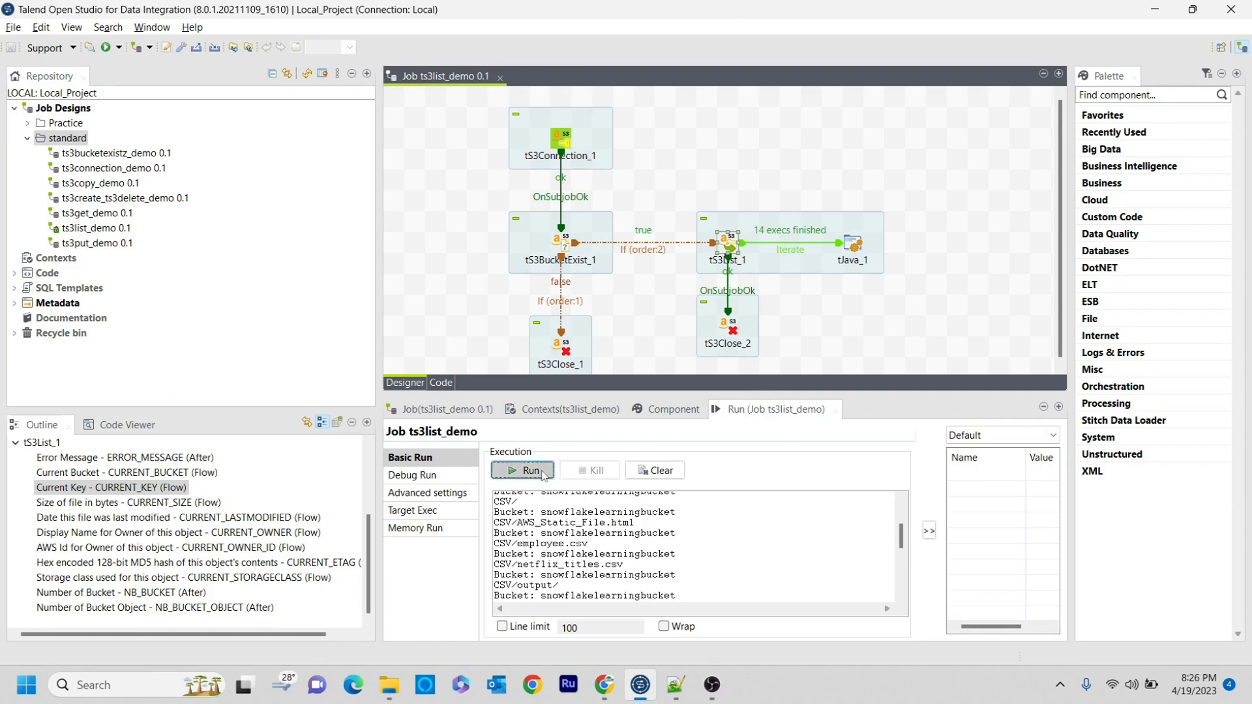
pyautogui.click(525, 469)
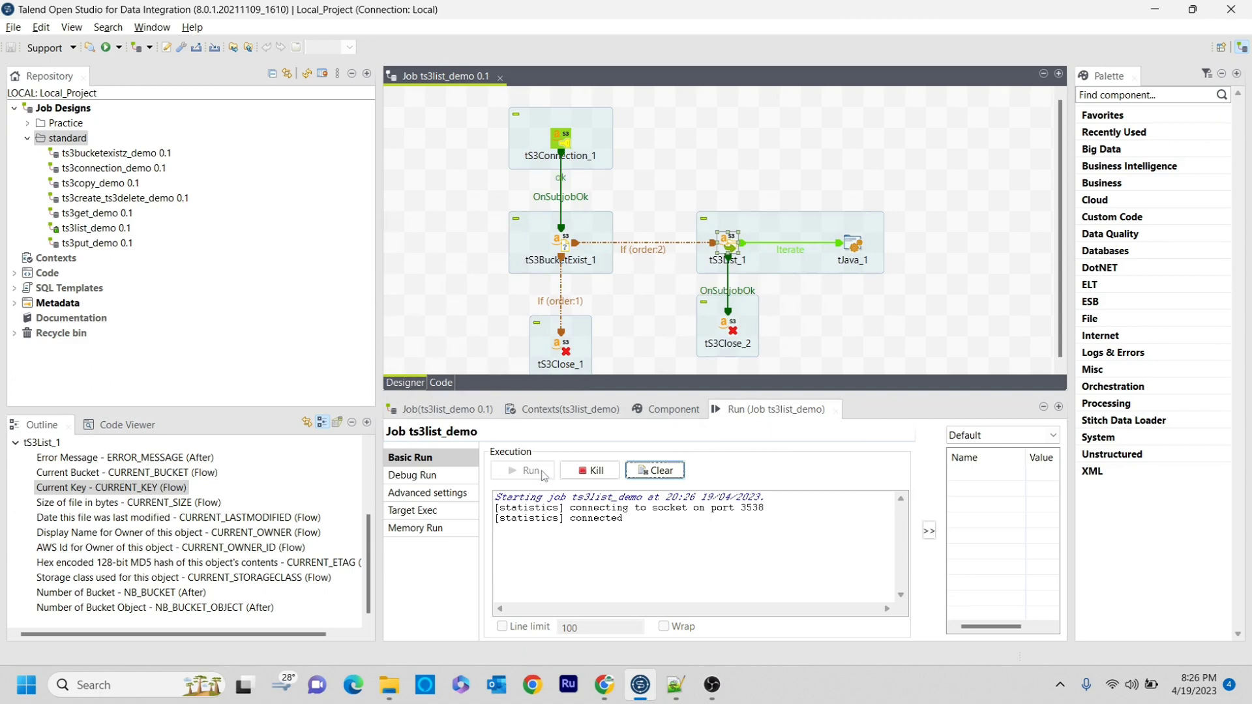
pyautogui.click(523, 469)
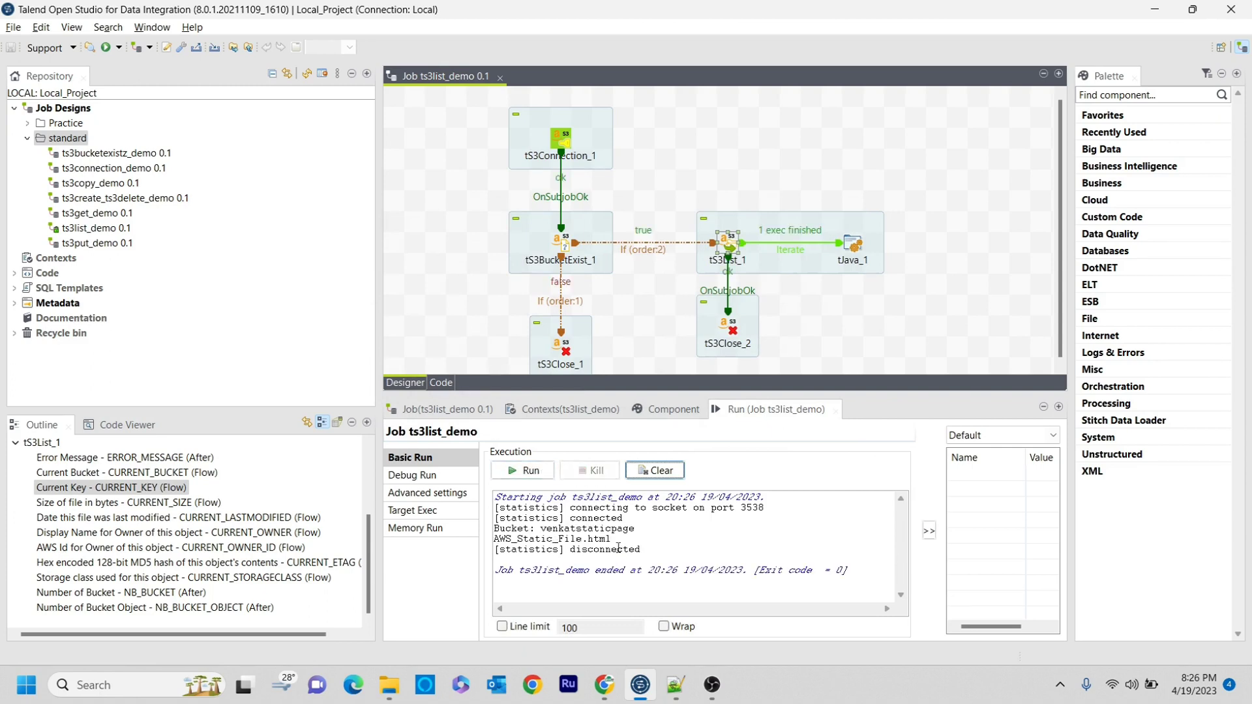
pyautogui.moveTo(497, 525); pyautogui.dragTo(636, 539)
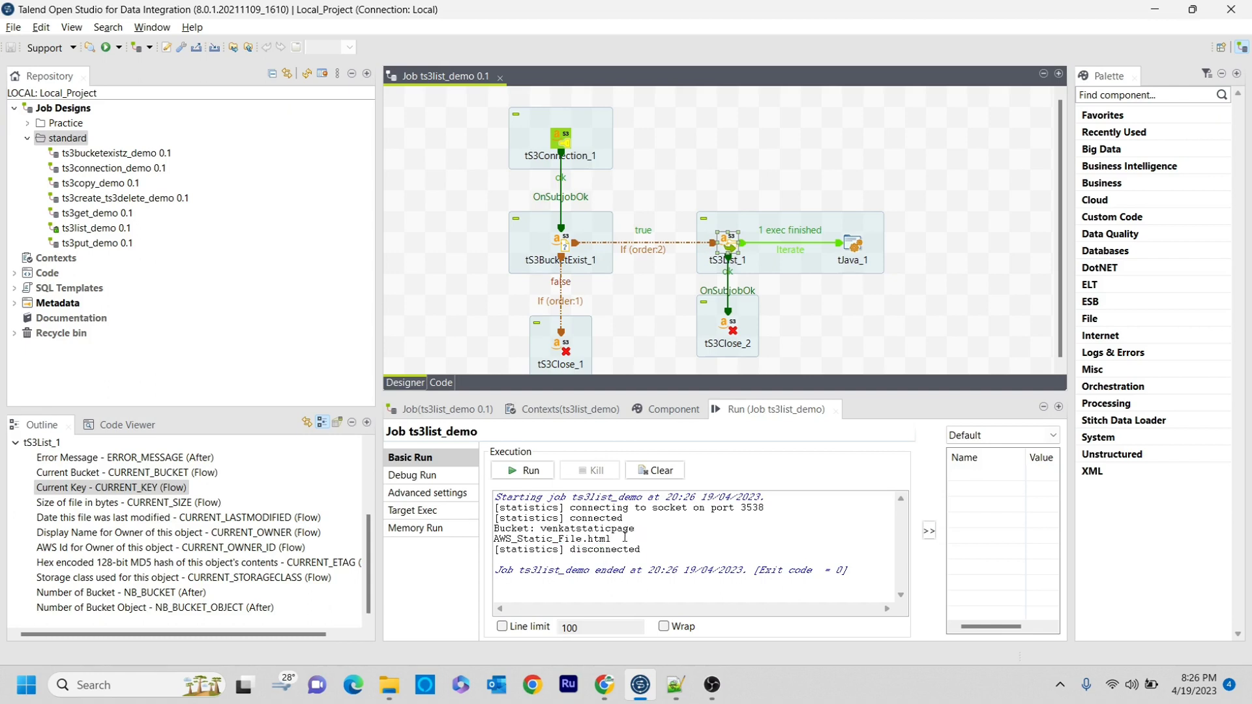
pyautogui.doubleClick(549, 538)
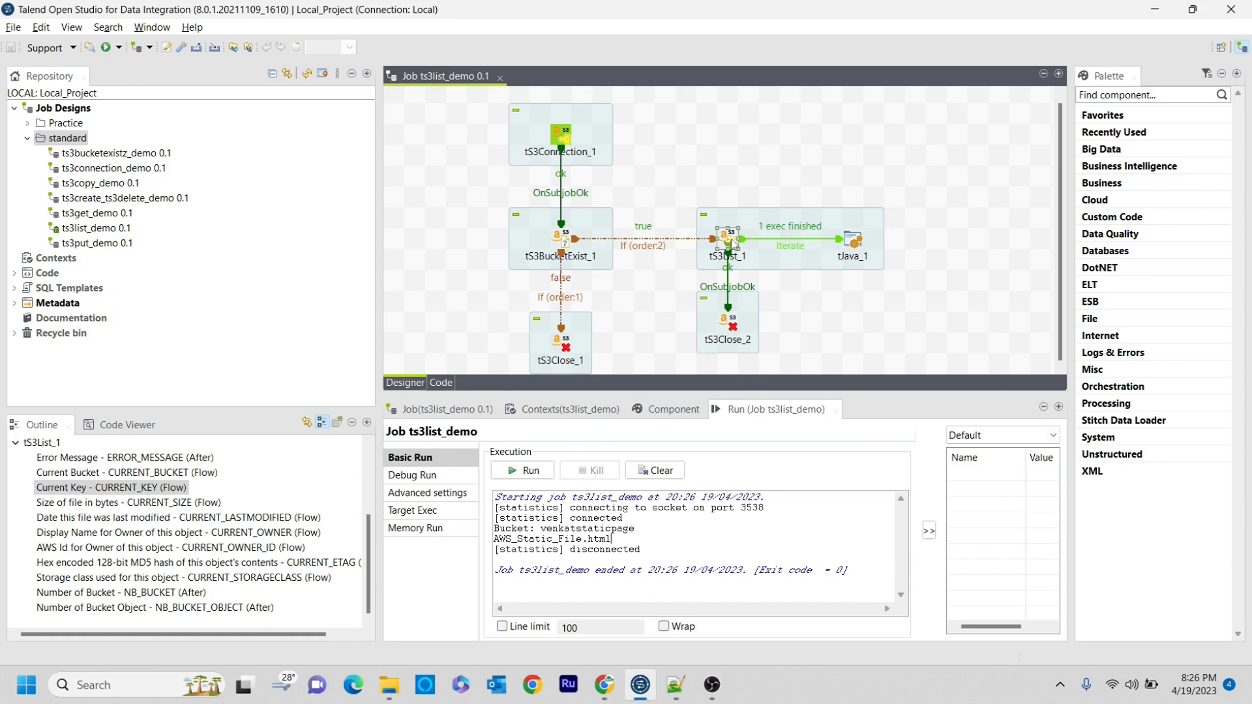
pyautogui.moveTo(754, 232)
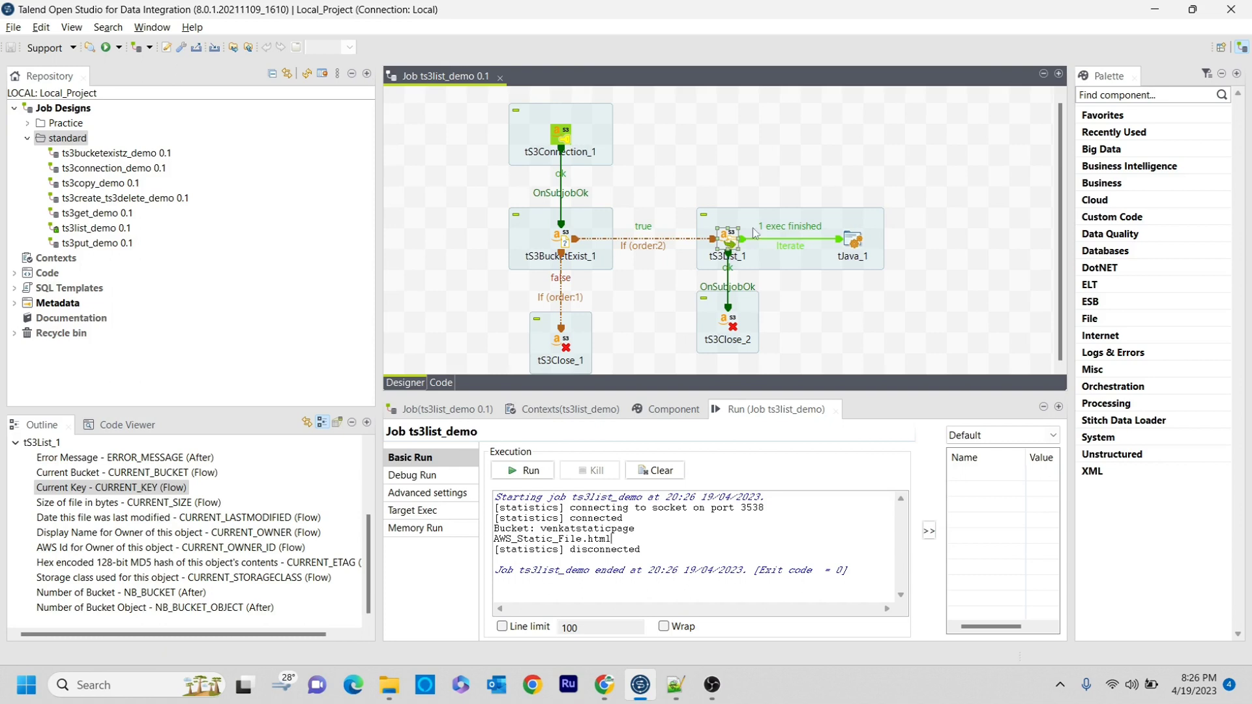